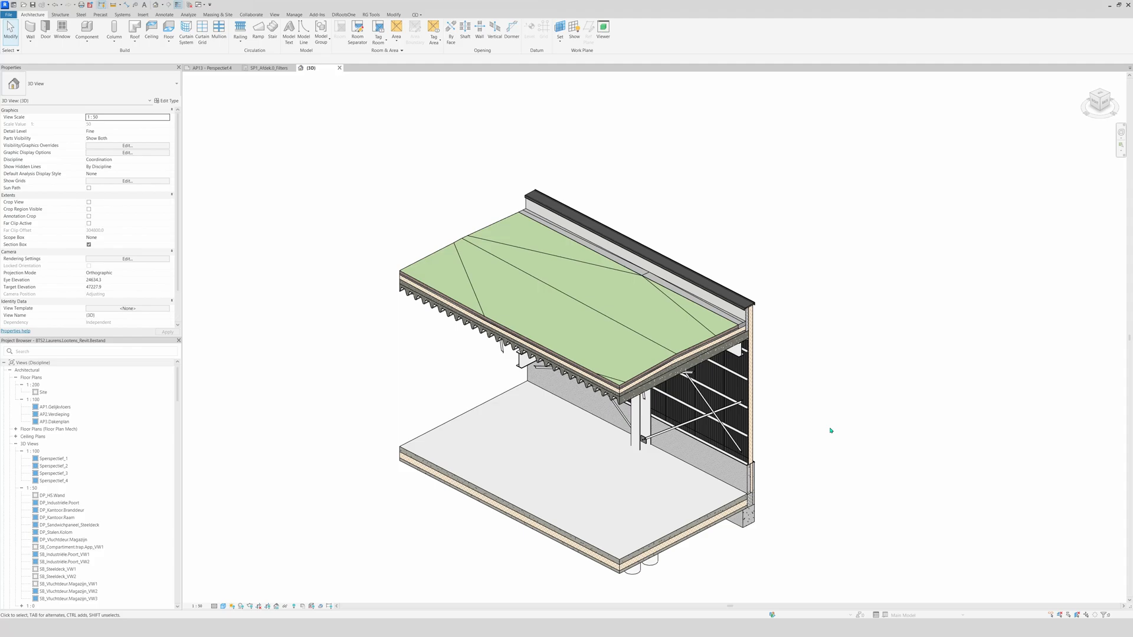
- Review the deck project and beam family, then close all open model files
left_click(271, 67)
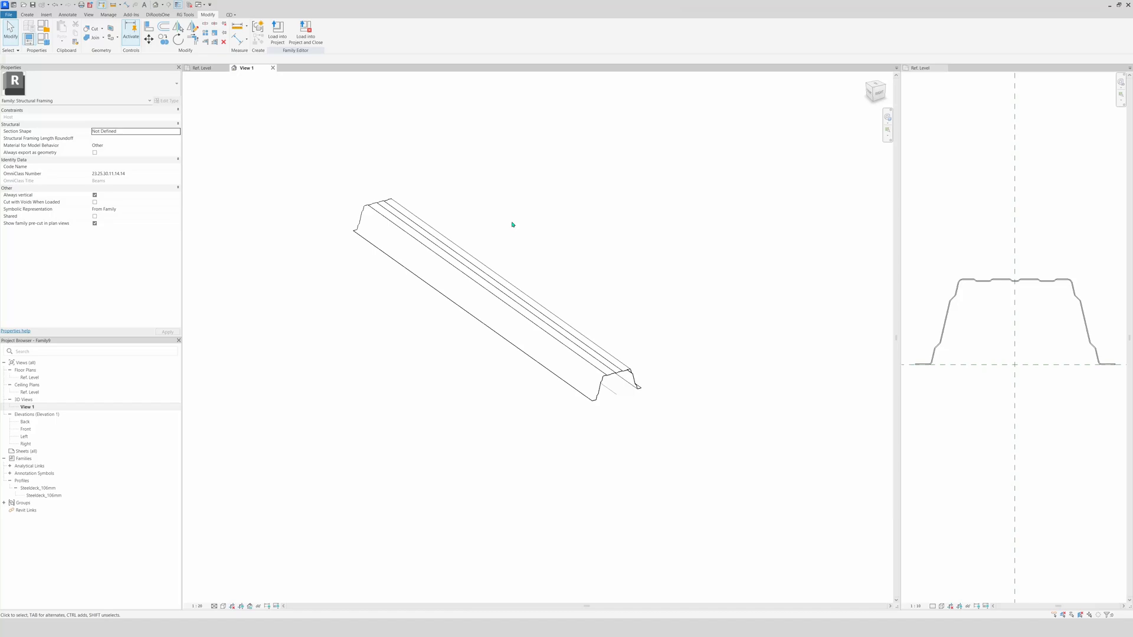
left_click(305, 38)
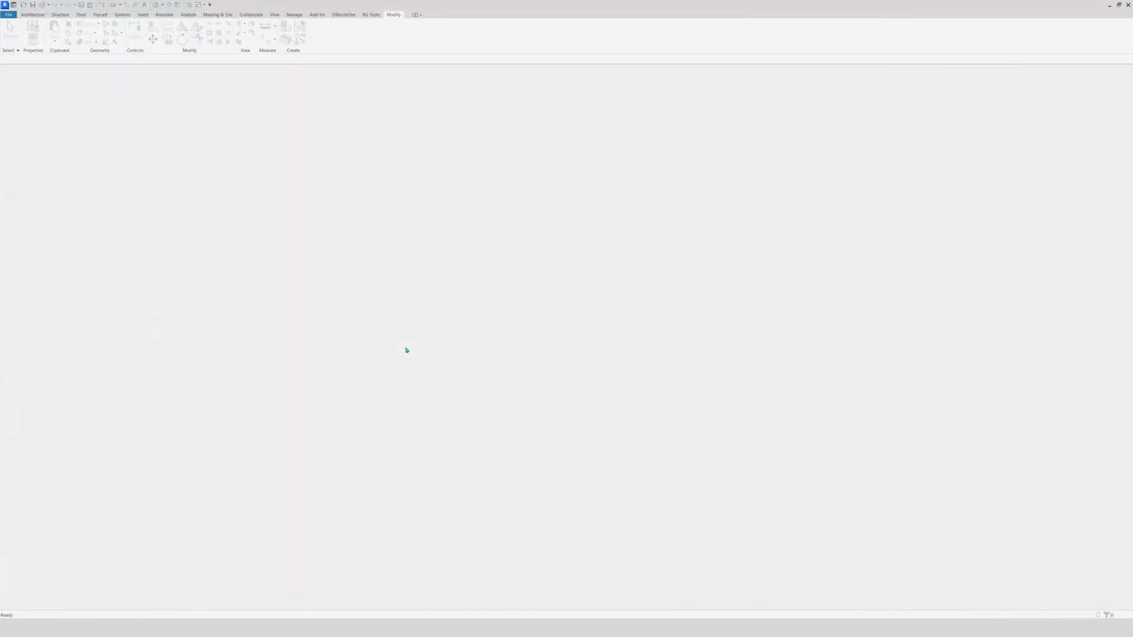
mouse_move(222, 248)
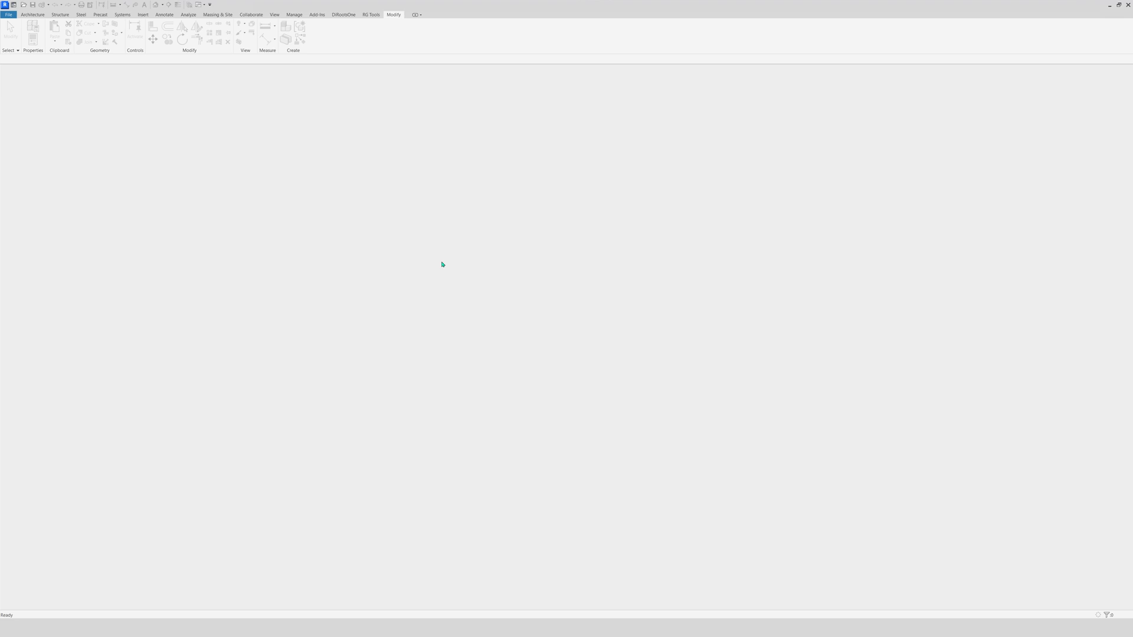
mouse_move(441, 264)
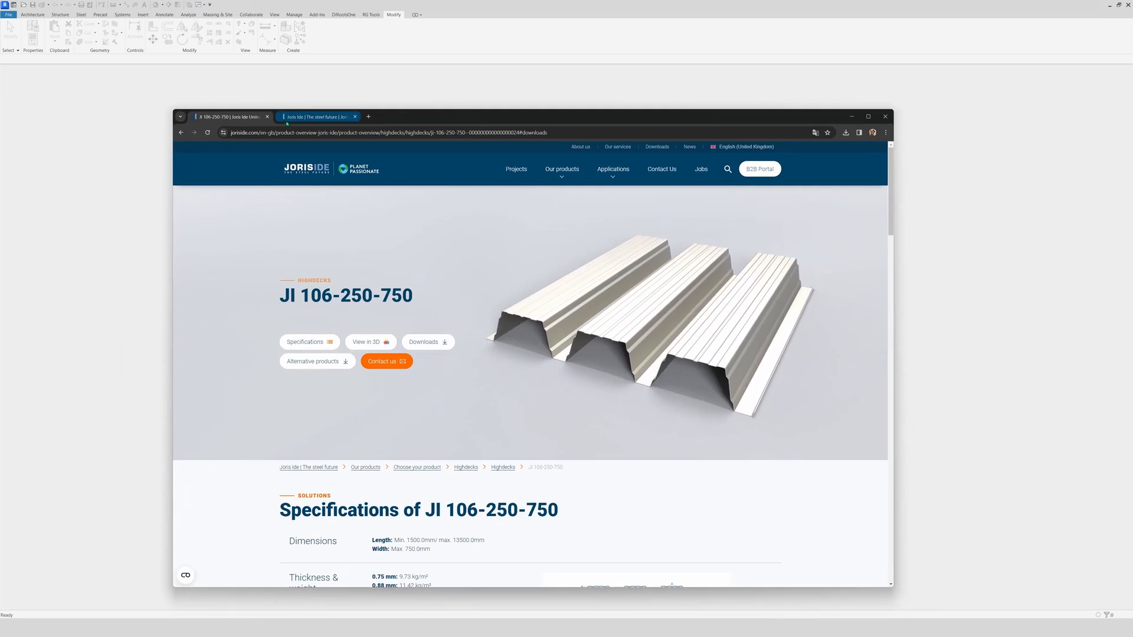
left_click(232, 117)
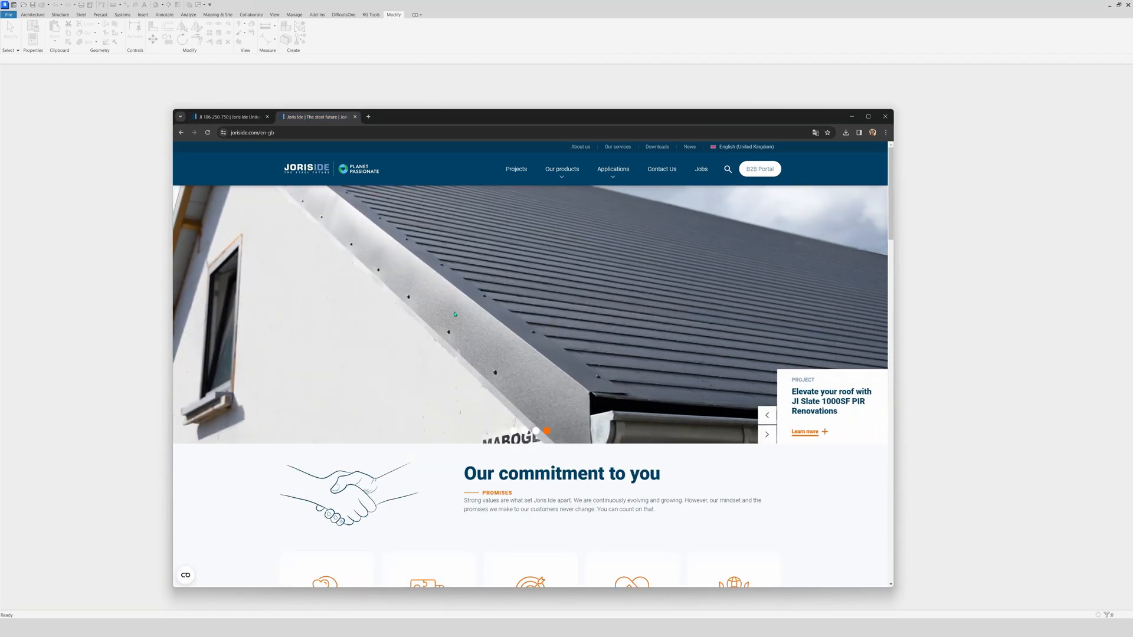
mouse_move(490, 328)
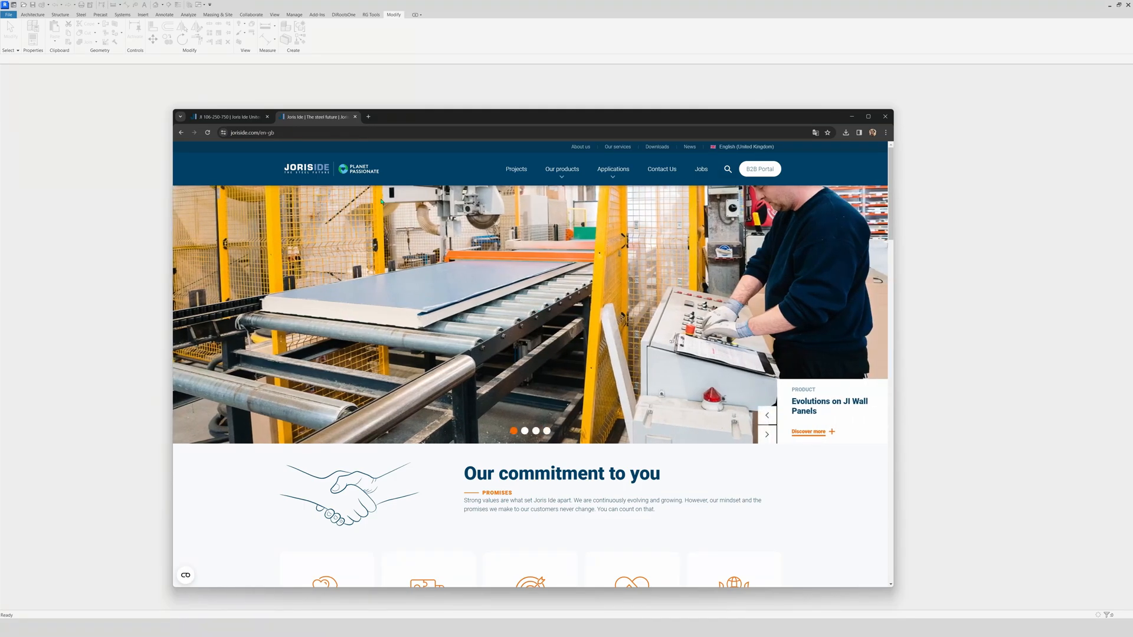
left_click(229, 116)
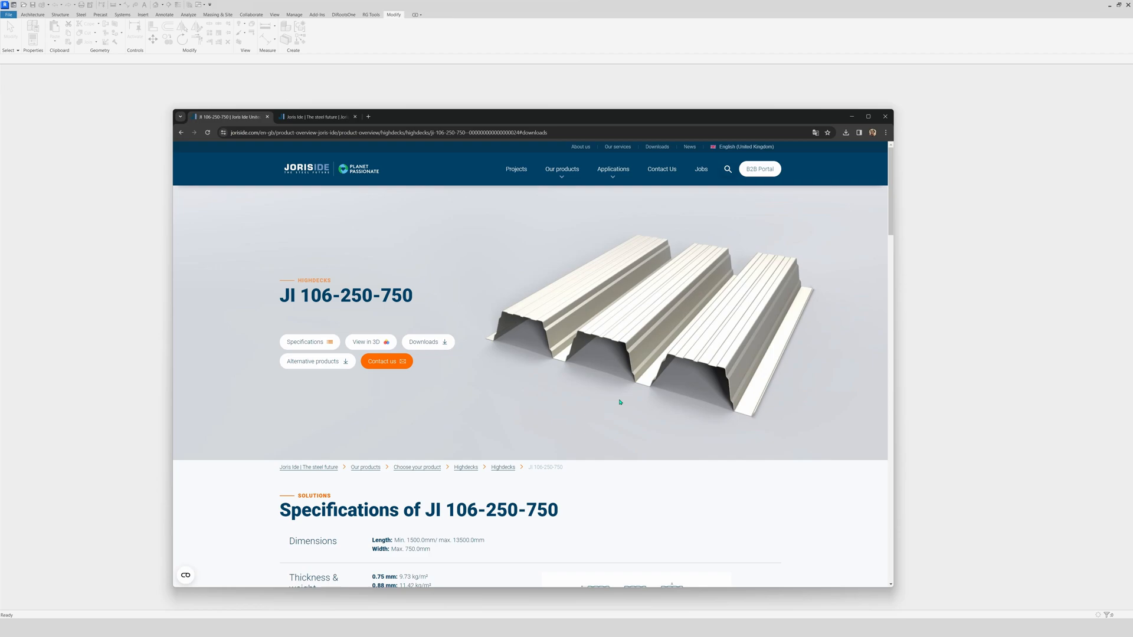
mouse_move(659, 390)
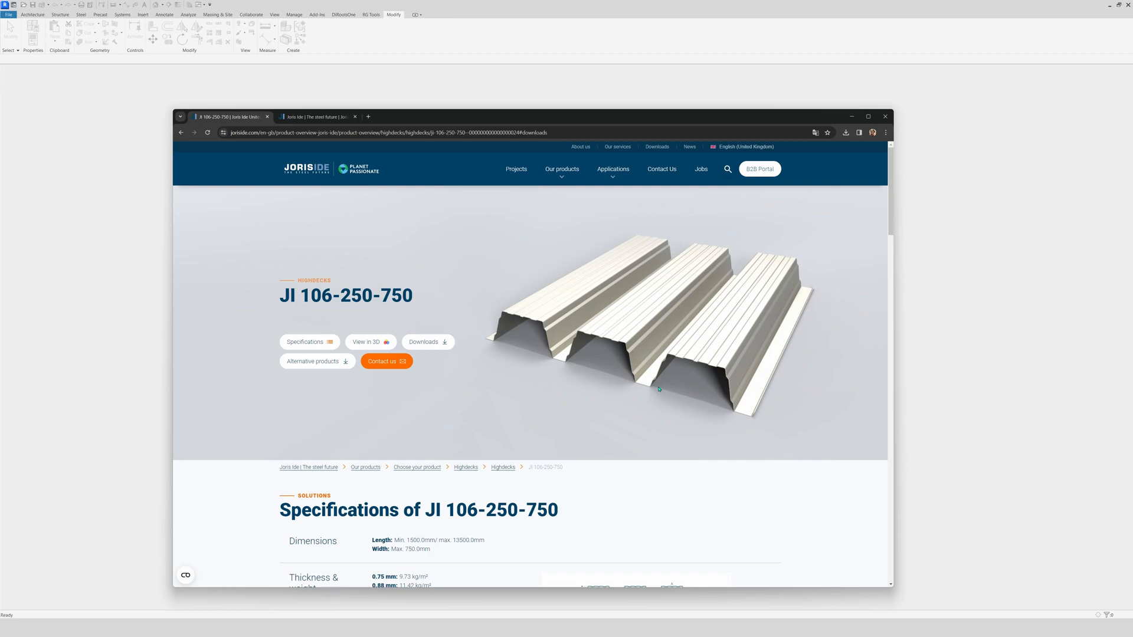
mouse_move(439, 265)
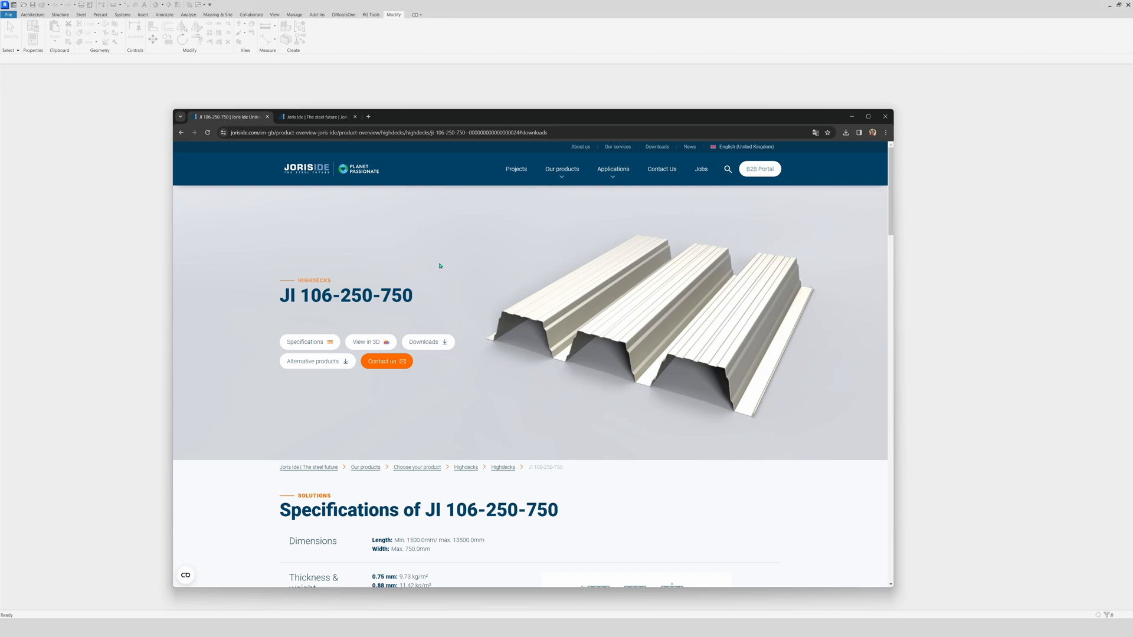
mouse_move(432, 403)
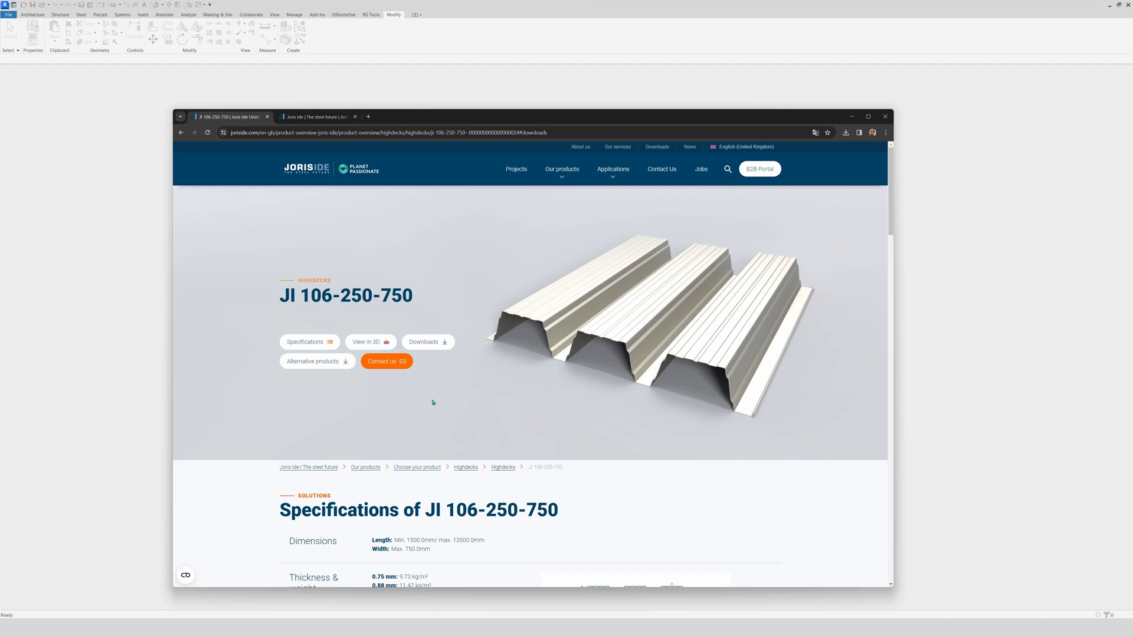
mouse_move(657, 399)
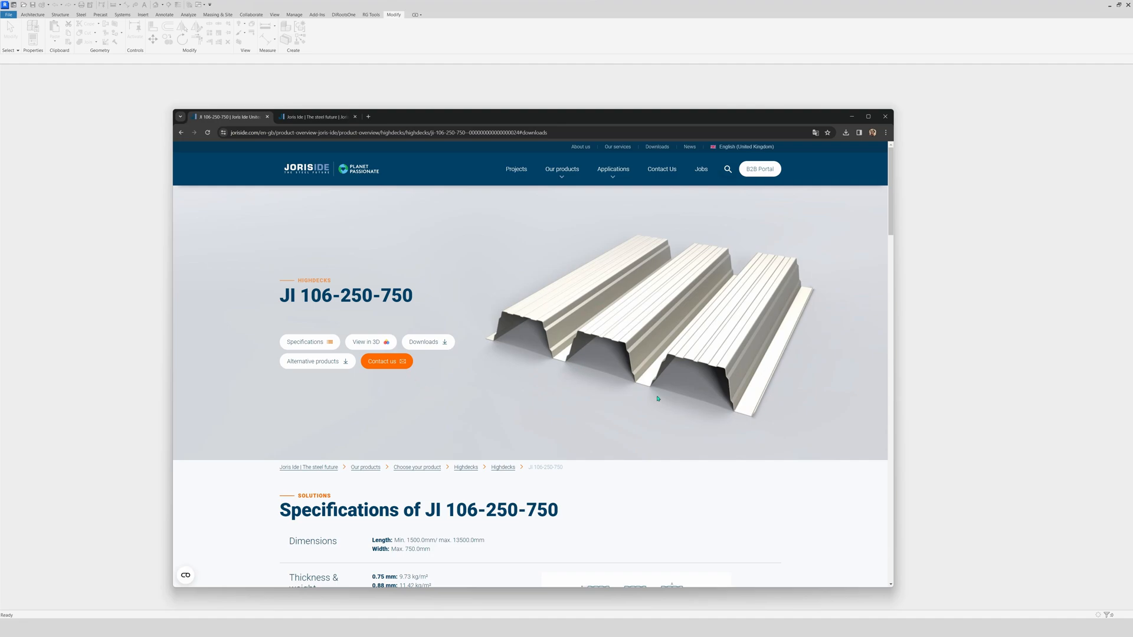
mouse_move(560, 361)
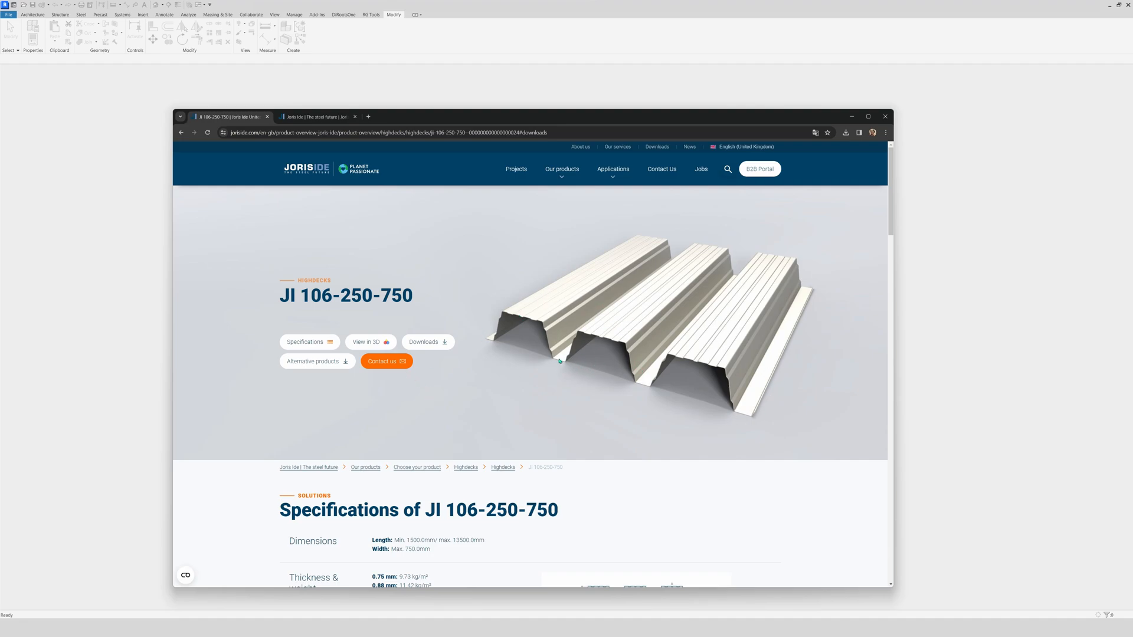
mouse_move(628, 333)
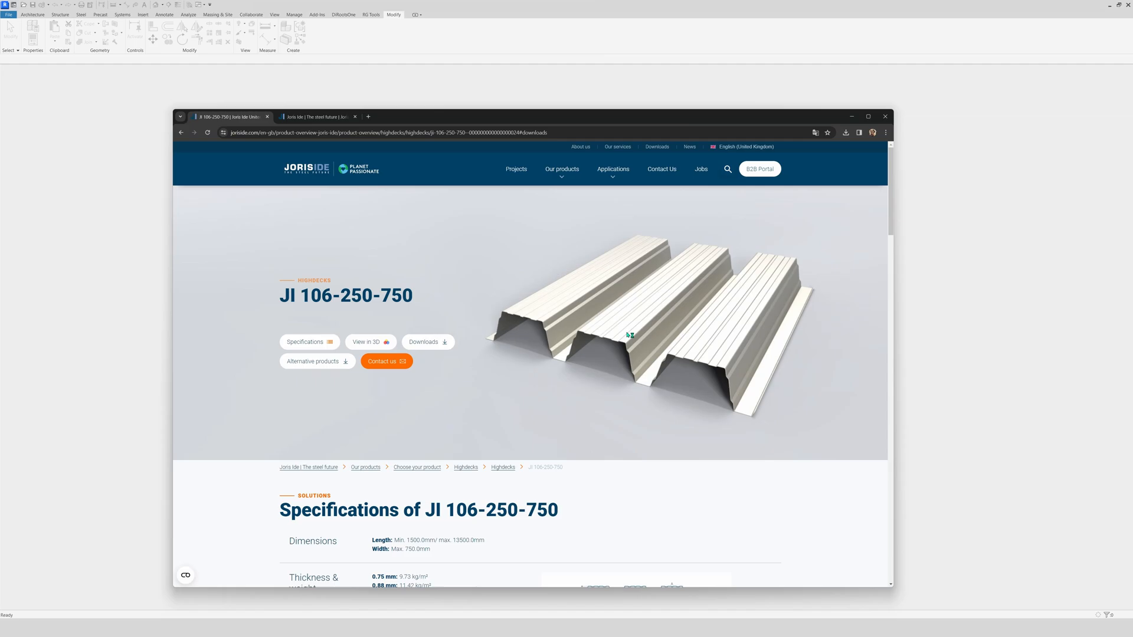
mouse_move(560, 314)
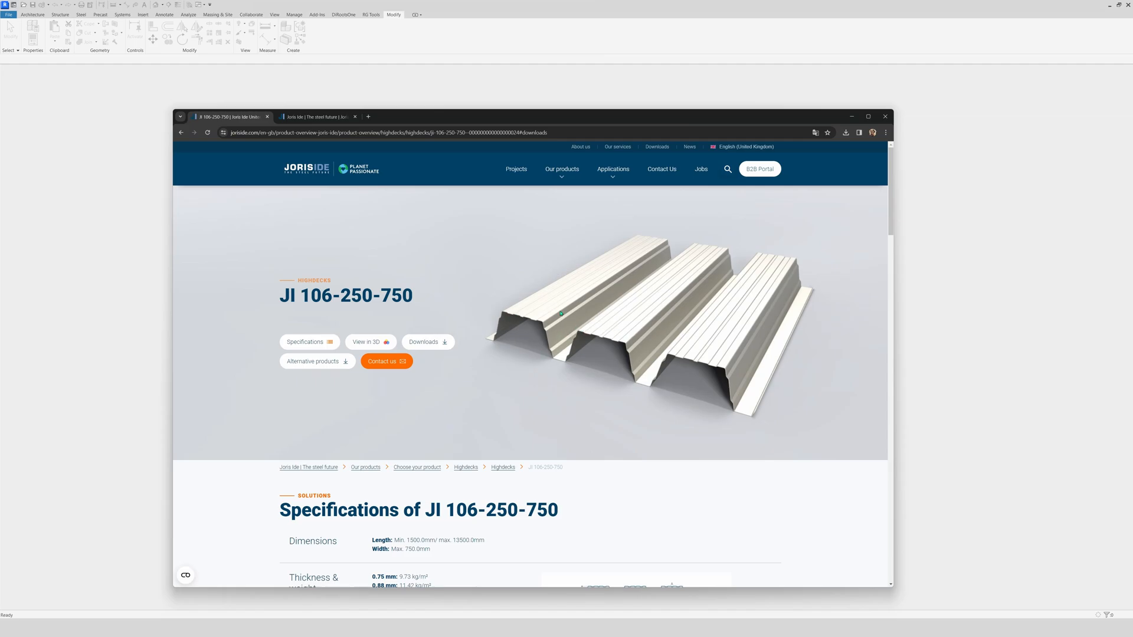
- Check the JI 106-250-750 drawings download, then minimize Chrome to return to Revit
scroll("down", 3)
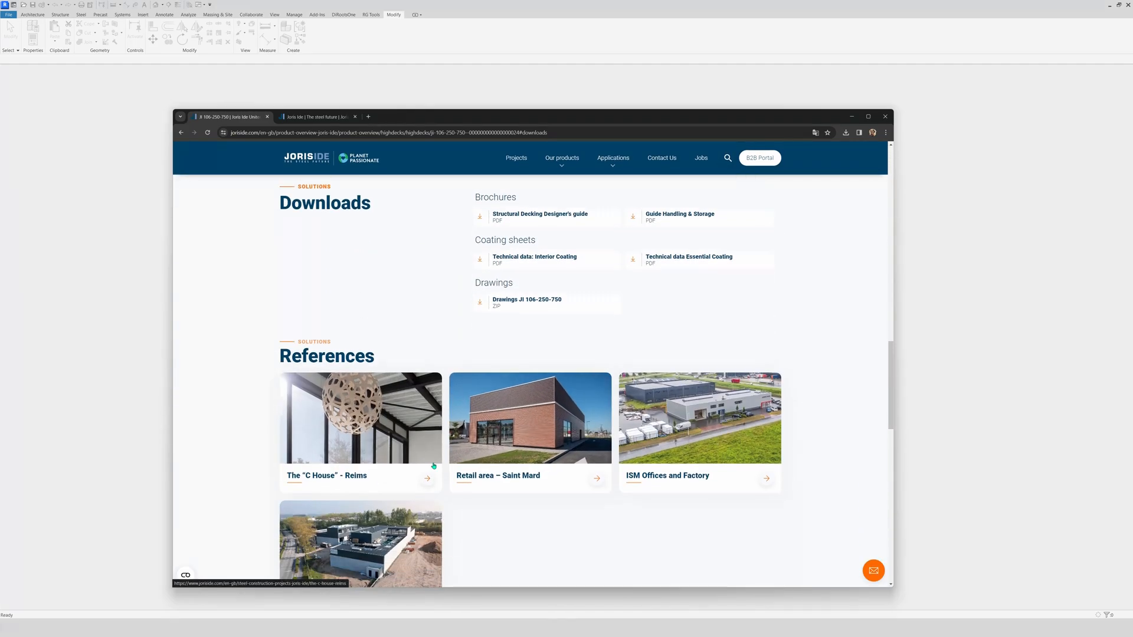
mouse_move(531, 301)
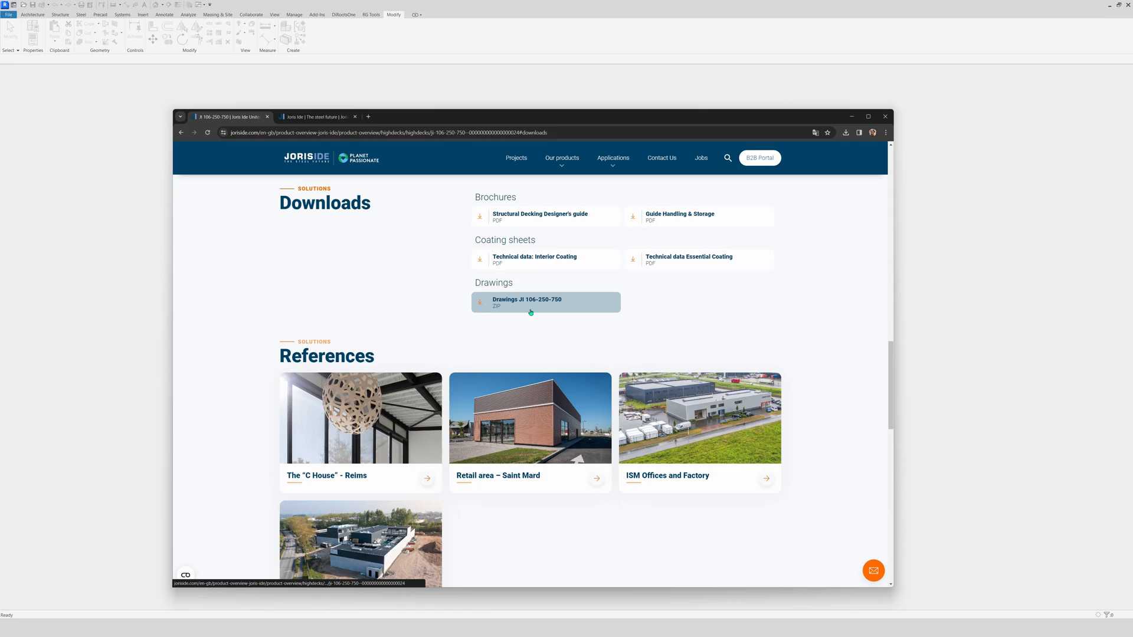
mouse_move(527, 312)
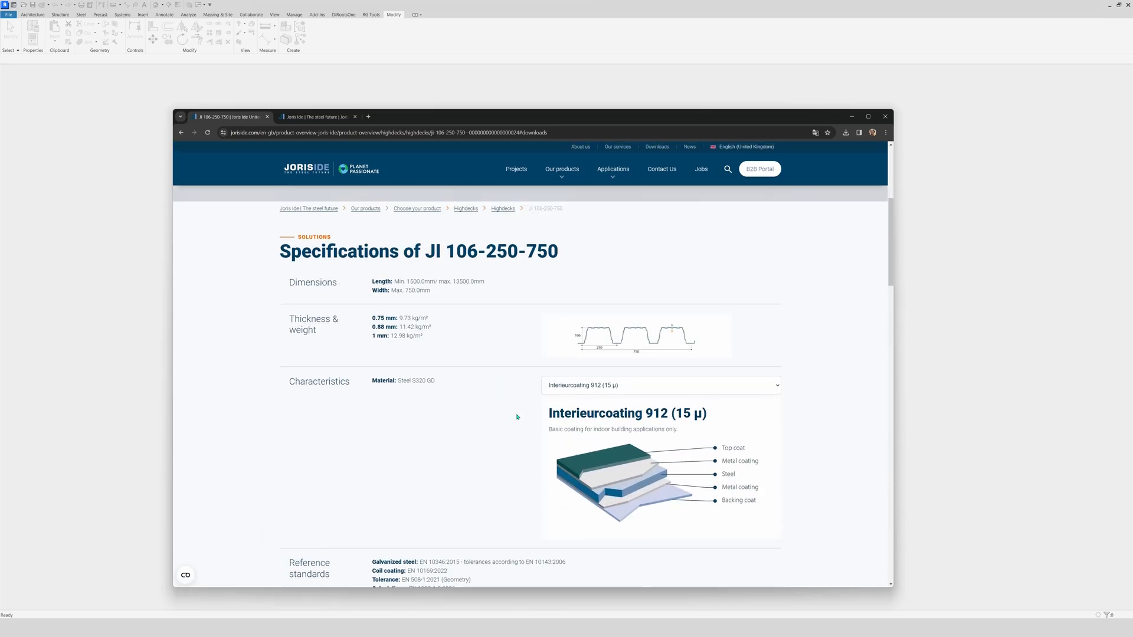
scroll("up", 3)
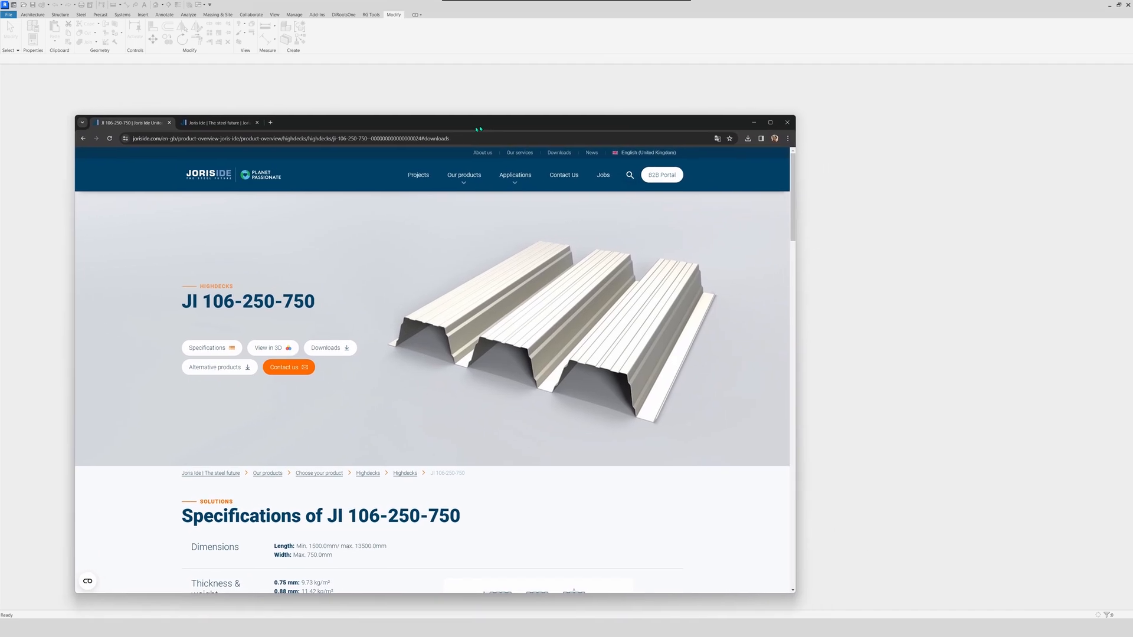
left_click(787, 122)
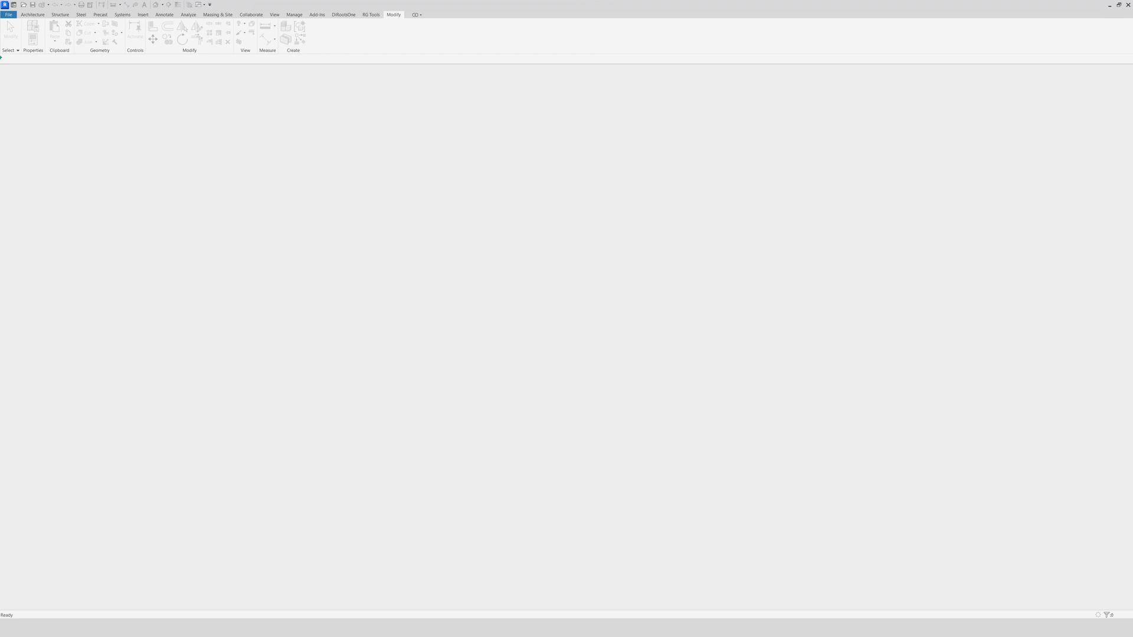
- Create a new family from the Metric Profile.rft template
left_click(8, 14)
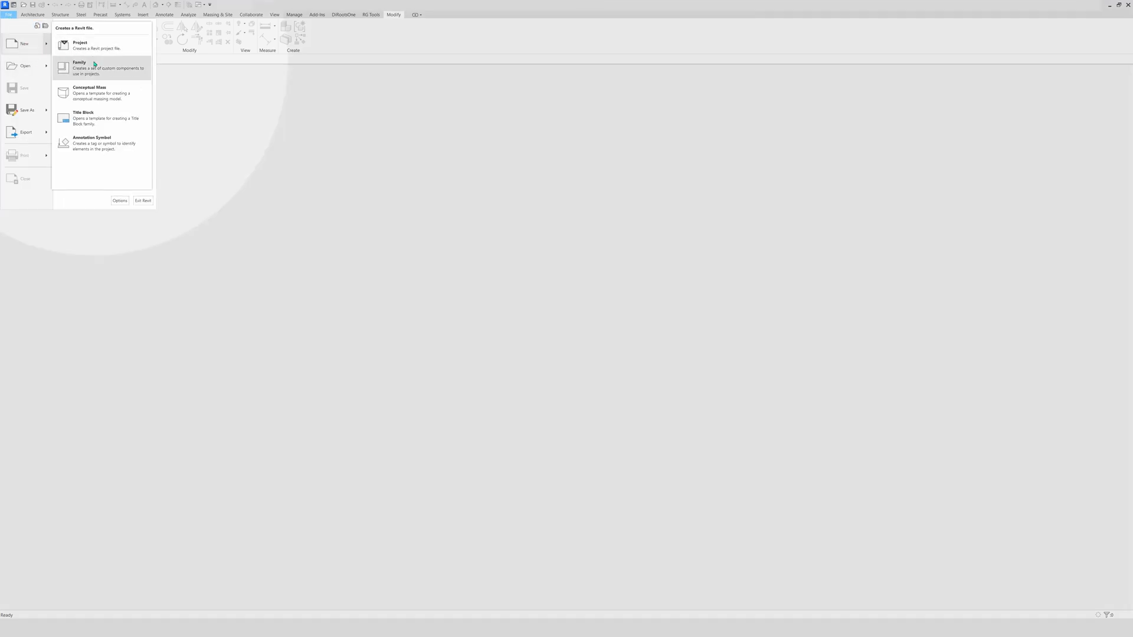
left_click(80, 68)
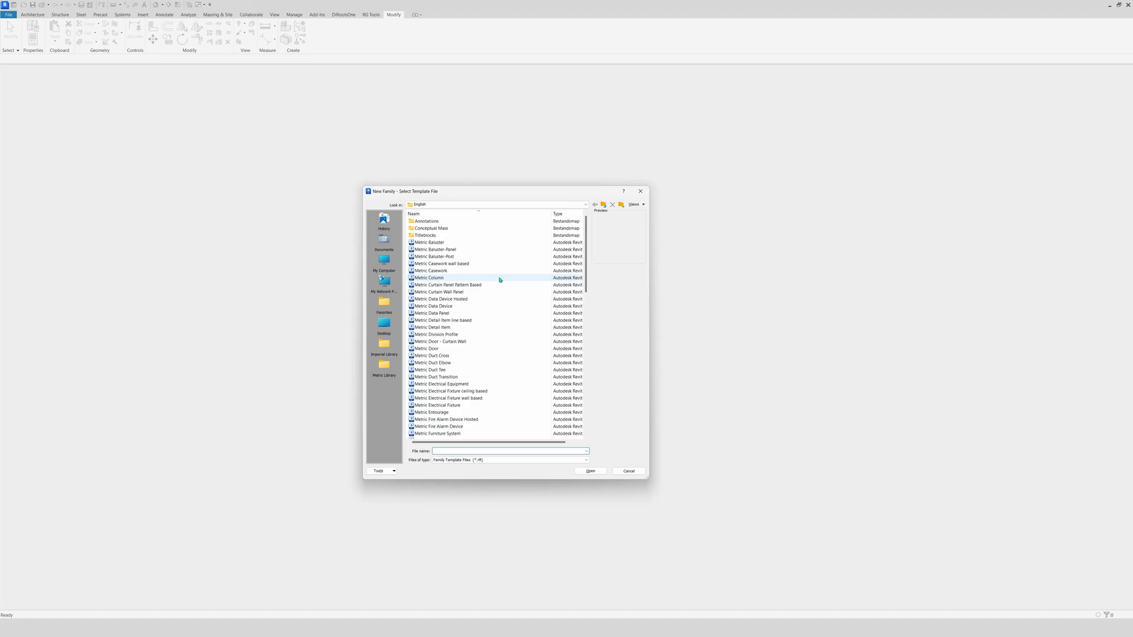
scroll("down", 3)
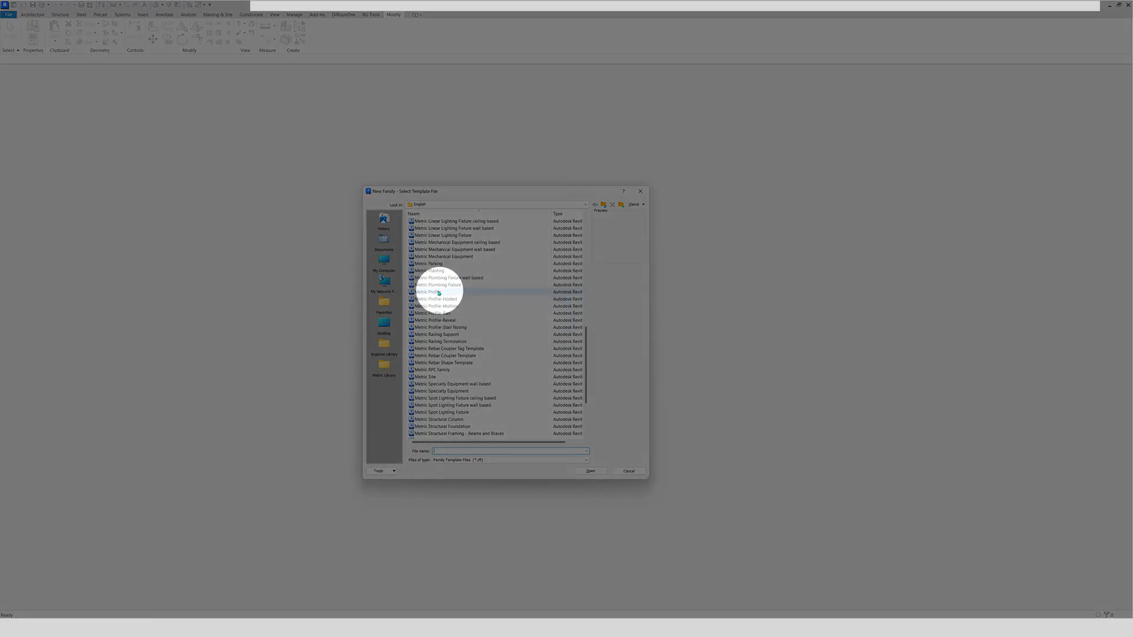
left_click(428, 292)
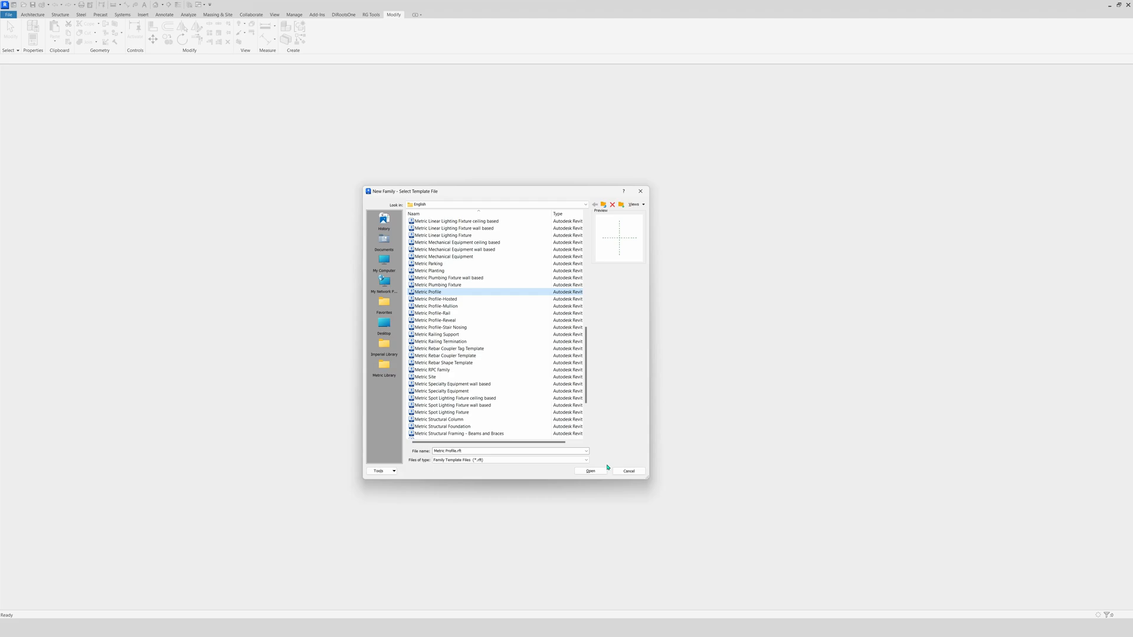
left_click(590, 470)
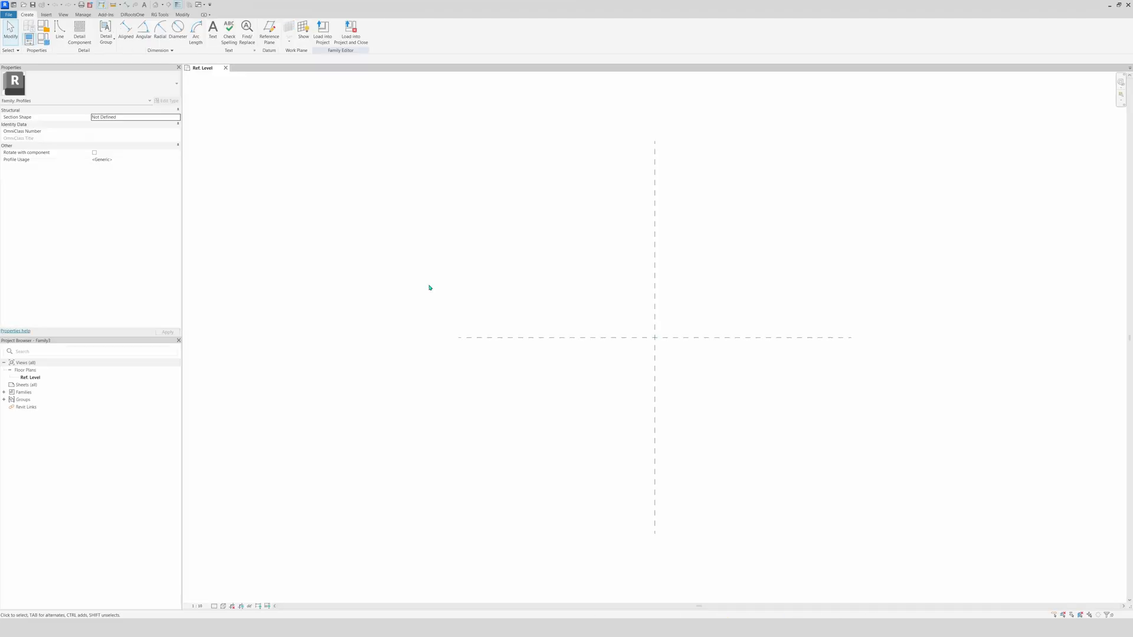
mouse_move(724, 353)
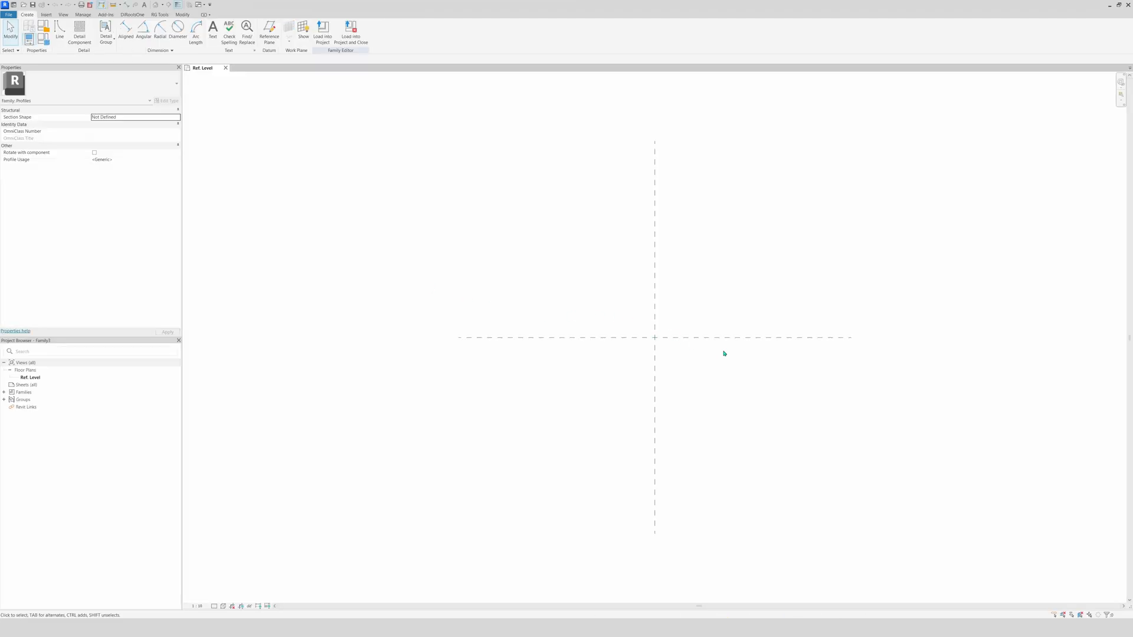
mouse_move(673, 303)
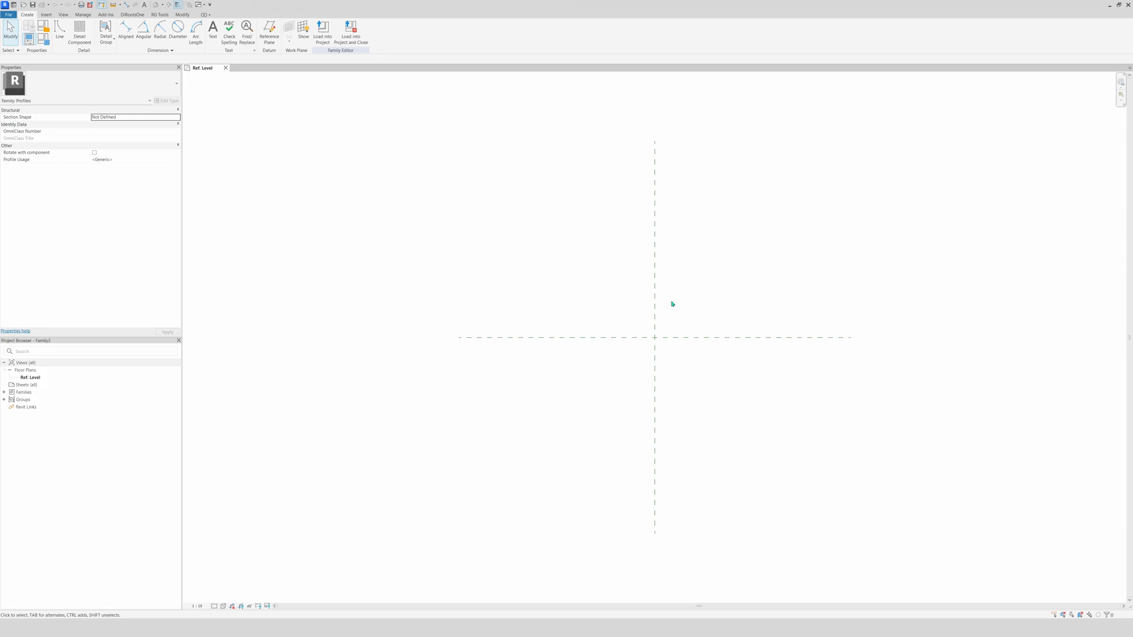
mouse_move(706, 311)
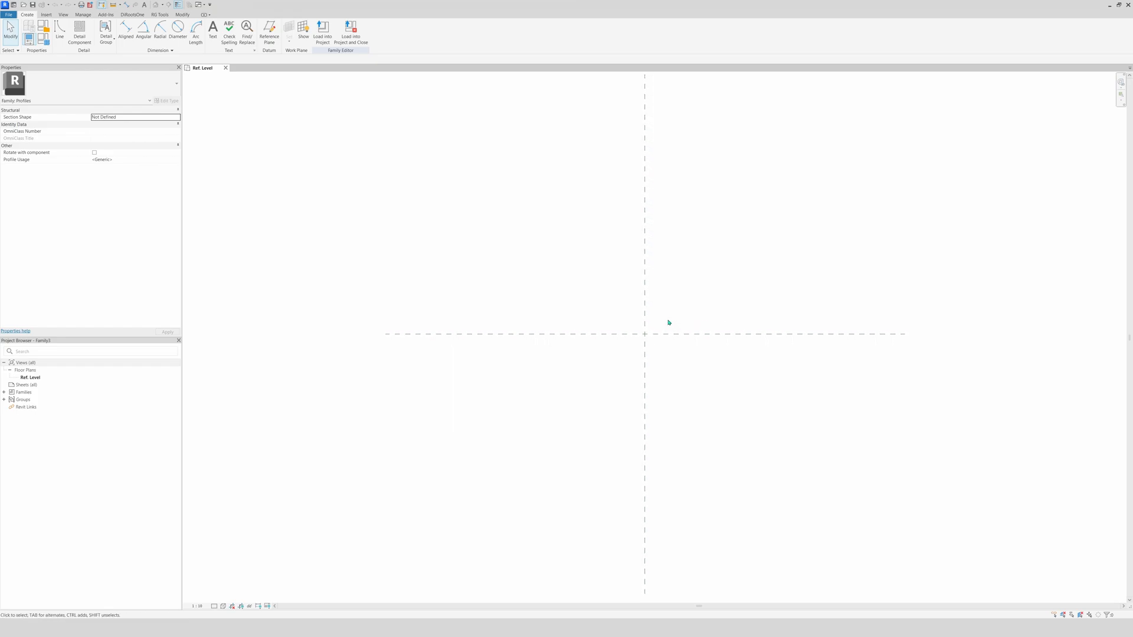
mouse_move(484, 255)
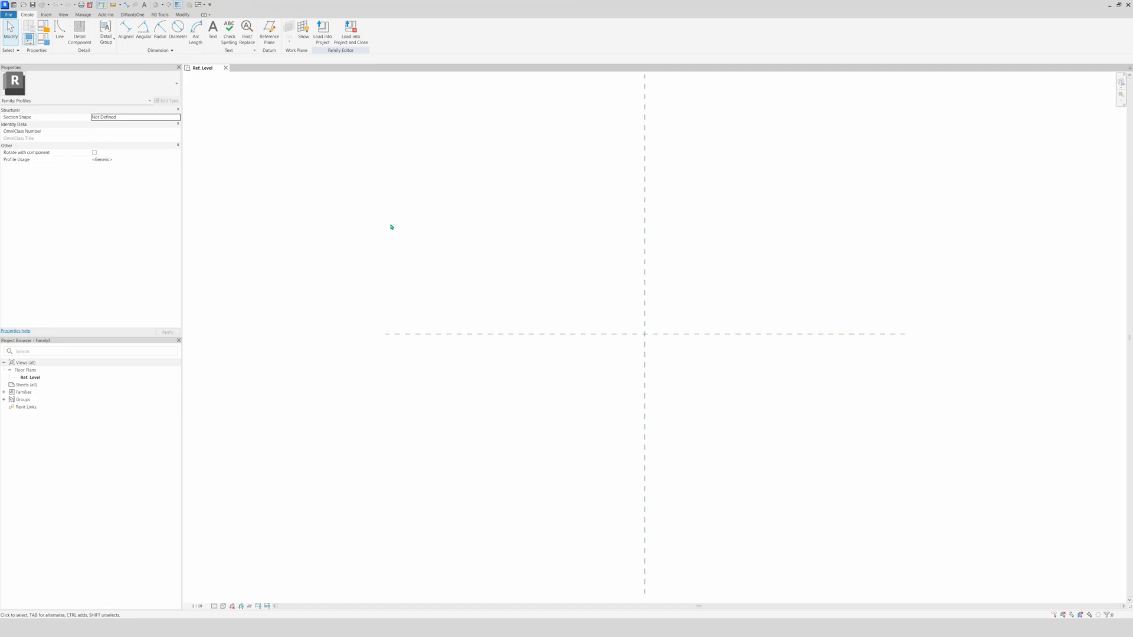
mouse_move(239, 127)
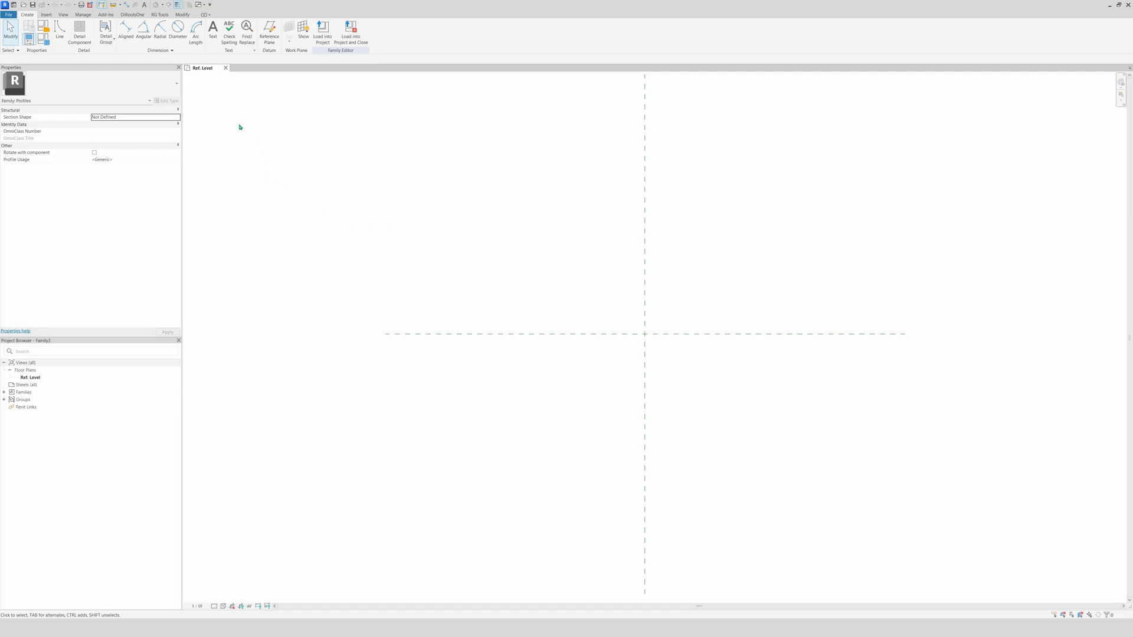
mouse_move(244, 130)
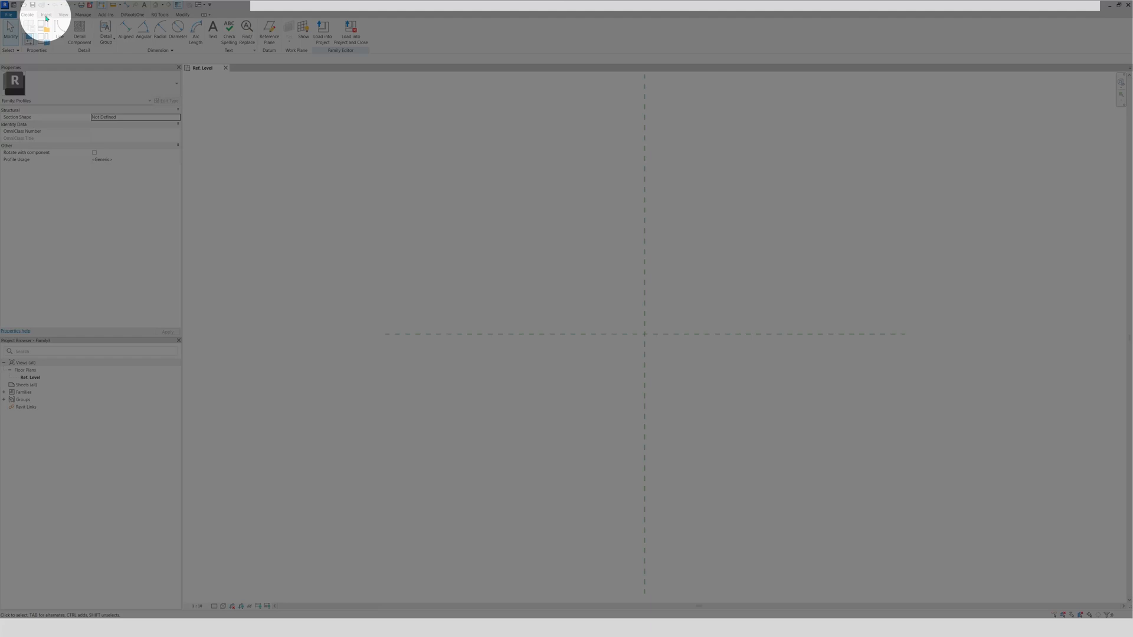
- Import the JI 106-250-750 deck profile DWG and dismiss the lost-elements warning
left_click(45, 14)
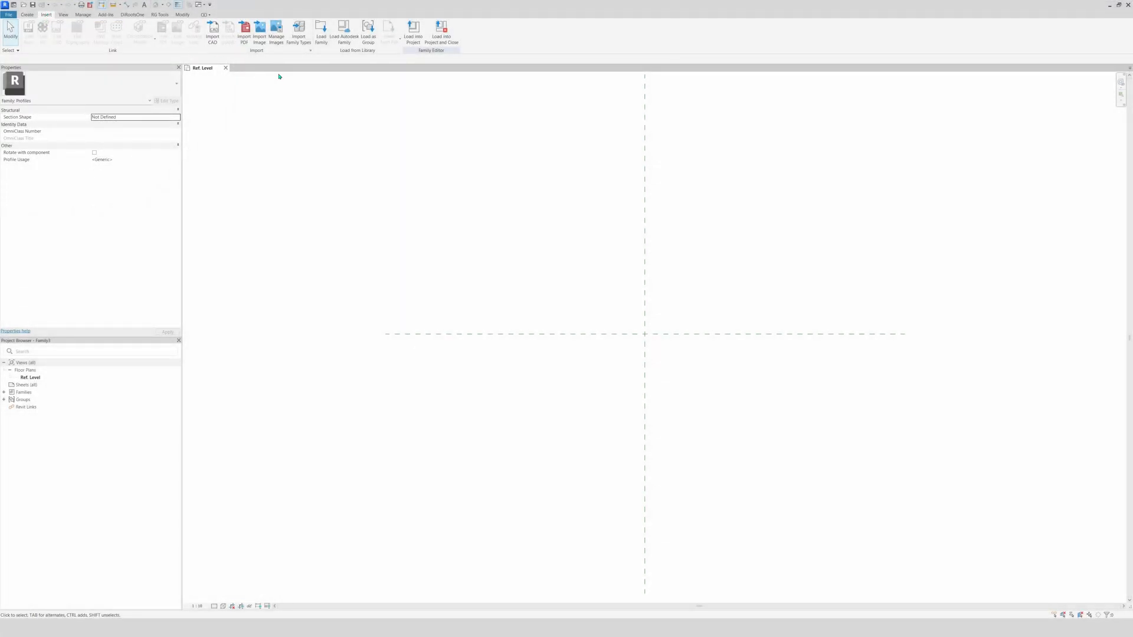
left_click(212, 32)
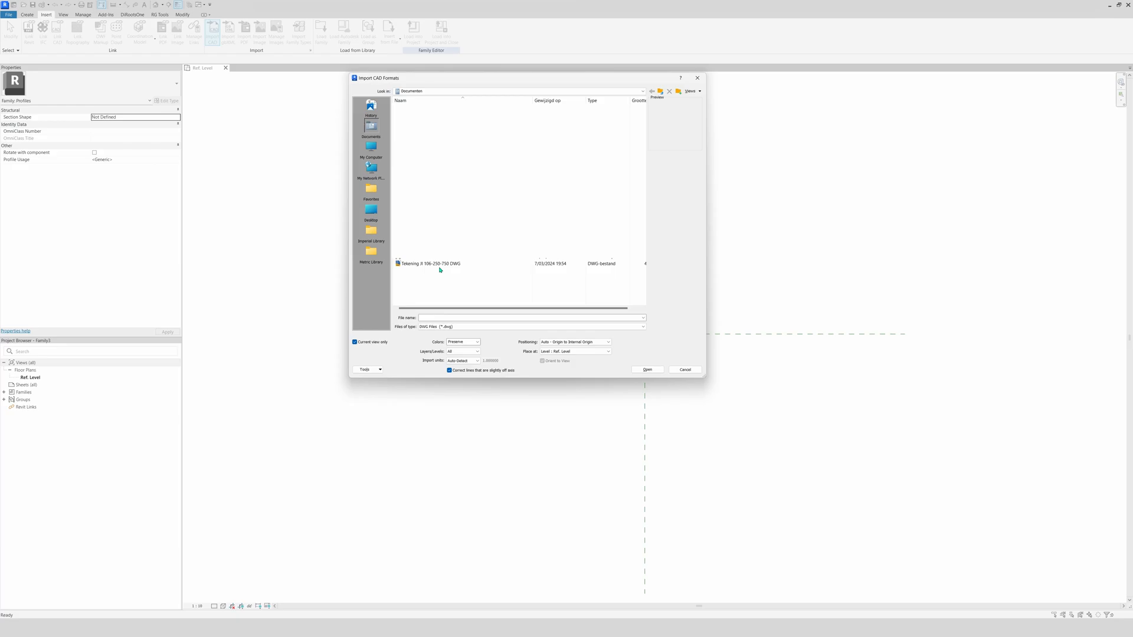
left_click(431, 263)
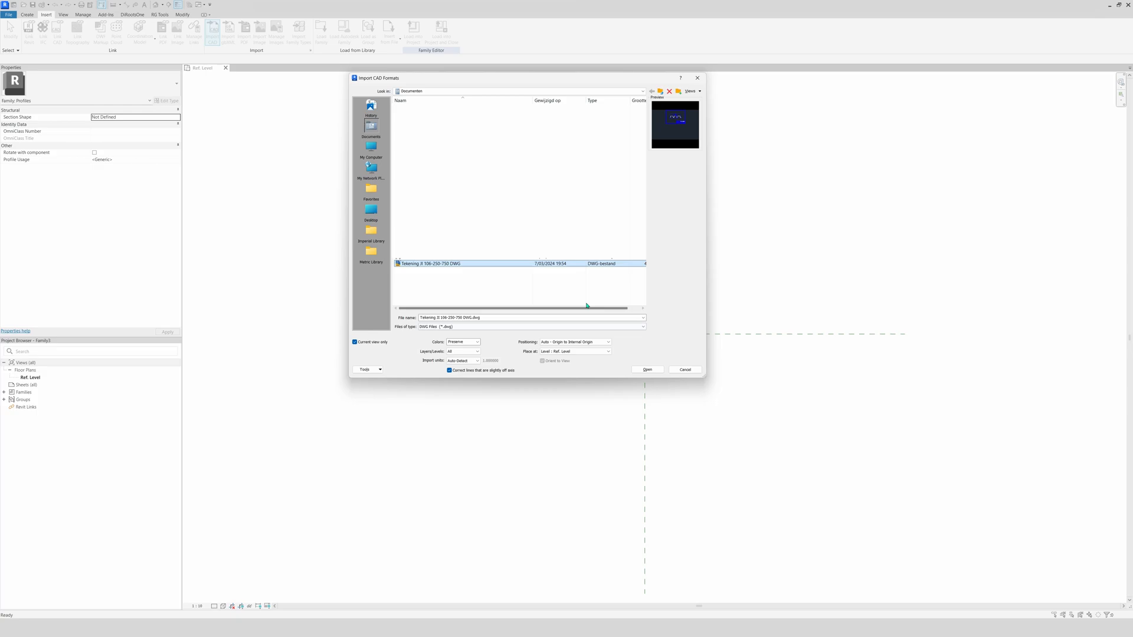
left_click(647, 370)
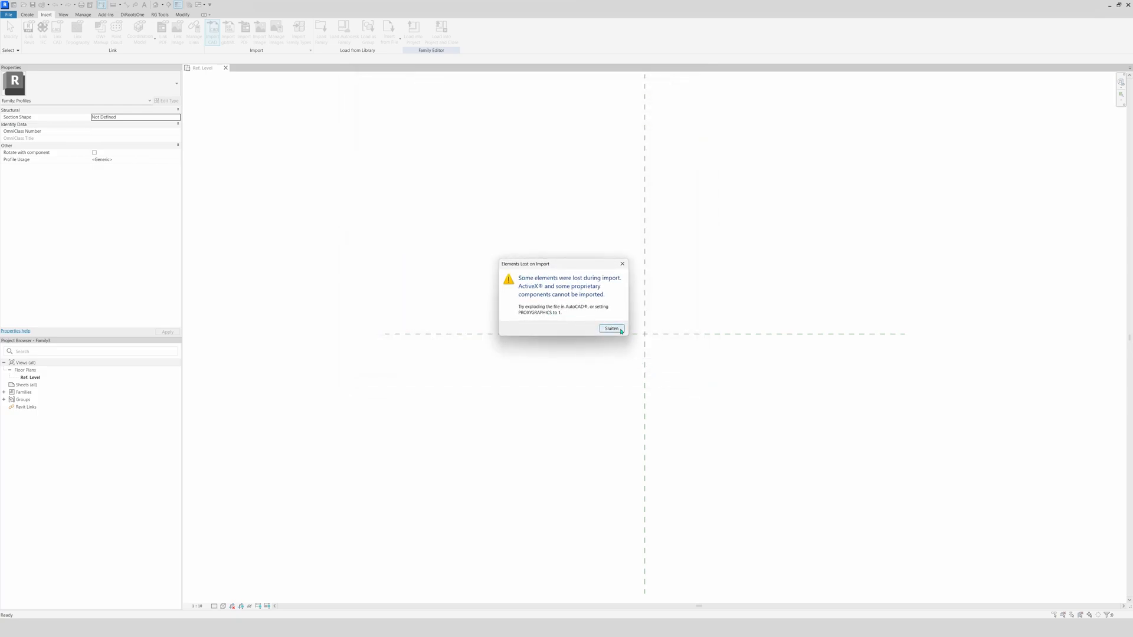
left_click(611, 329)
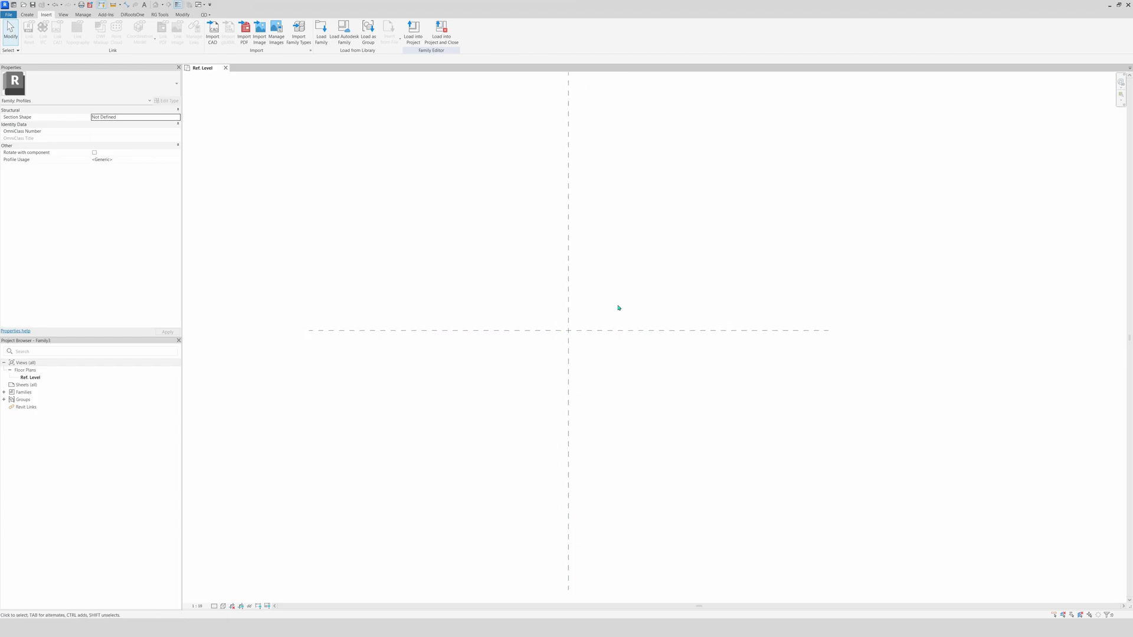
mouse_move(595, 341)
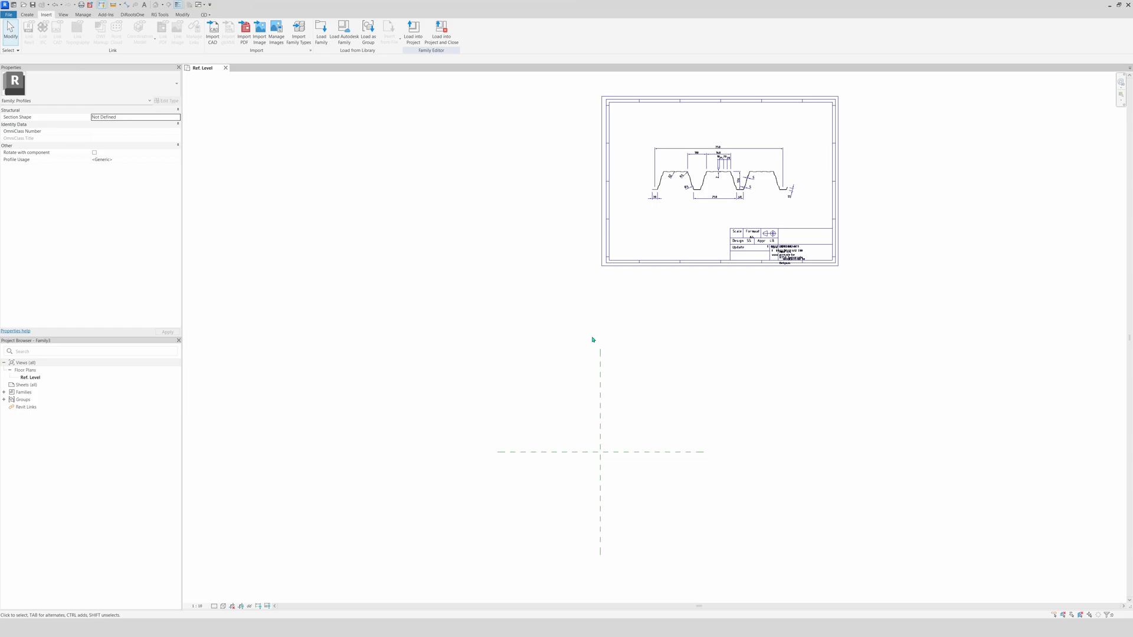
- Move the imported drawing so its base and middle rib align with the reference planes
left_click(719, 181)
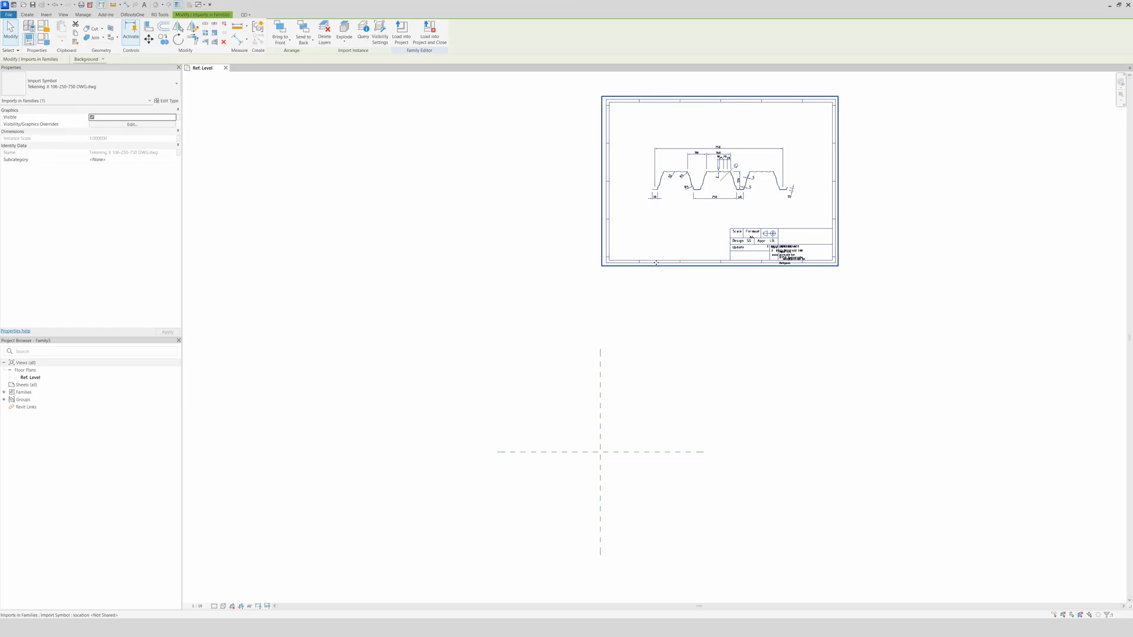
left_click(442, 171)
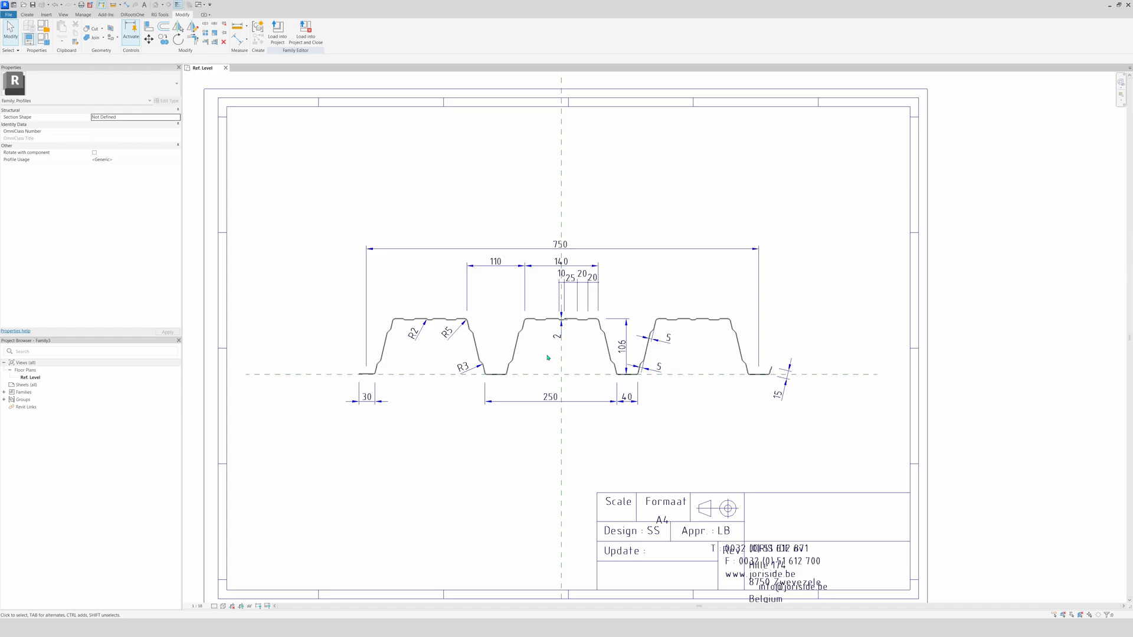
scroll("up", 3)
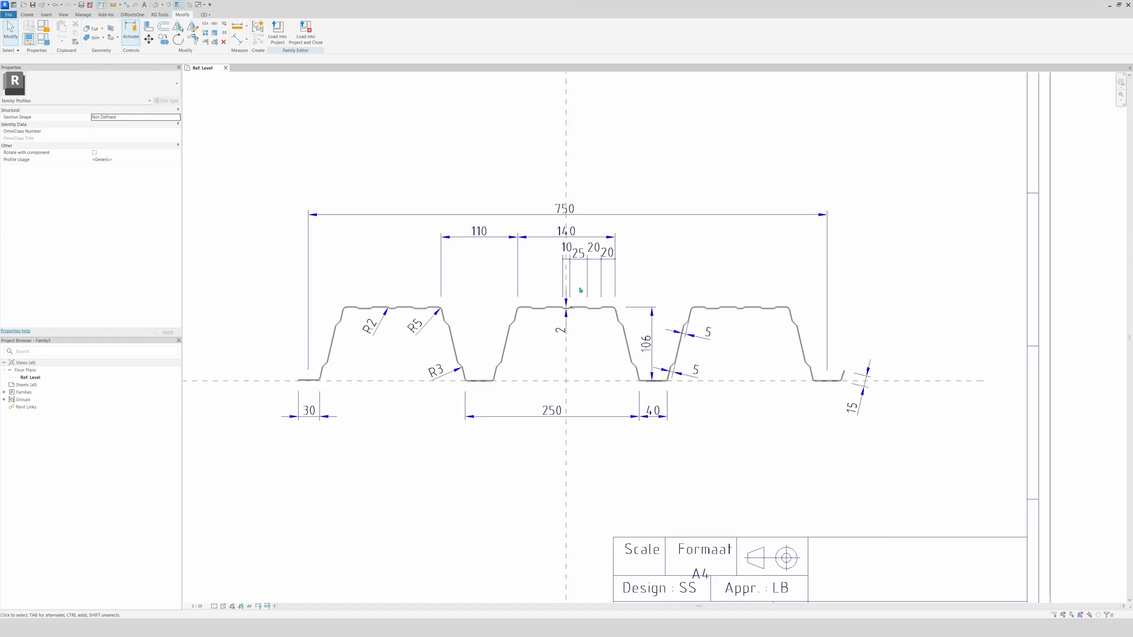
mouse_move(293, 165)
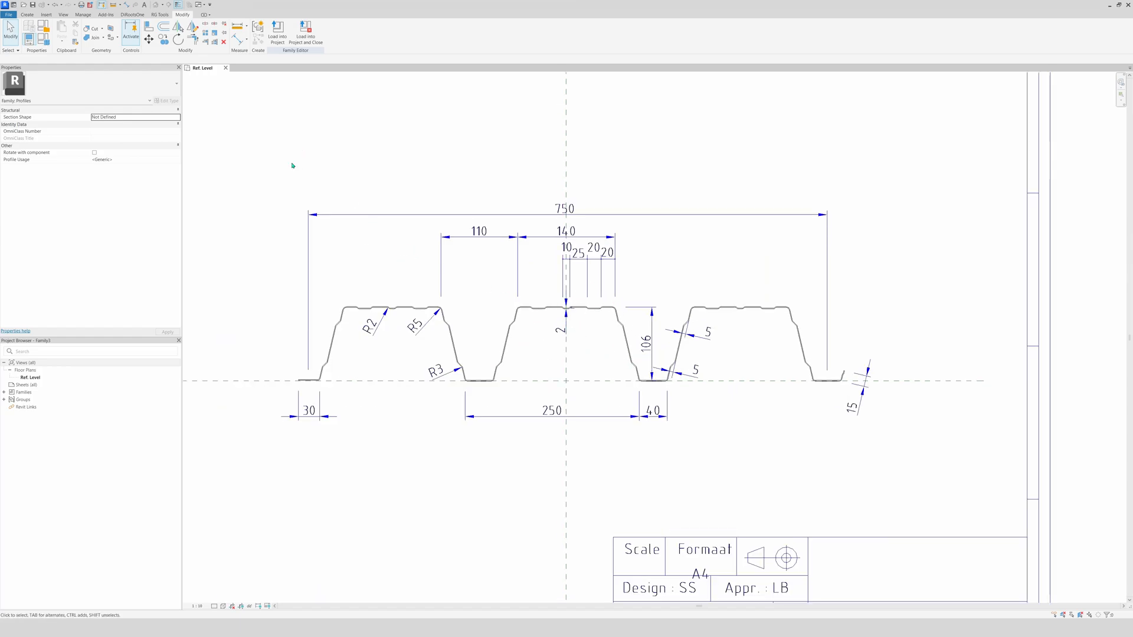
- Start the profile Line tool set to Pick Lines with zero offset
left_click(8, 15)
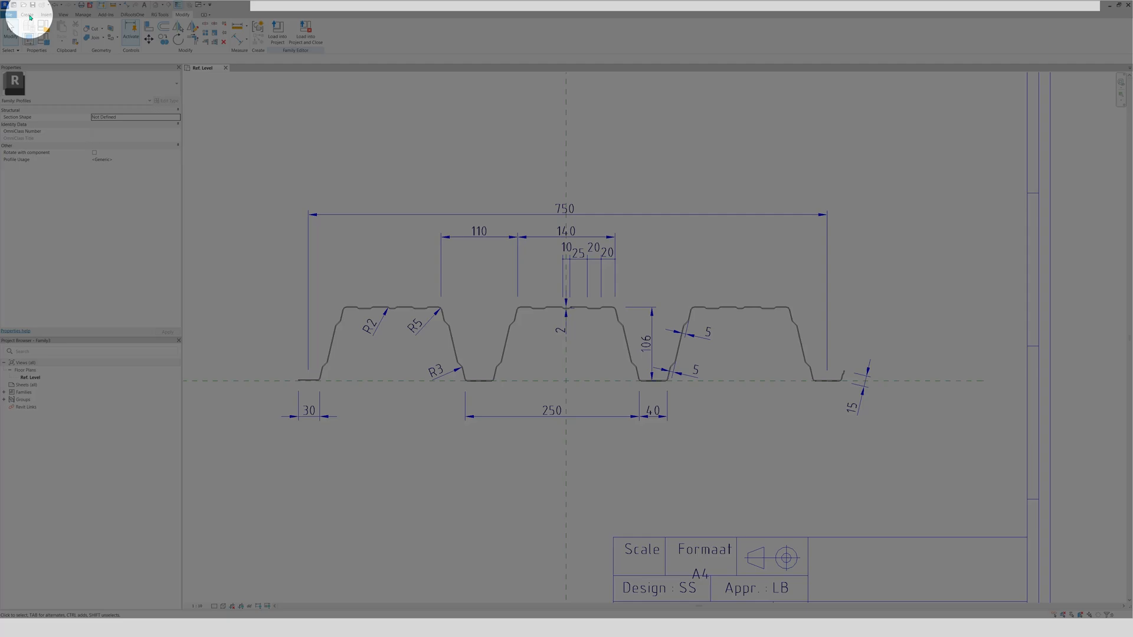
left_click(45, 14)
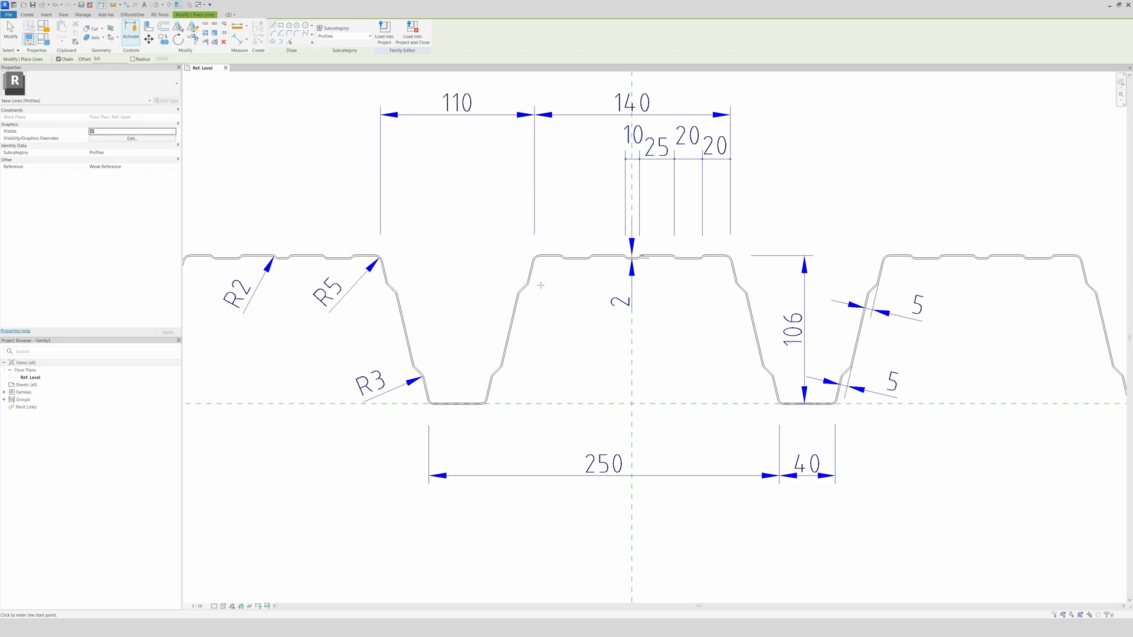
mouse_move(505, 357)
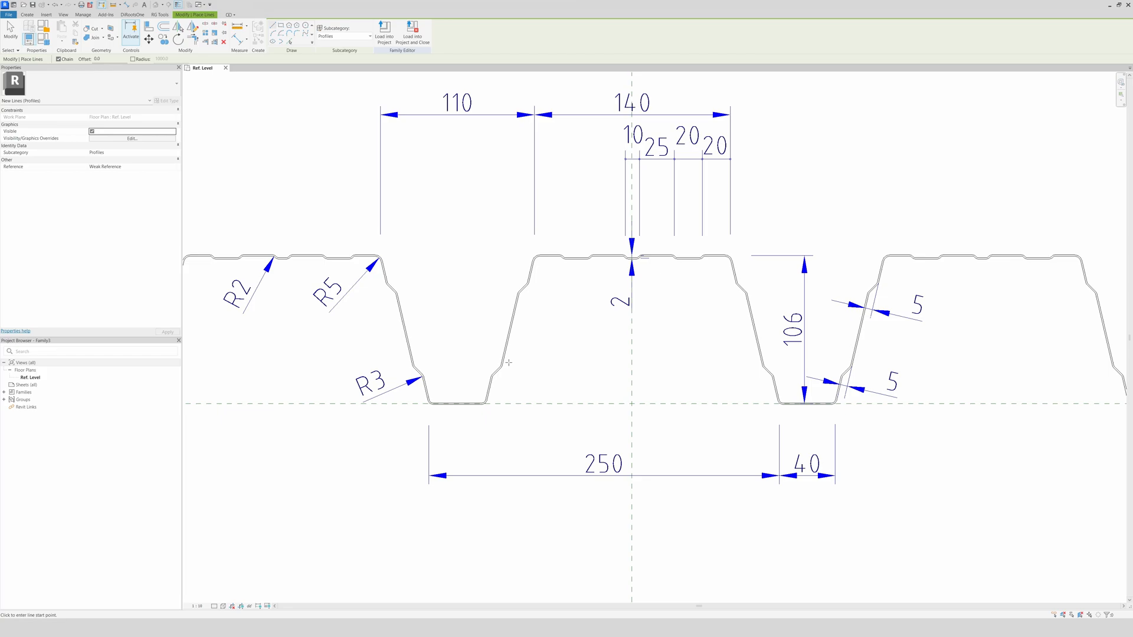
mouse_move(502, 364)
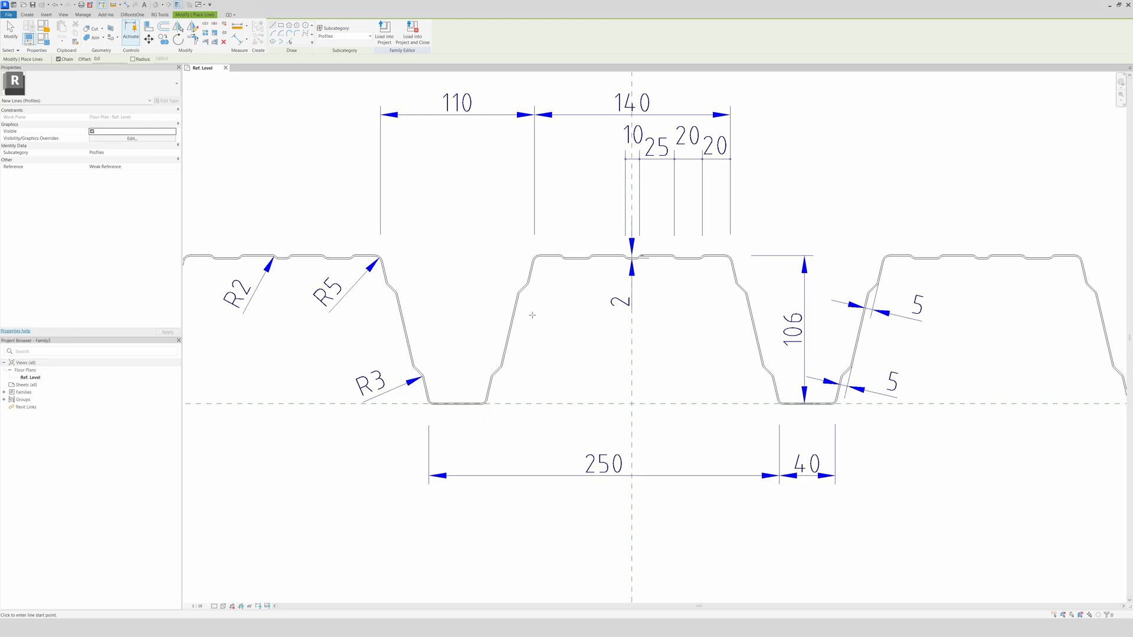
mouse_move(540, 331)
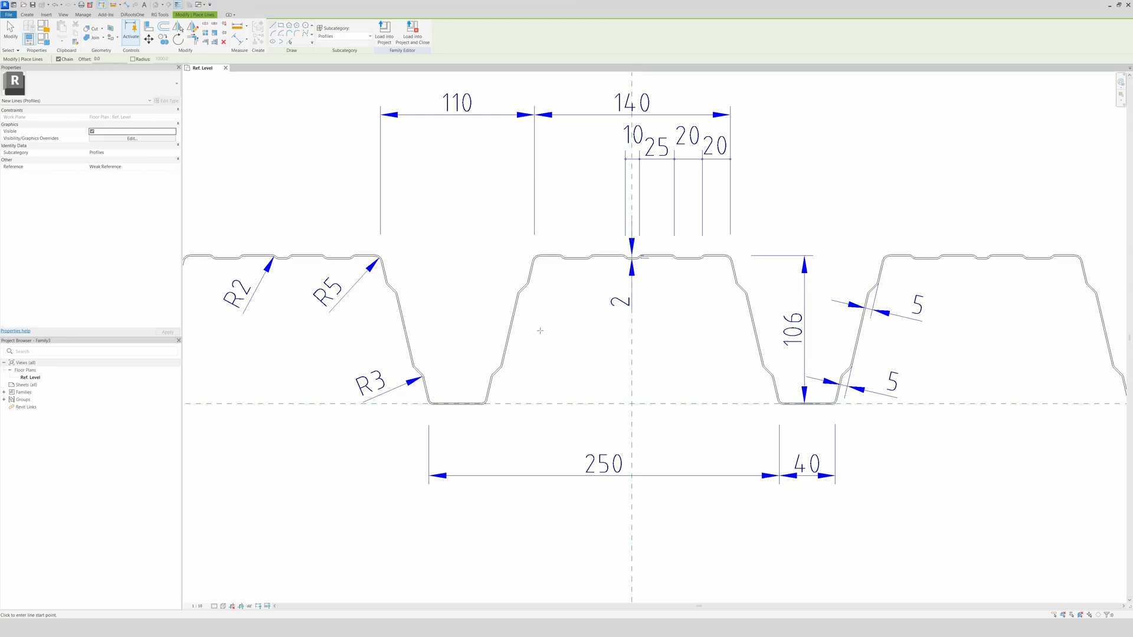
mouse_move(550, 262)
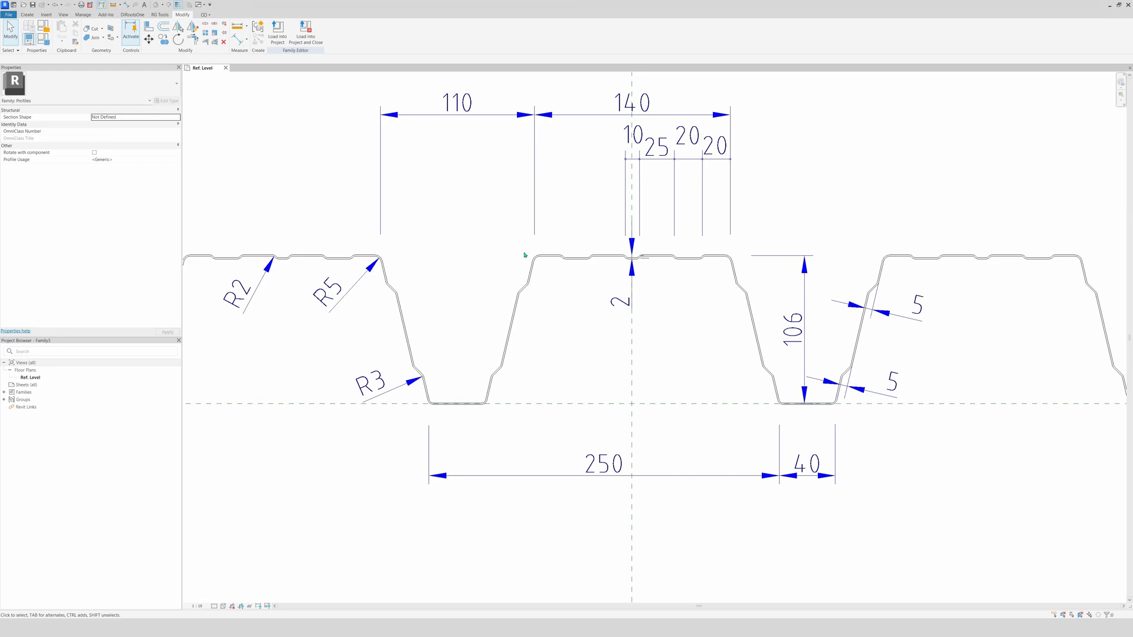
mouse_move(270, 144)
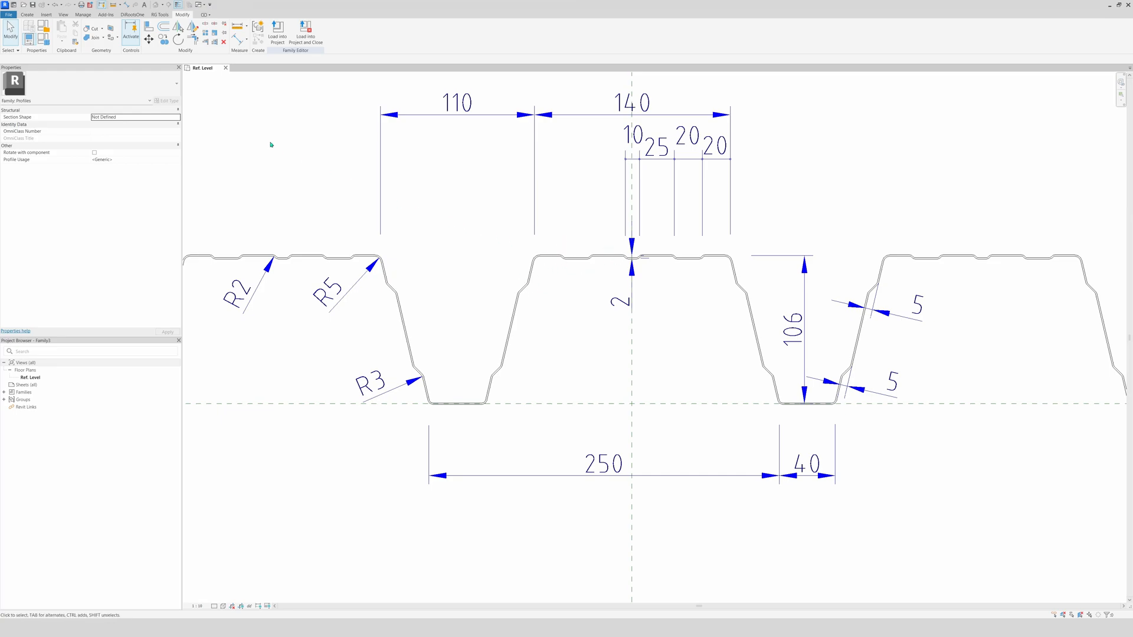
mouse_move(403, 373)
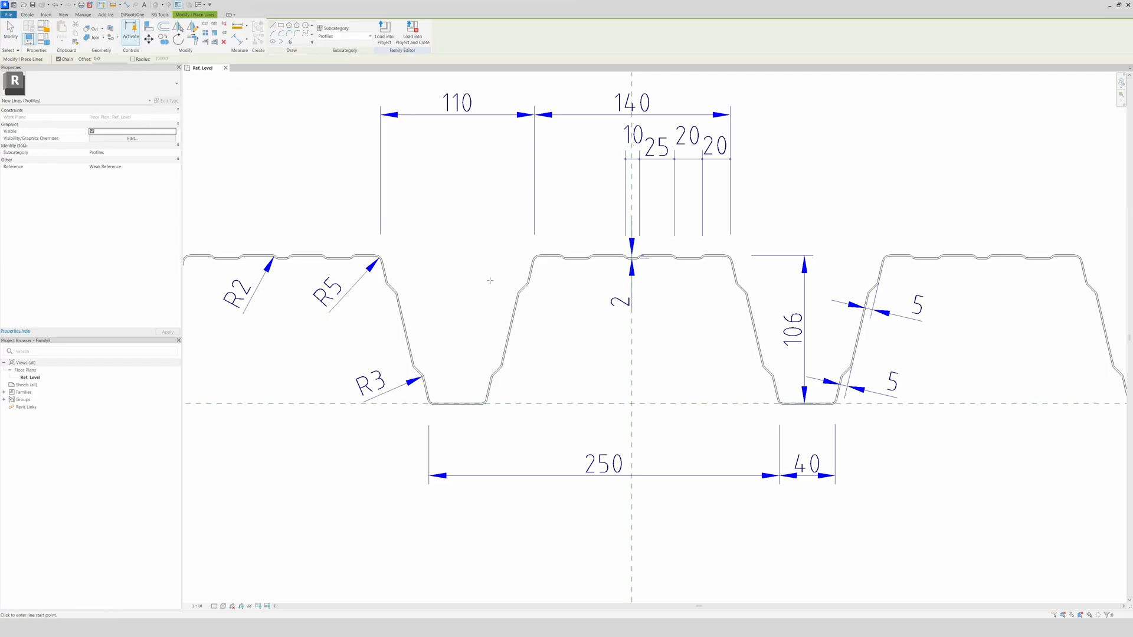
mouse_move(302, 60)
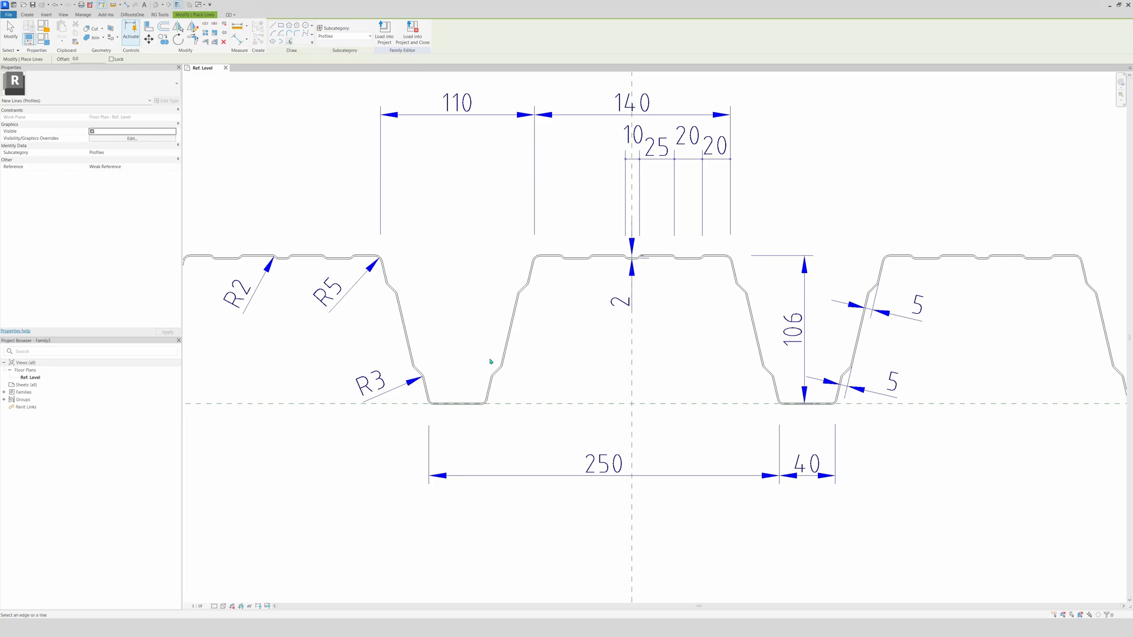
mouse_move(535, 437)
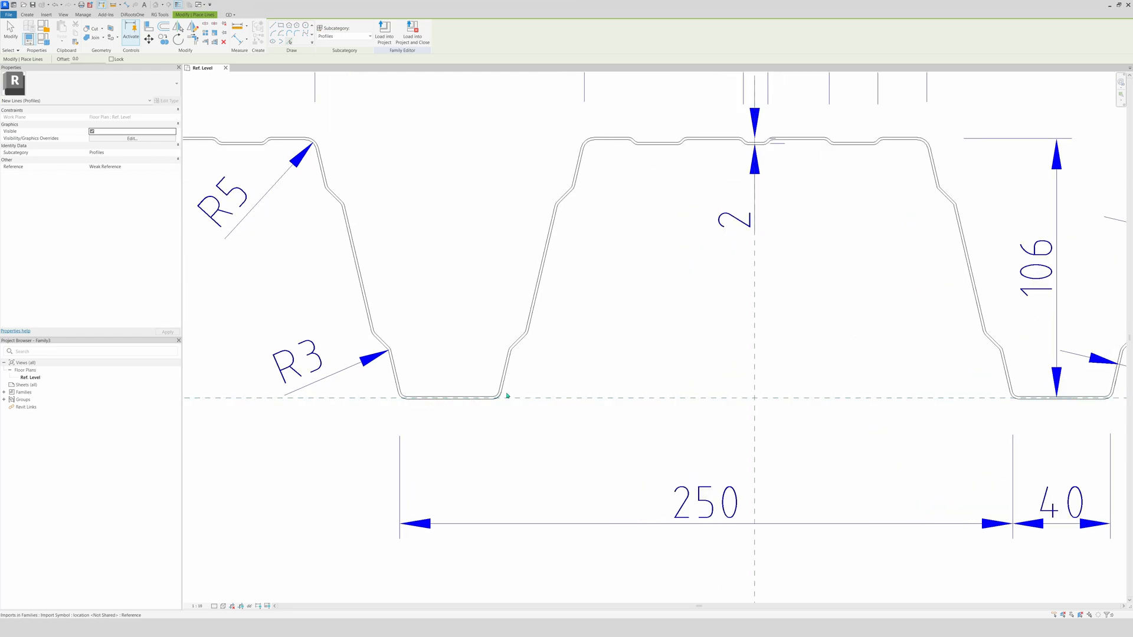
mouse_move(521, 406)
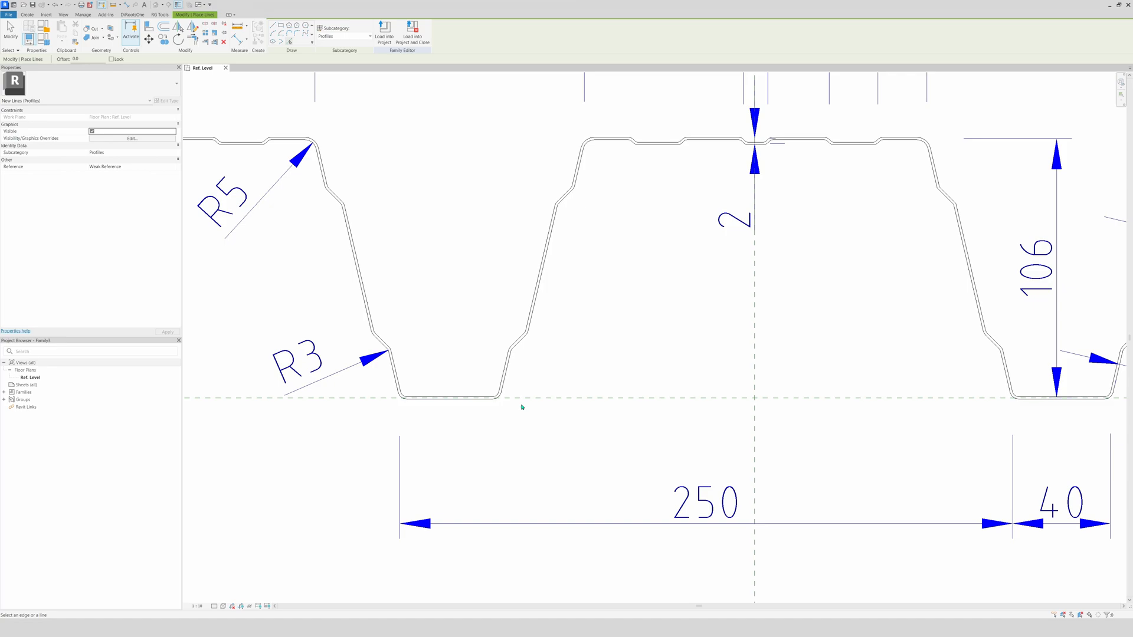
- Zoom in on the imported deck drawing to trace its rib outline
scroll("up", 3)
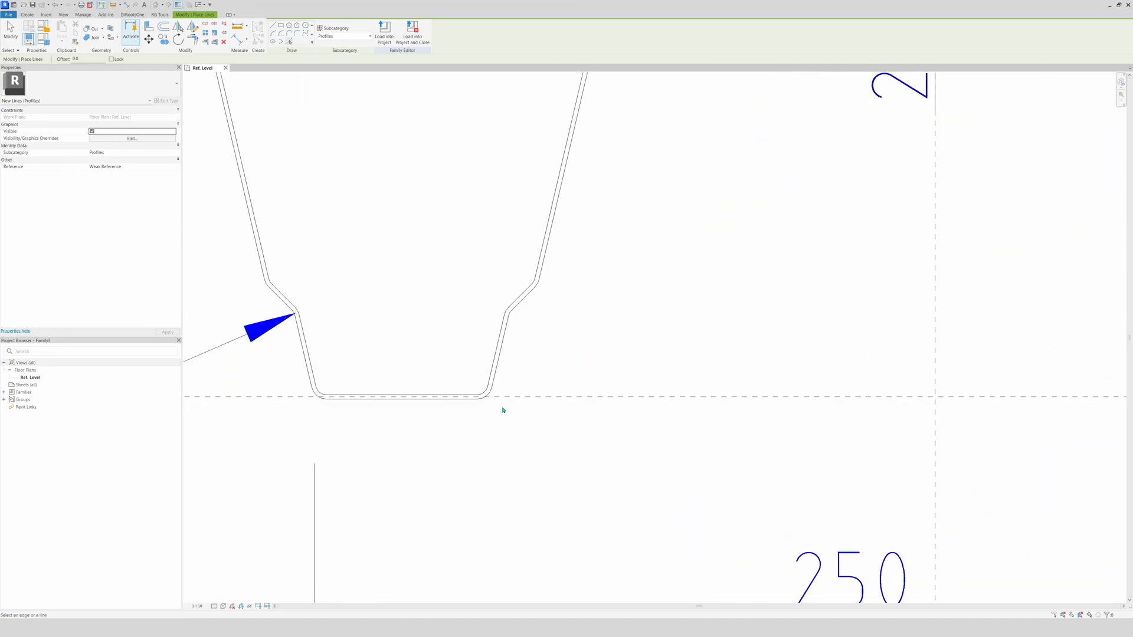
mouse_move(570, 398)
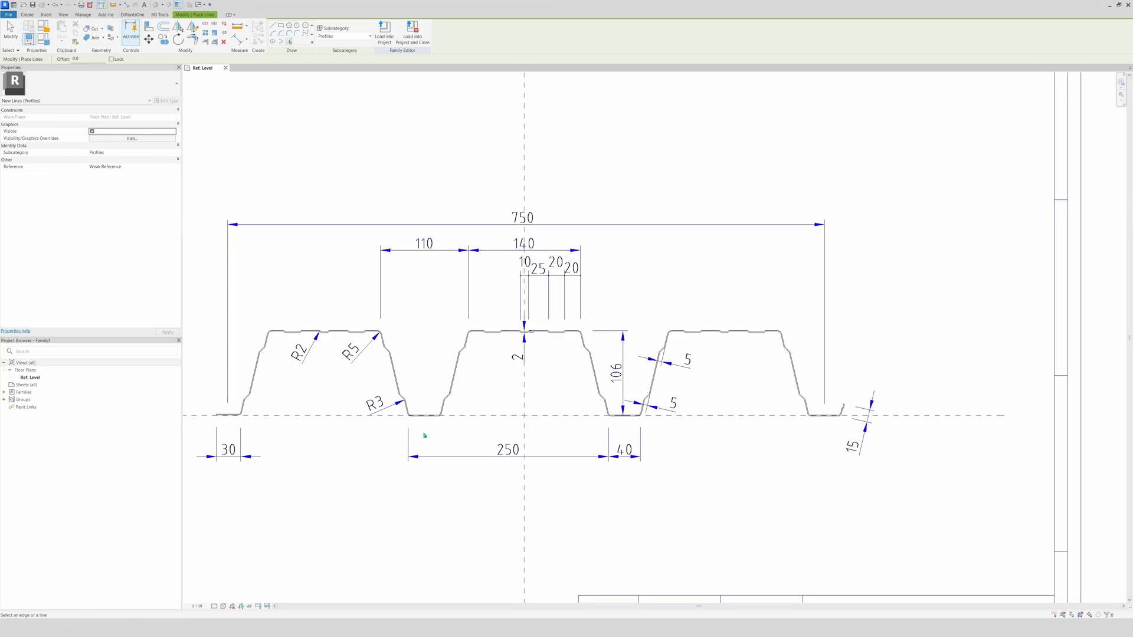
mouse_move(598, 374)
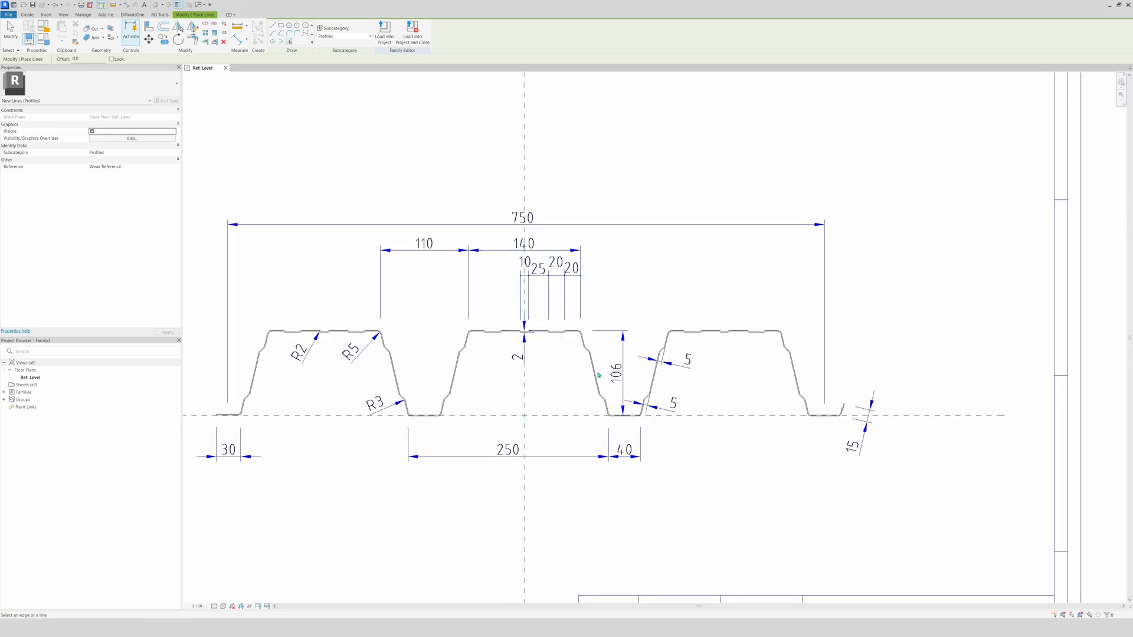
mouse_move(548, 426)
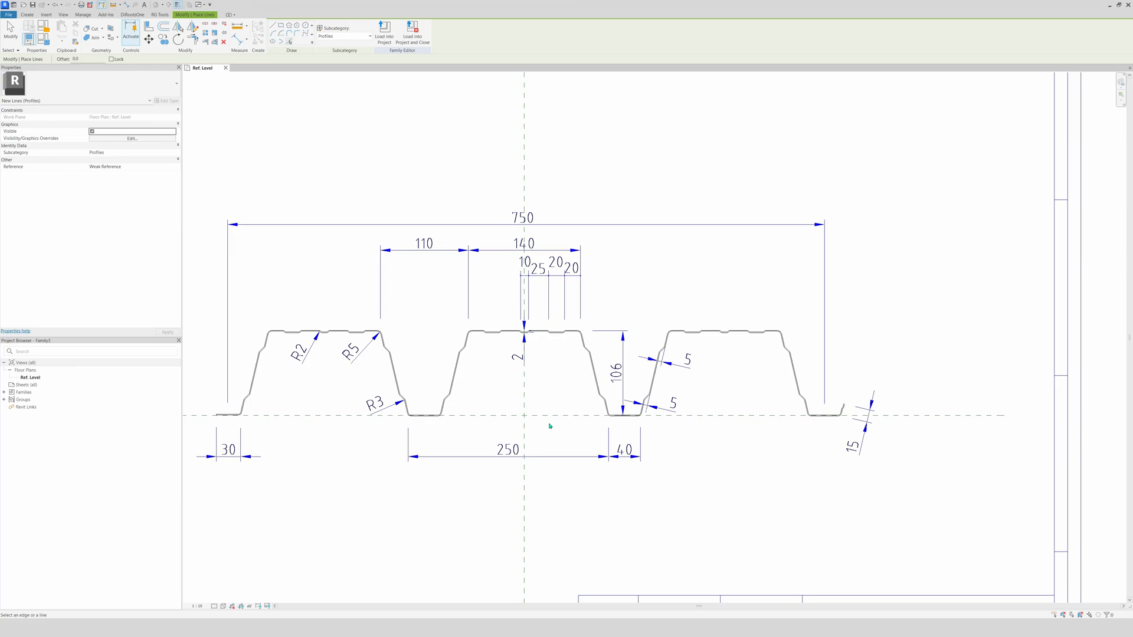
mouse_move(454, 434)
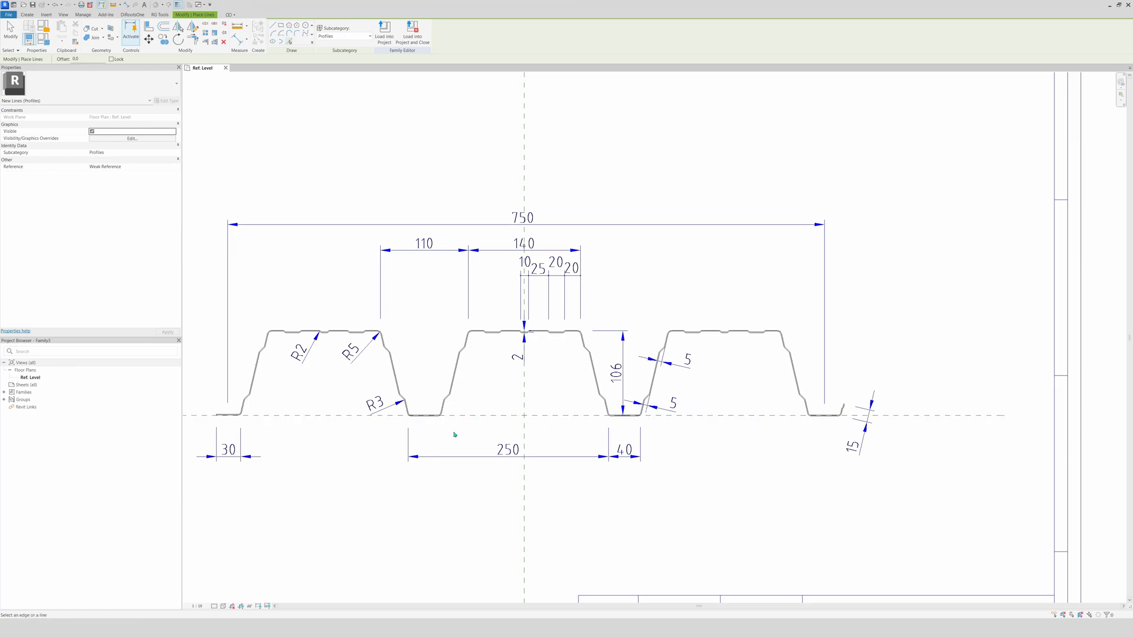
mouse_move(518, 426)
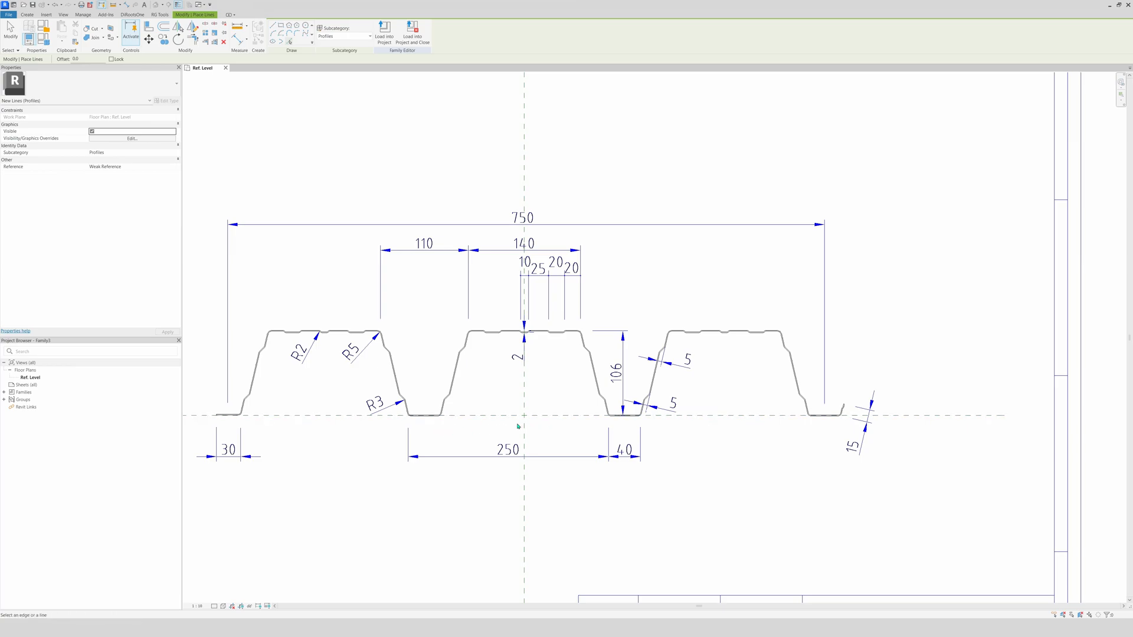
mouse_move(423, 402)
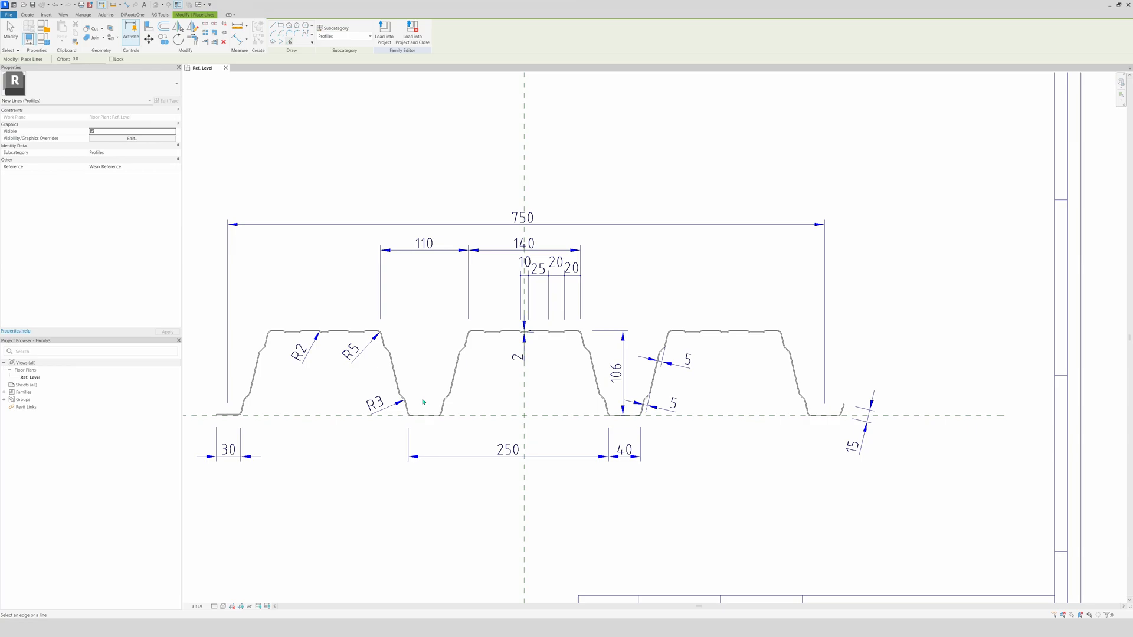
mouse_move(525, 366)
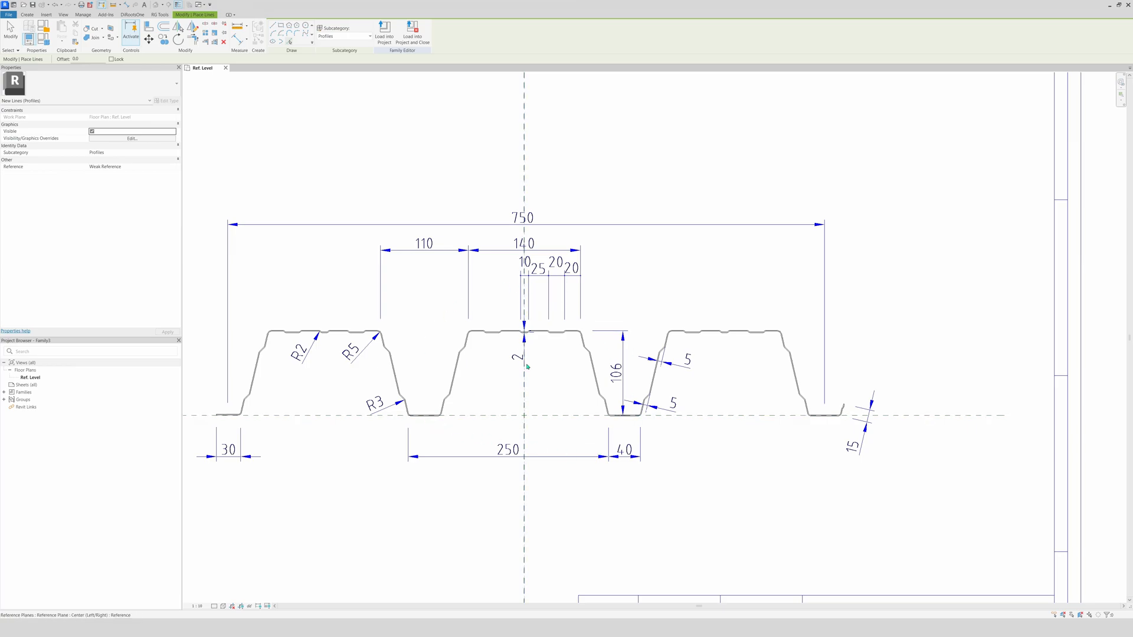
mouse_move(497, 304)
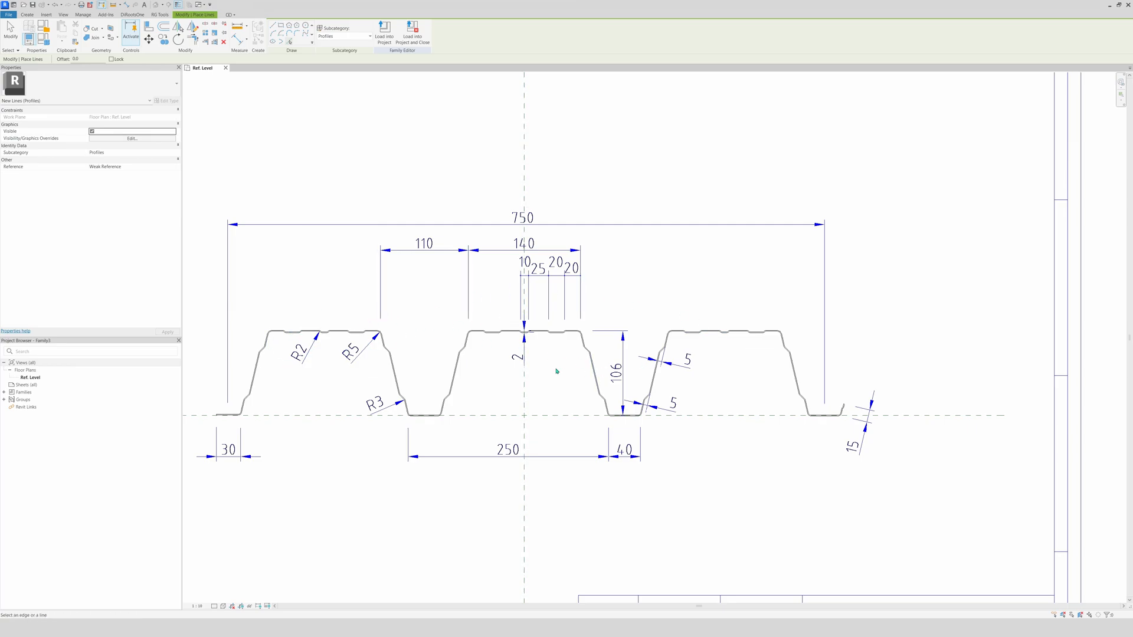
- Finish tracing the closed middle-rib outline and open Family Category and Parameters
scroll("down", 3)
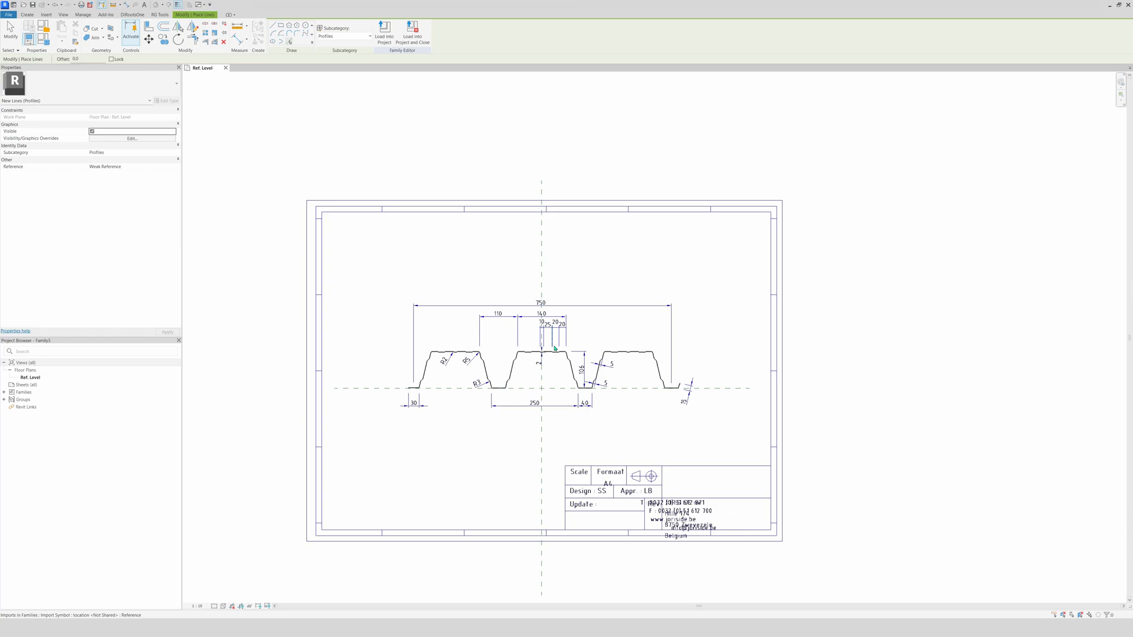
scroll("up", 3)
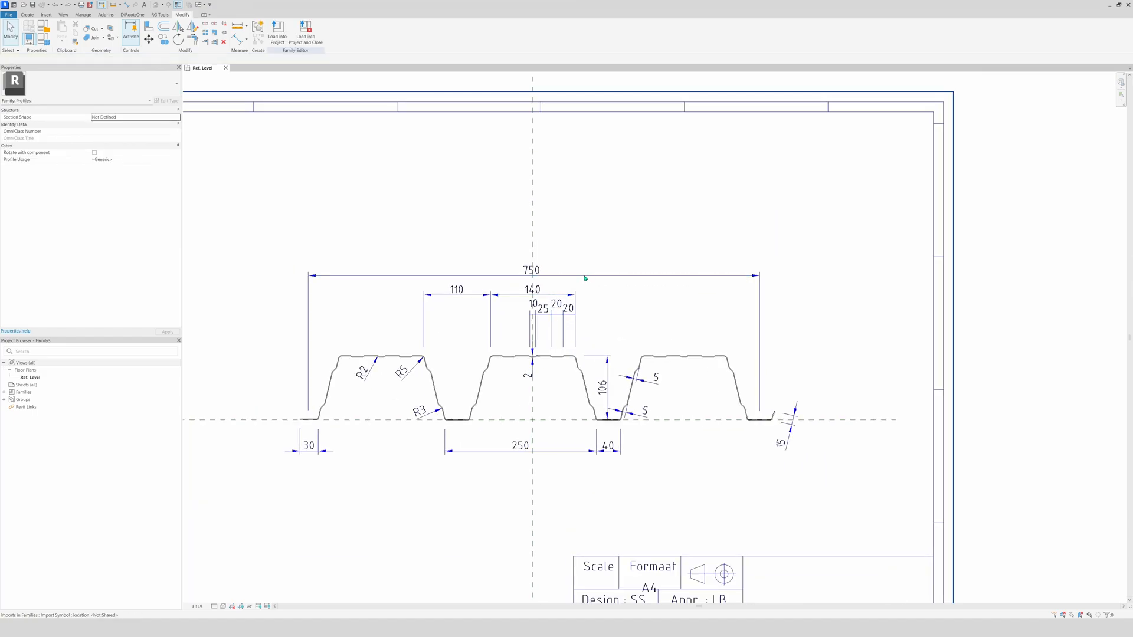
left_click(531, 347)
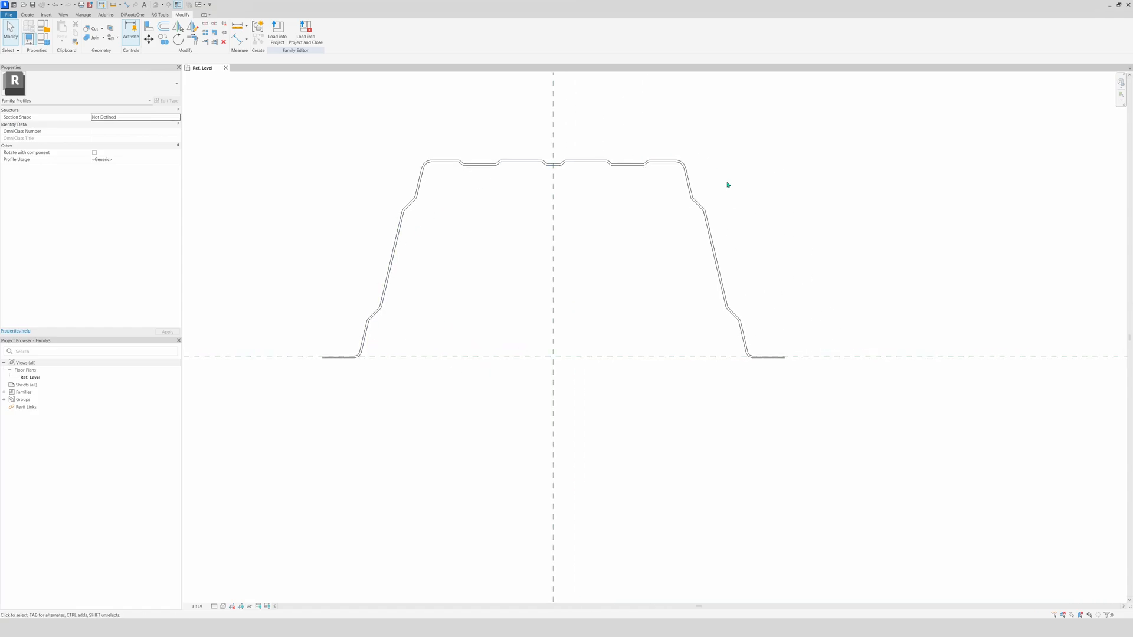
mouse_move(586, 168)
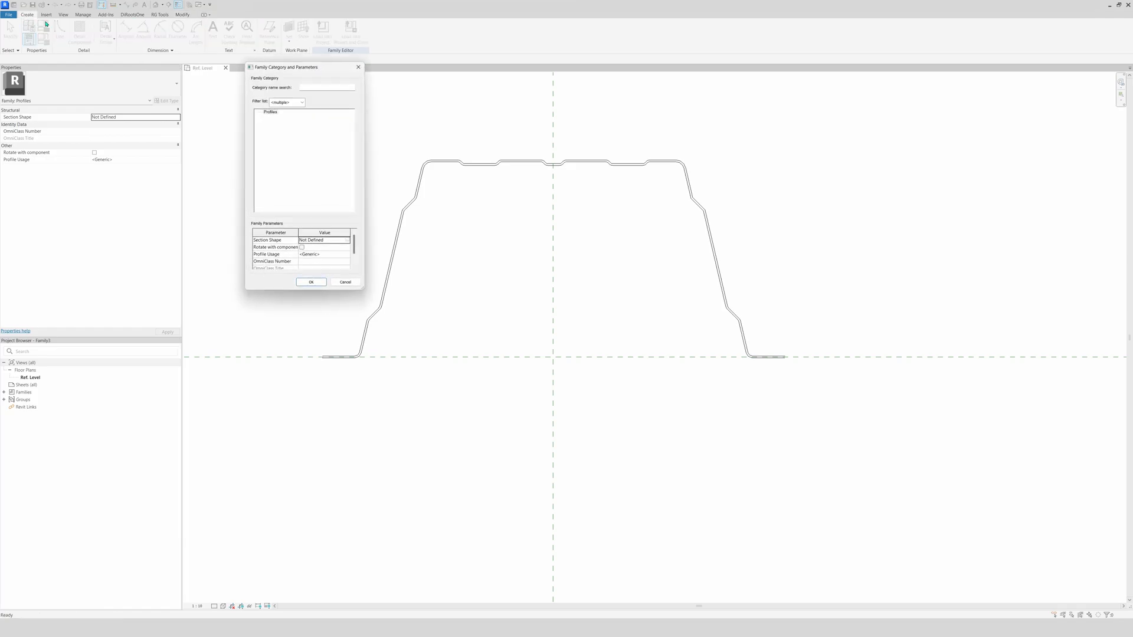
- Confirm the category, remove the imported drawing, and save as Steeldeck_106mm
left_click(311, 282)
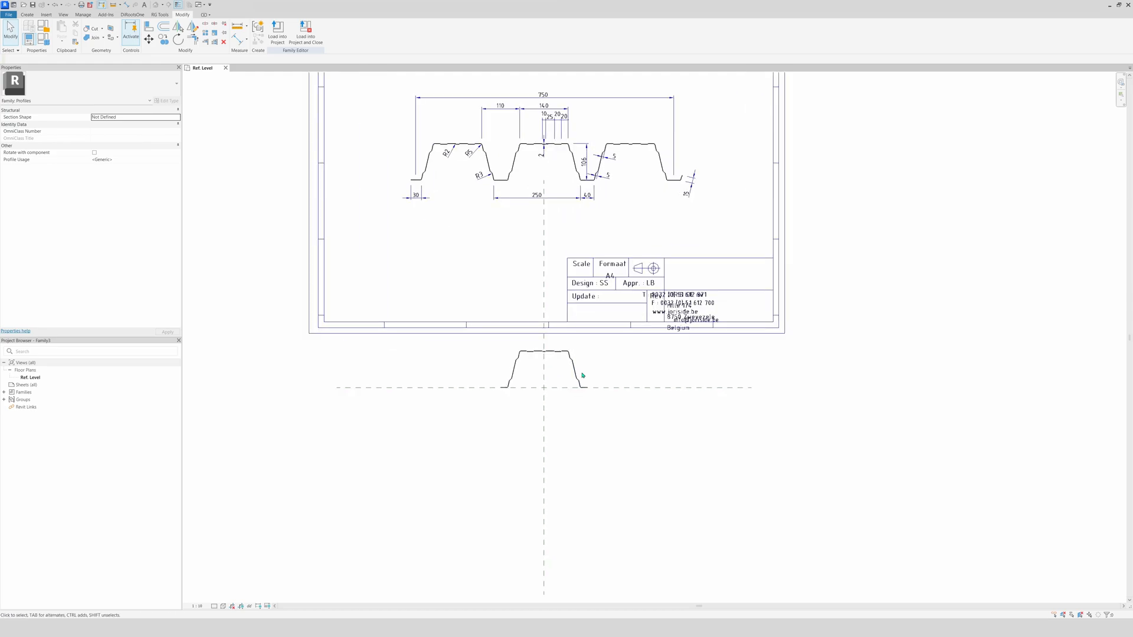
scroll("up", 3)
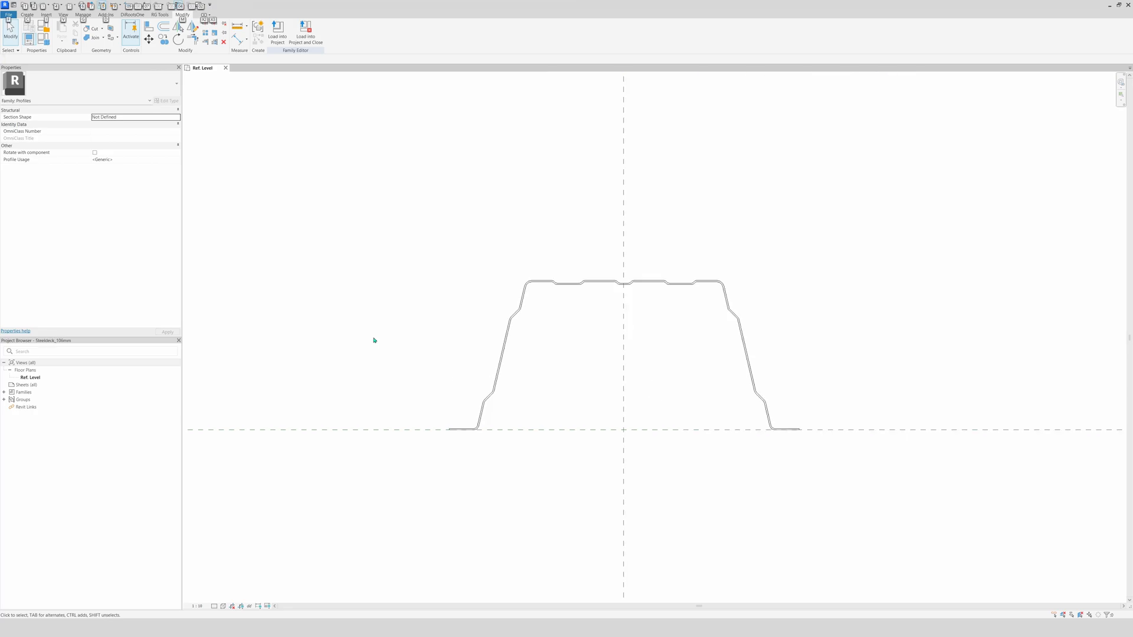
mouse_move(146, 106)
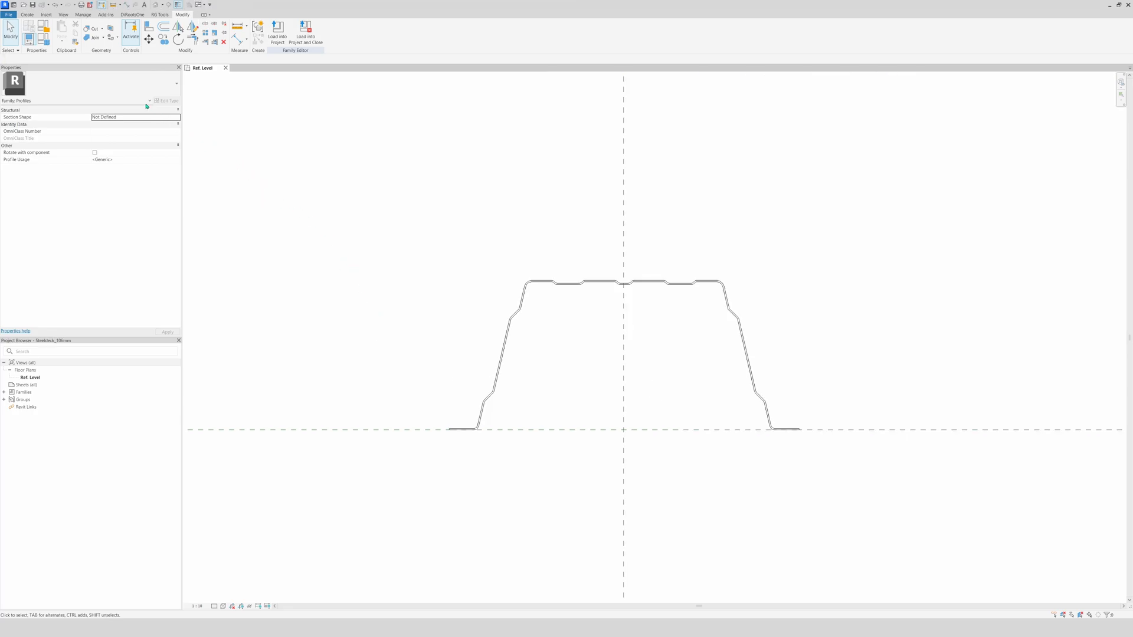
- Start a new family from Metric Structural Framing - Beams and Braces.rft
left_click(7, 14)
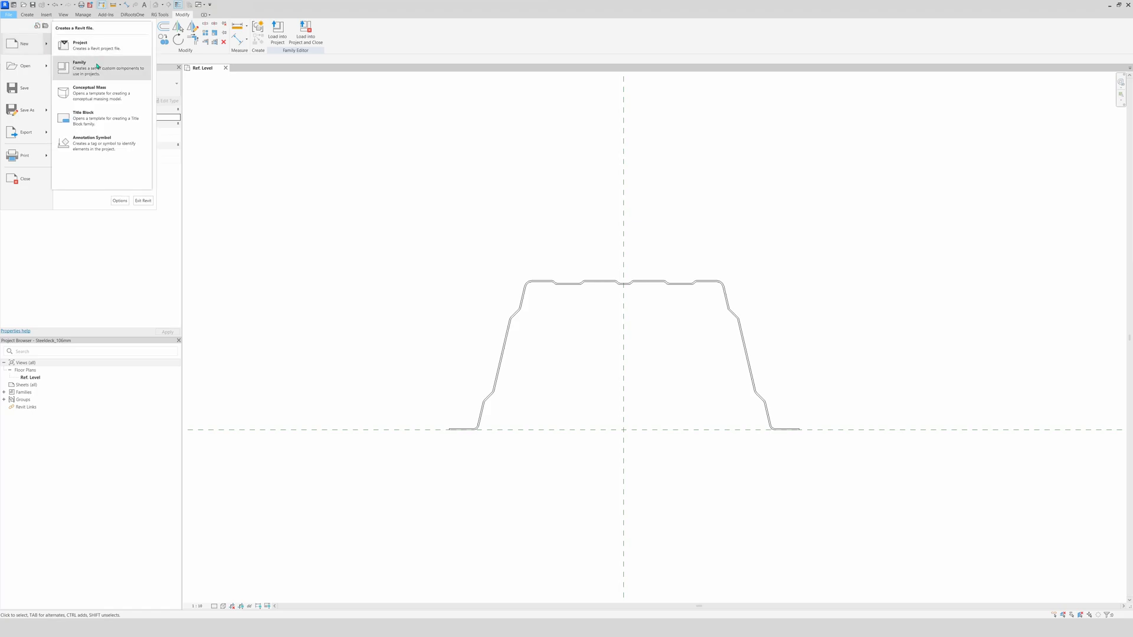
left_click(80, 67)
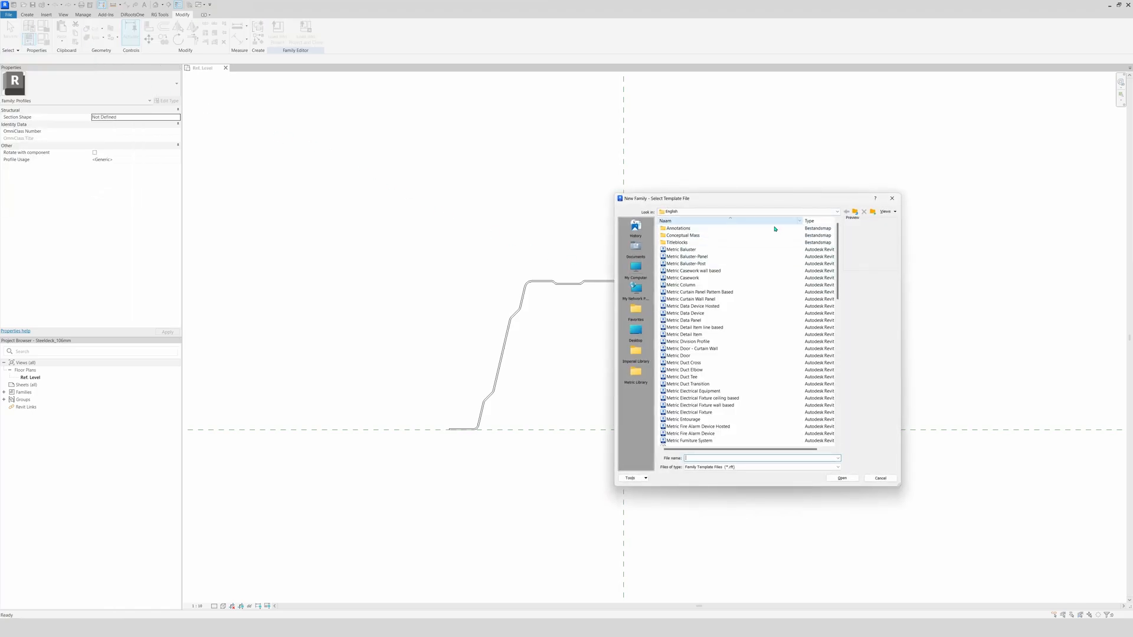
scroll("down", 3)
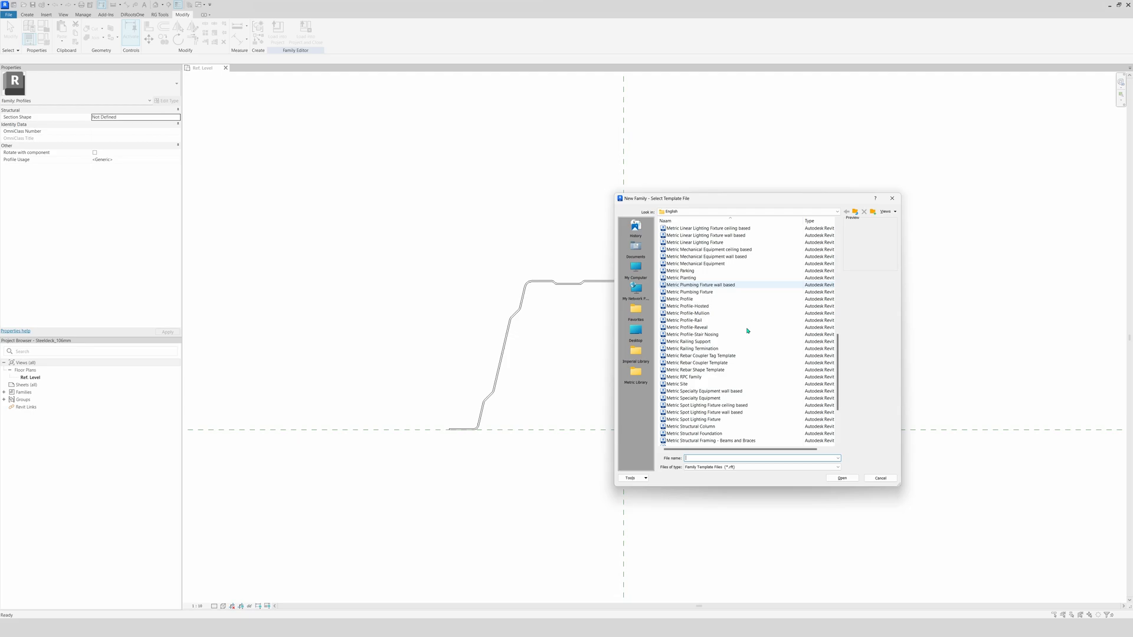
scroll("down", 3)
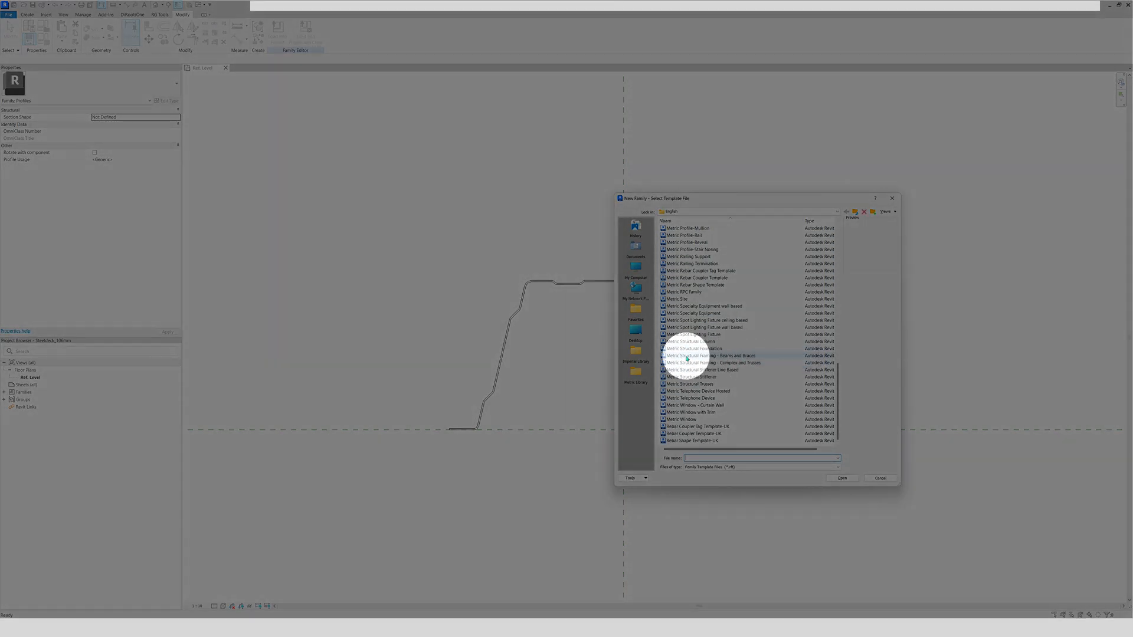
left_click(712, 355)
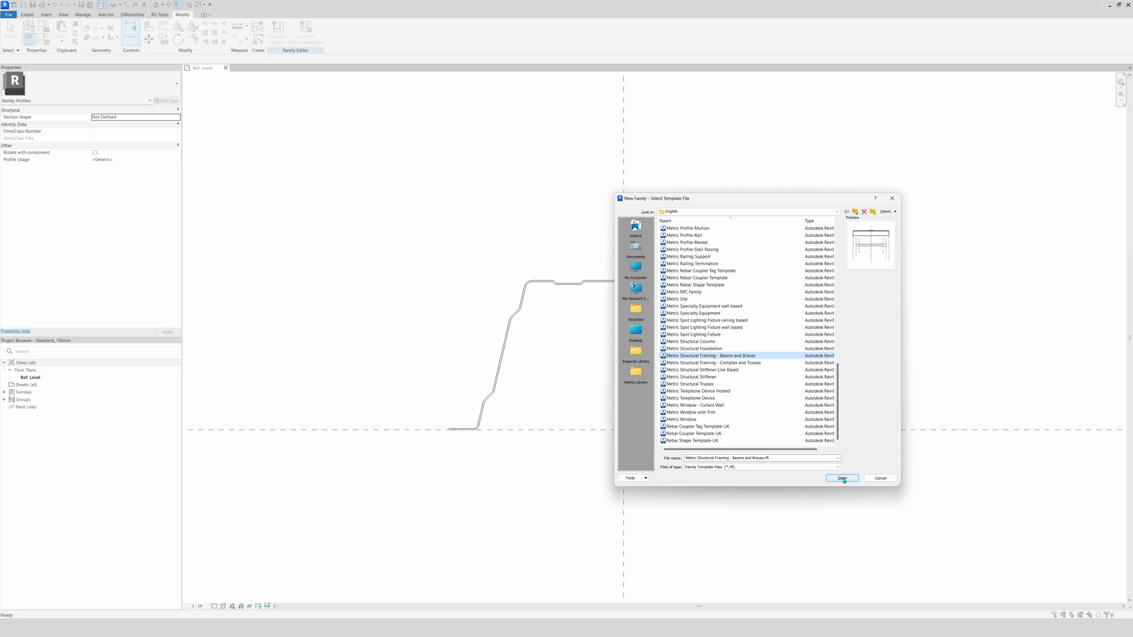
left_click(841, 479)
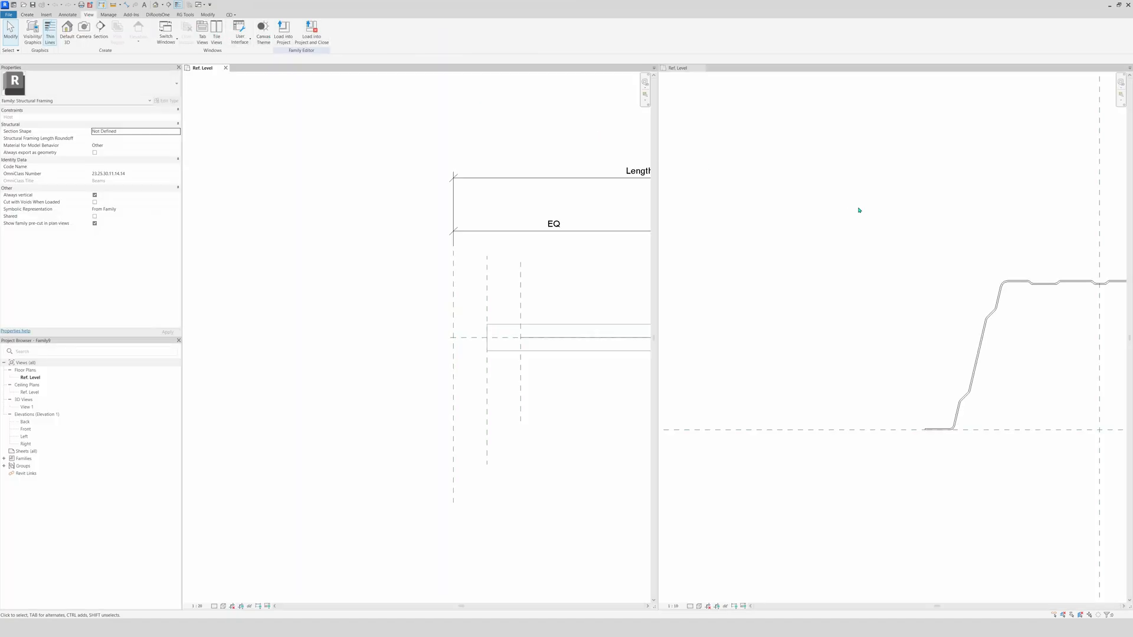
mouse_move(656, 264)
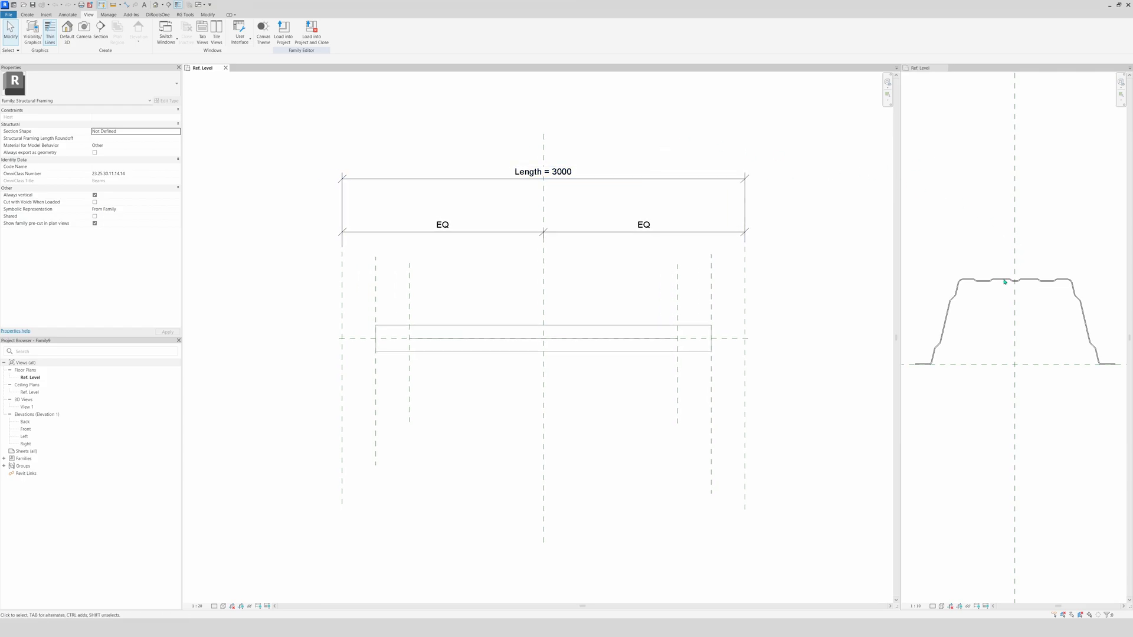
mouse_move(449, 306)
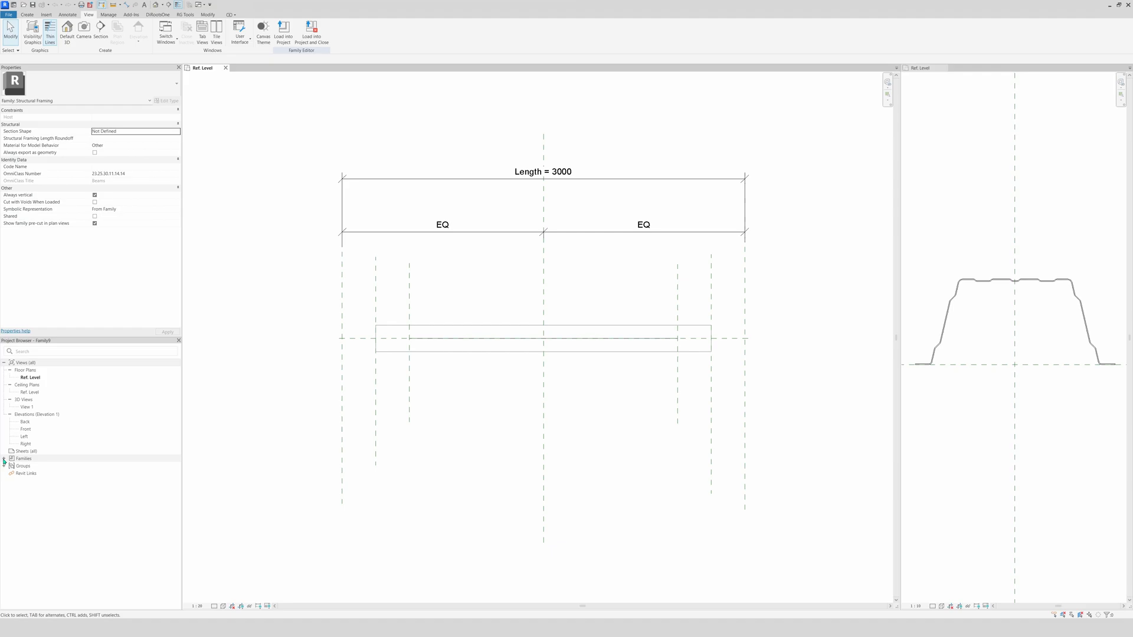
- Confirm Steeldeck_106mm is listed under Families > Profiles, then begin a sweep
left_click(23, 460)
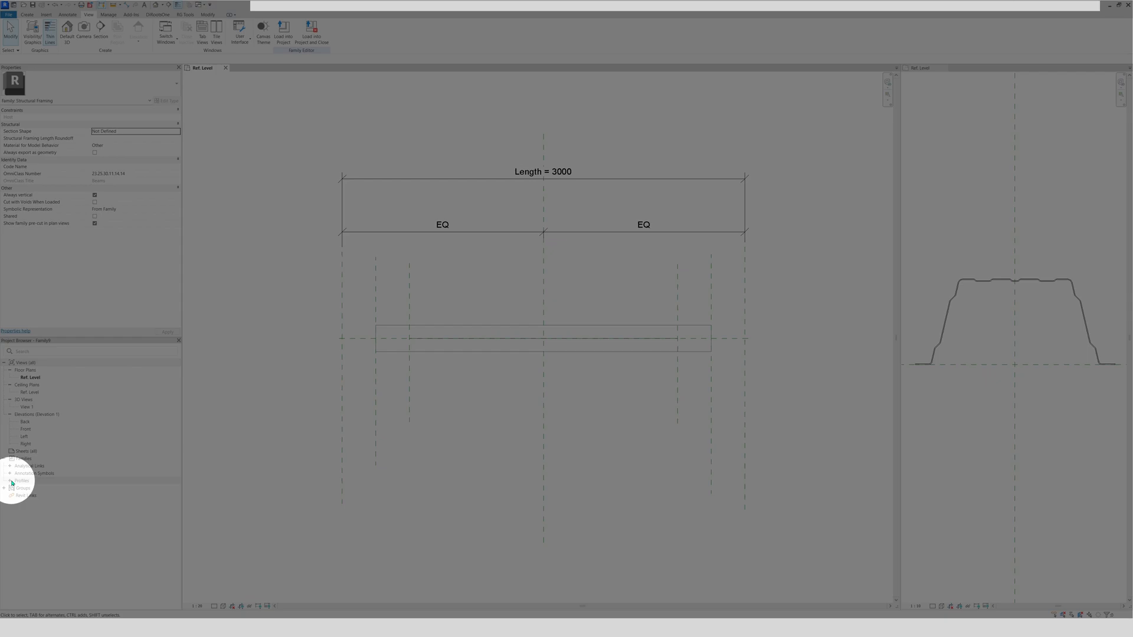
left_click(21, 480)
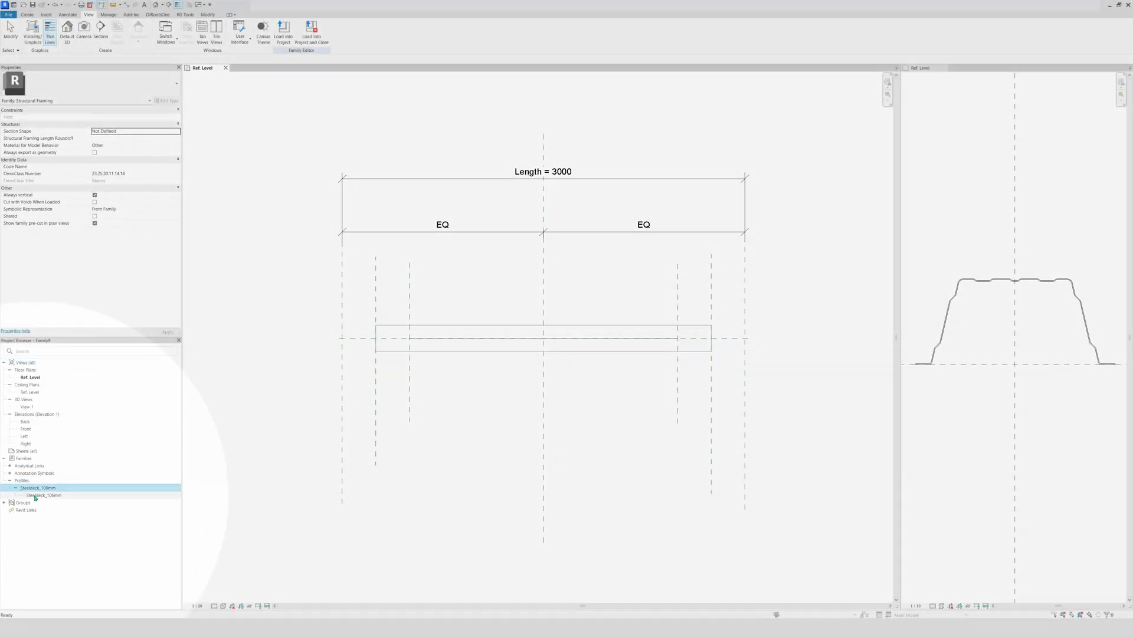
left_click(375, 416)
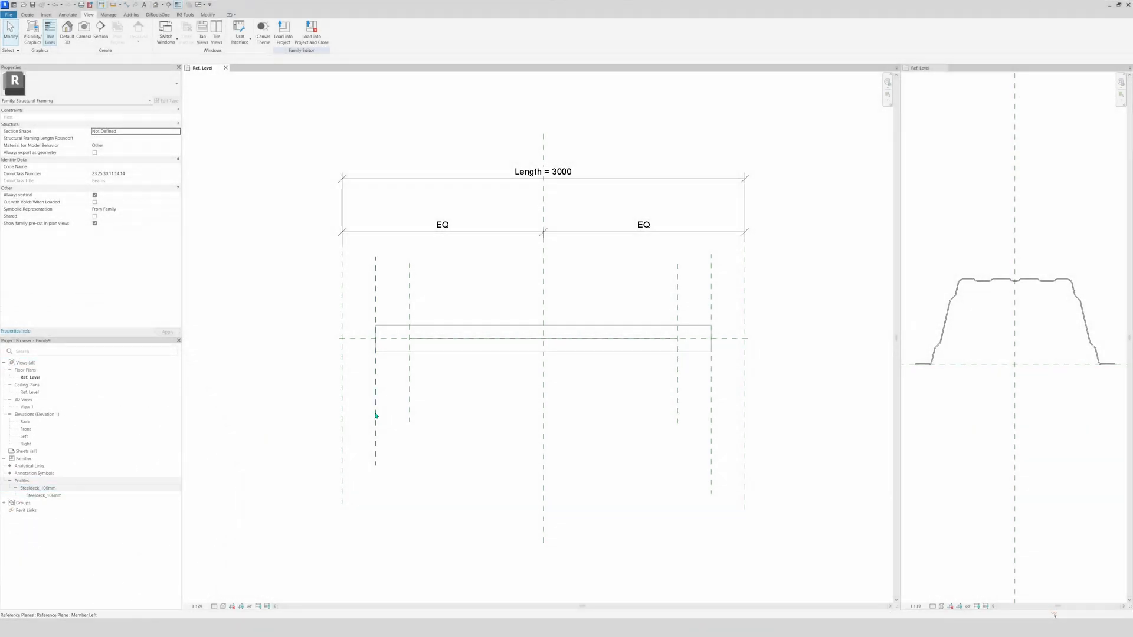
left_click(541, 340)
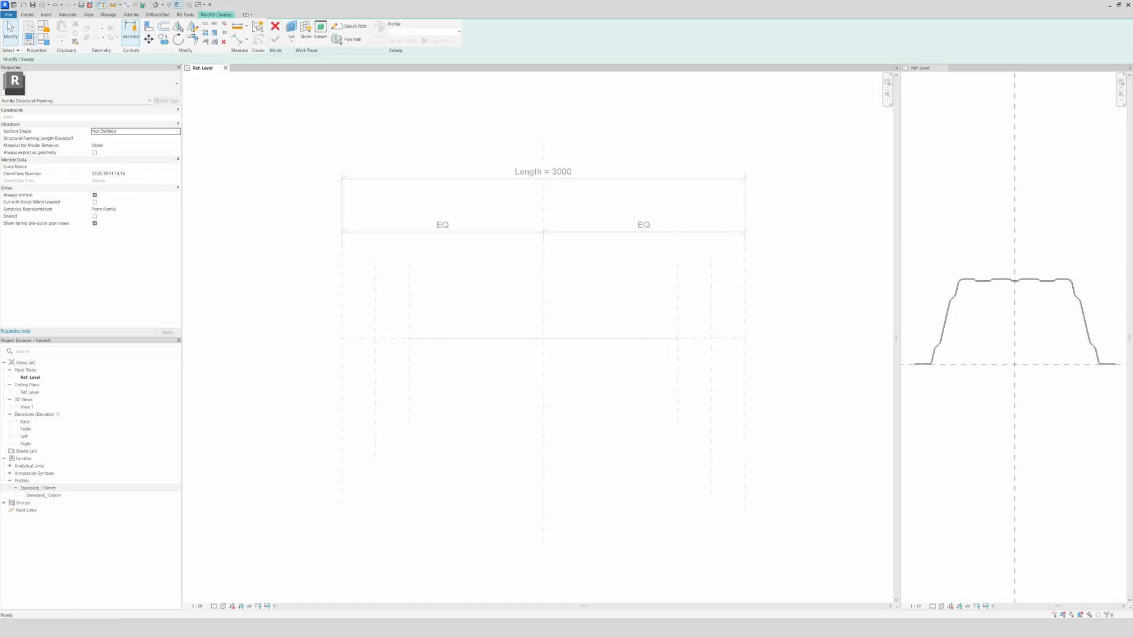
mouse_move(355, 26)
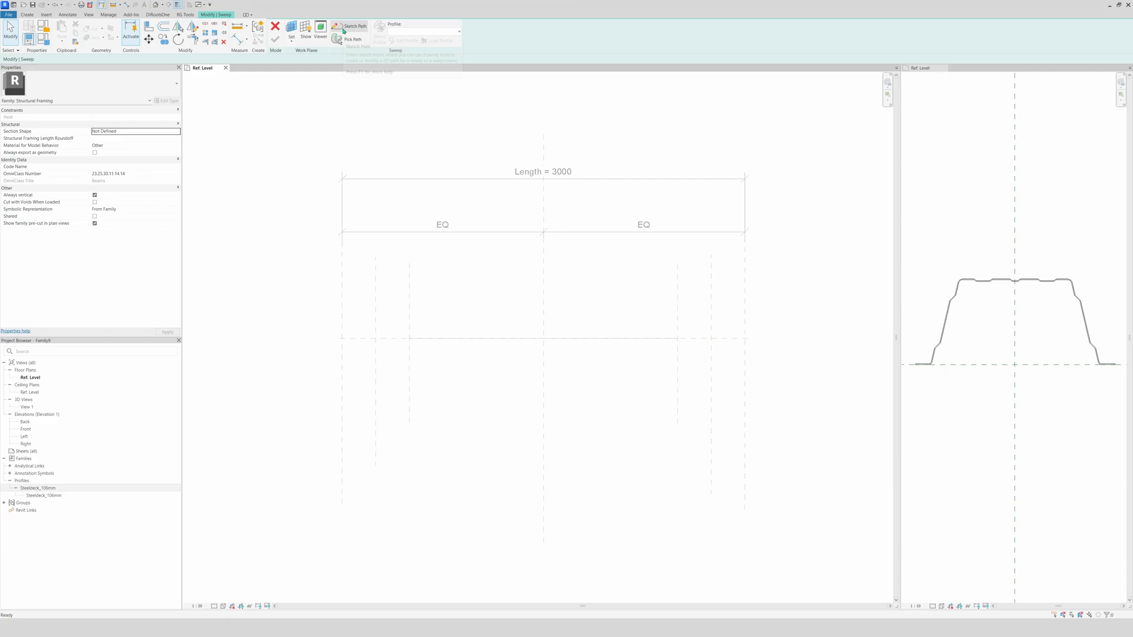
- Sketch and finish a sweep path, choose the Steeldeck_106mm profile, then cancel the sweep
left_click(354, 28)
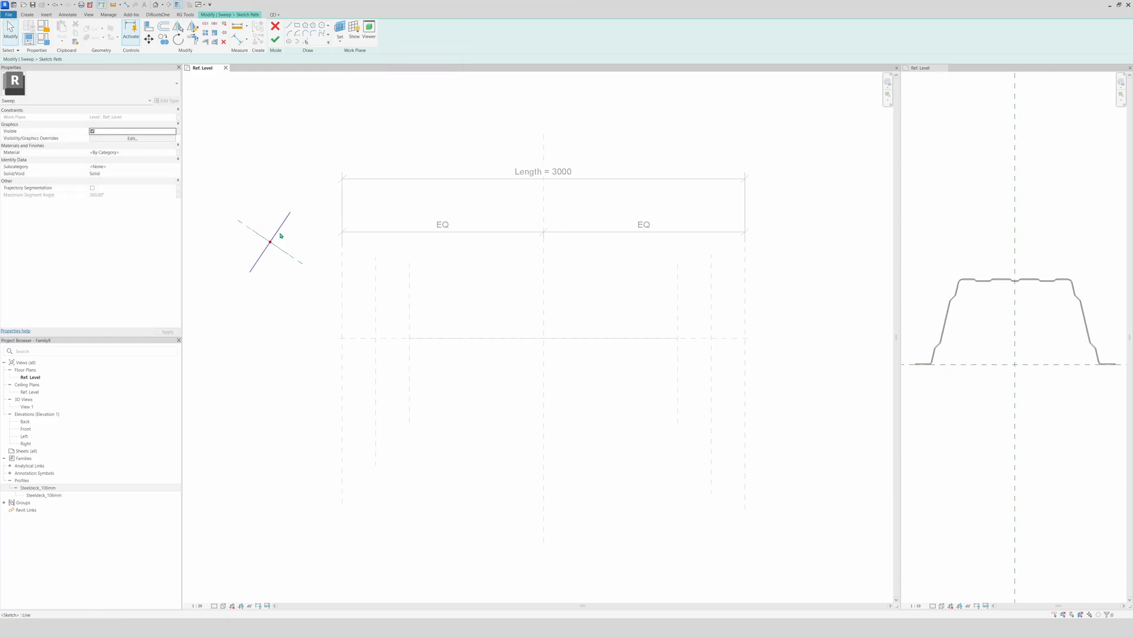
left_click(275, 27)
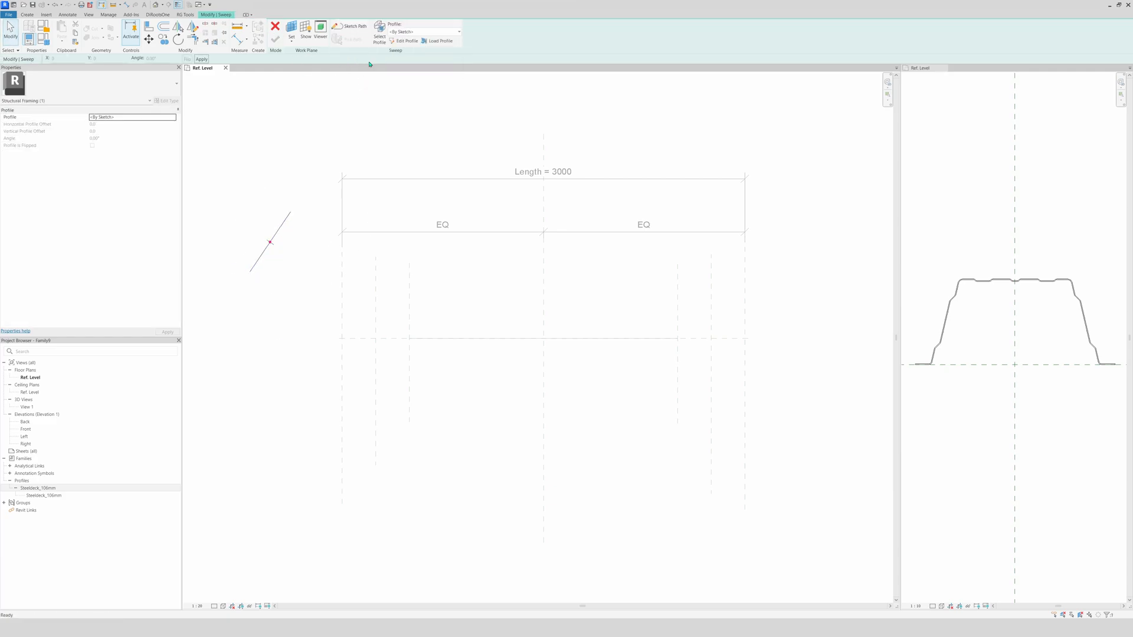
left_click(459, 32)
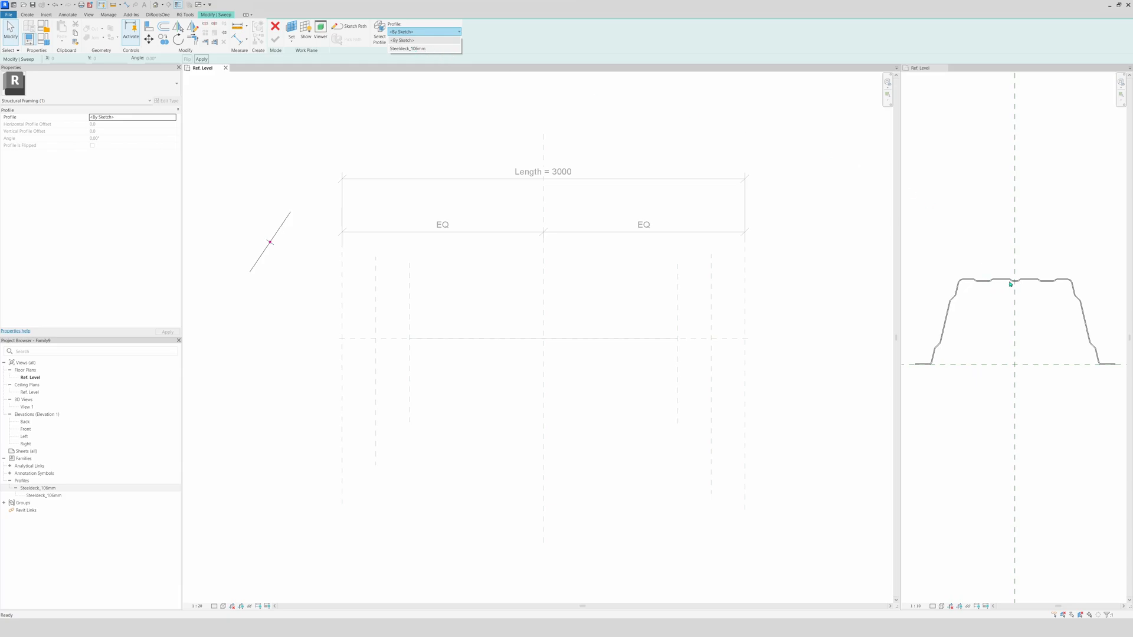
left_click(422, 32)
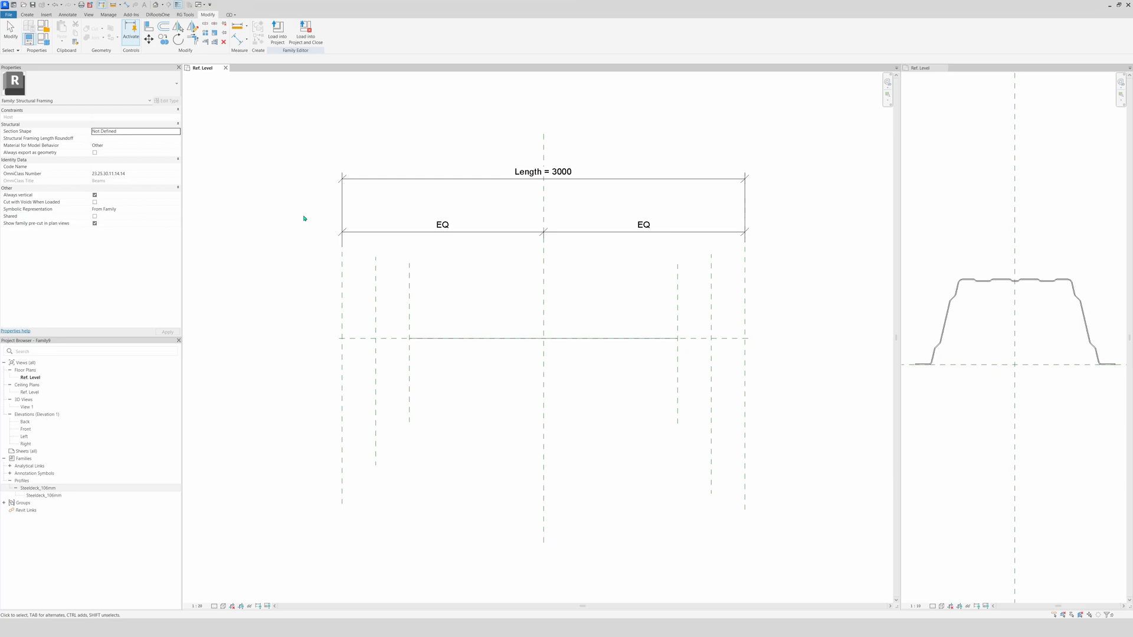
- Start a new sweep, pick the centre line as its path, and open 3D View 1
left_click(542, 231)
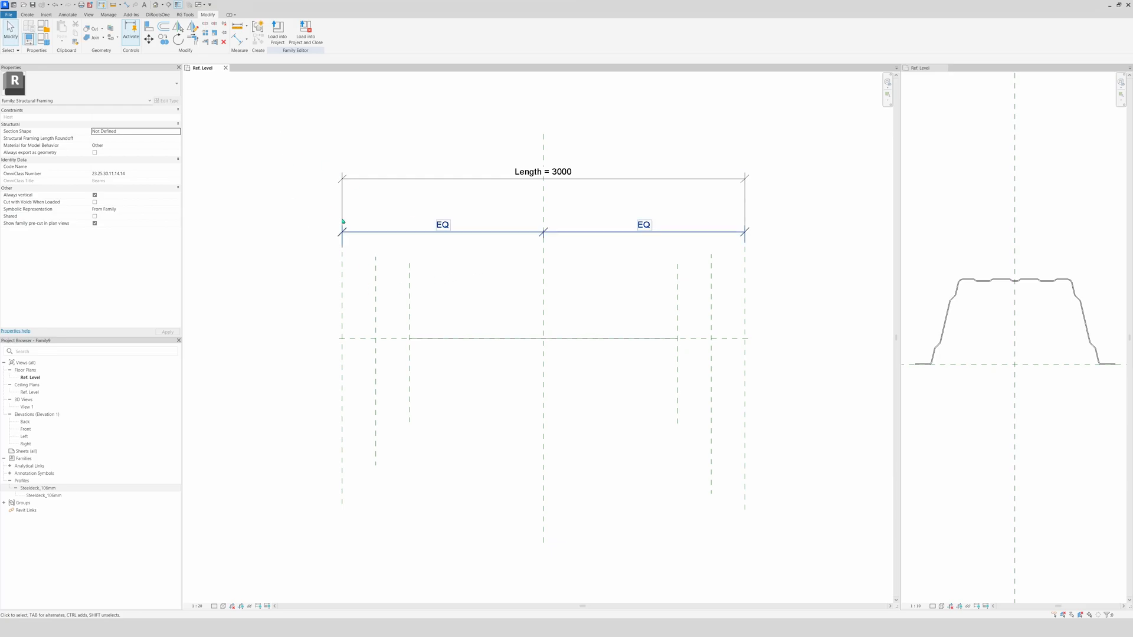
left_click(331, 210)
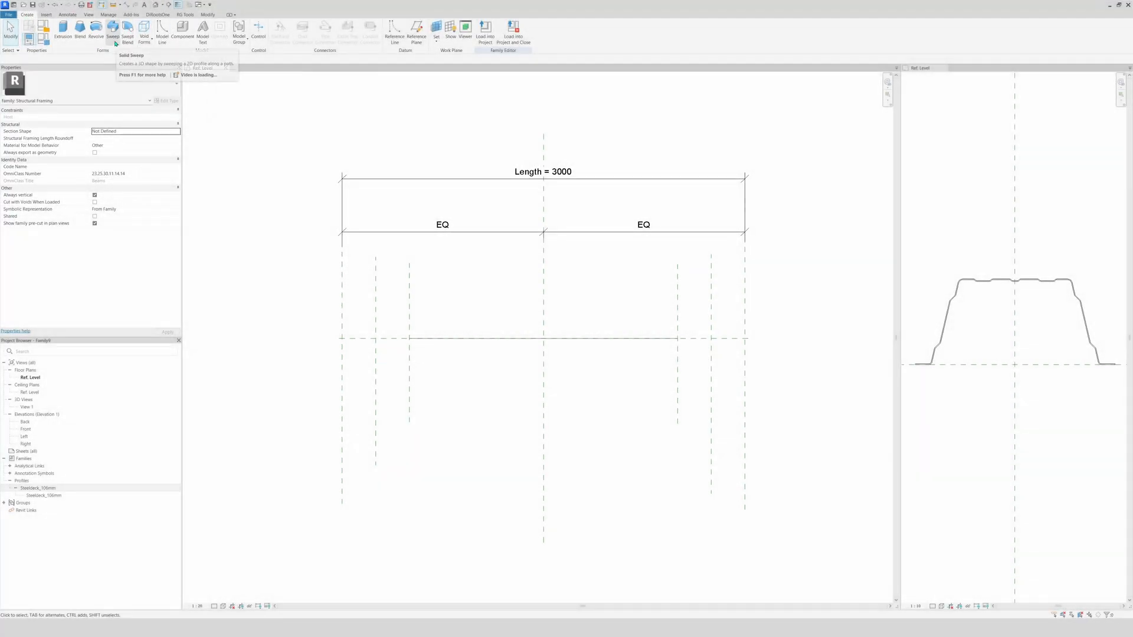
left_click(112, 32)
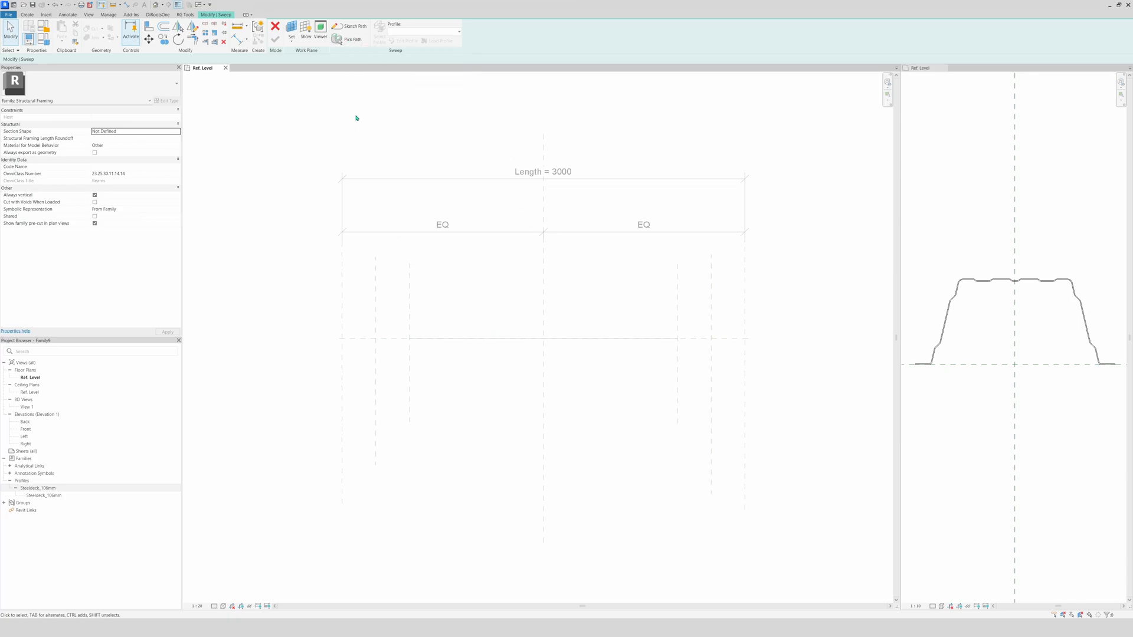
mouse_move(454, 340)
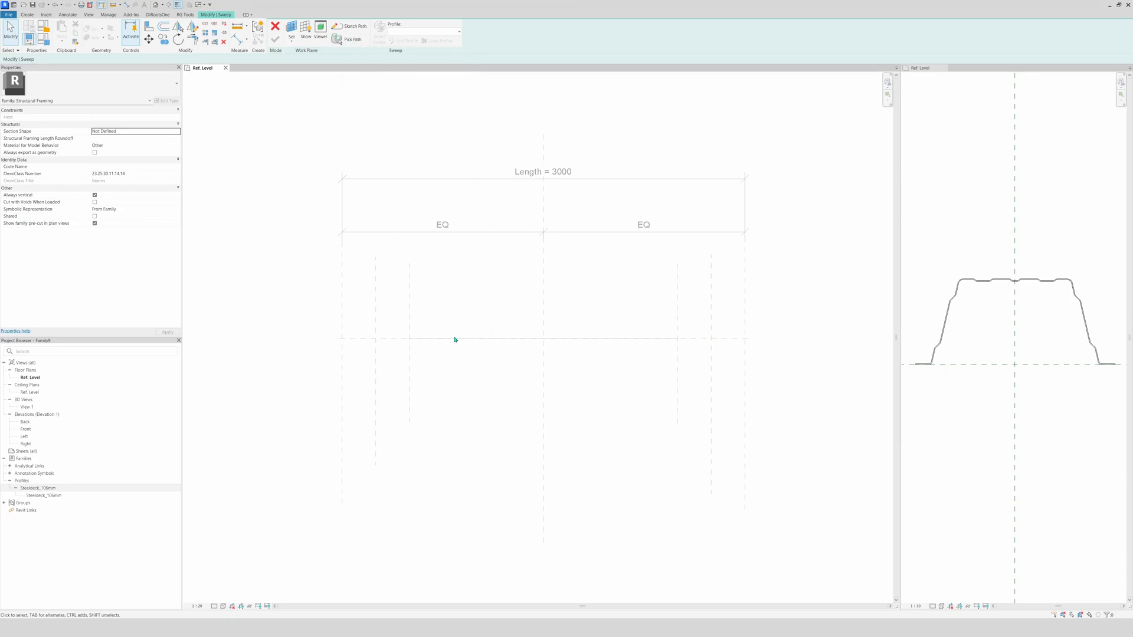
mouse_move(353, 39)
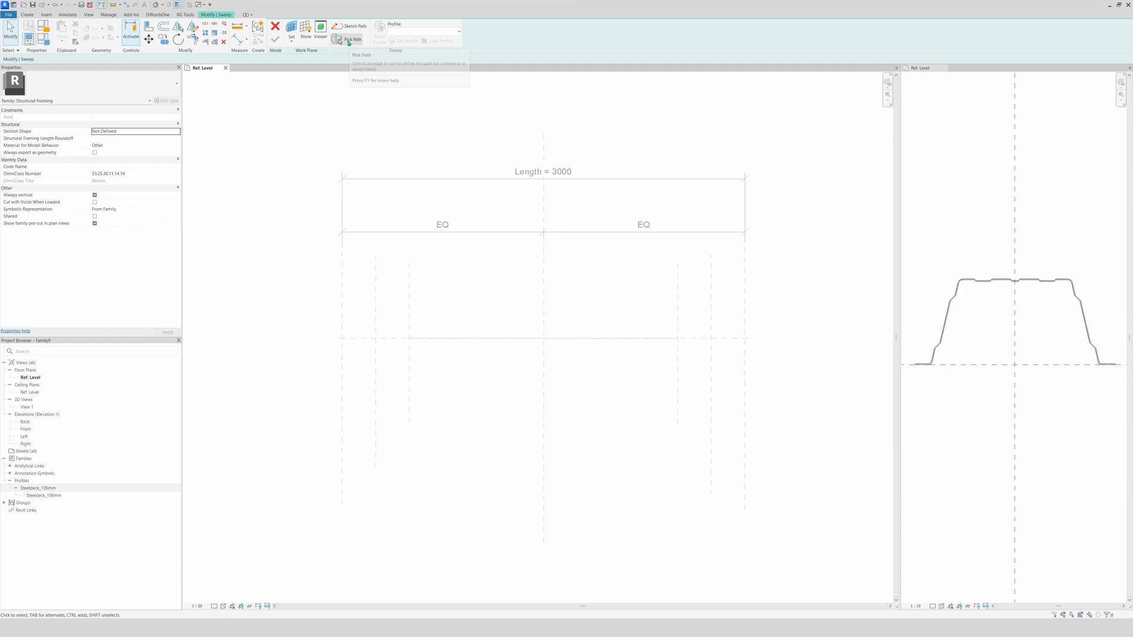
left_click(352, 39)
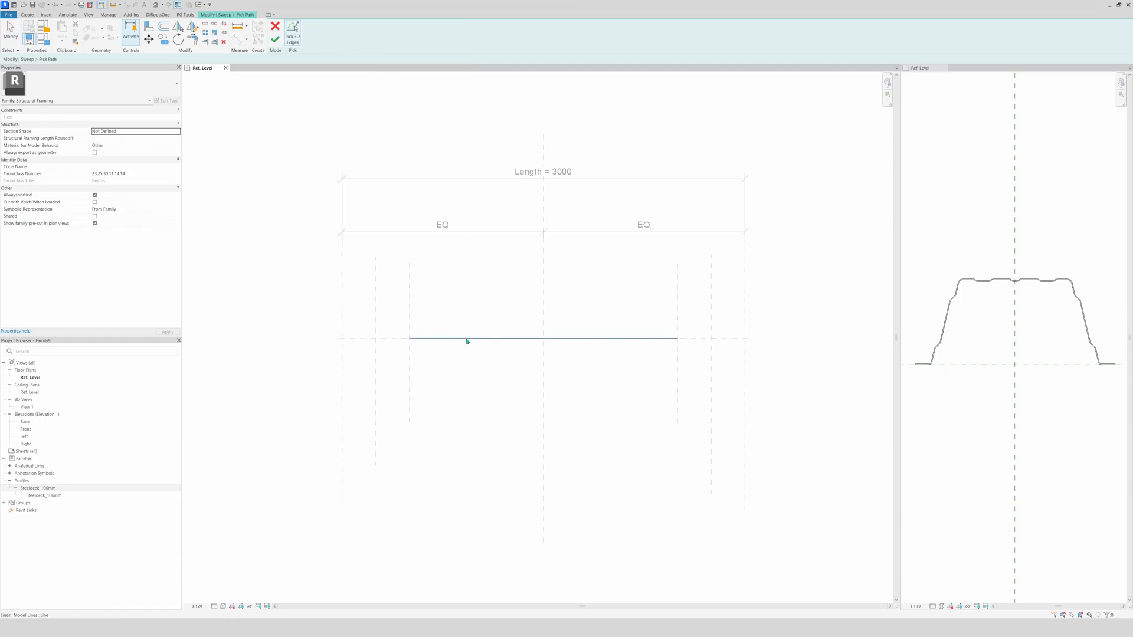
mouse_move(467, 340)
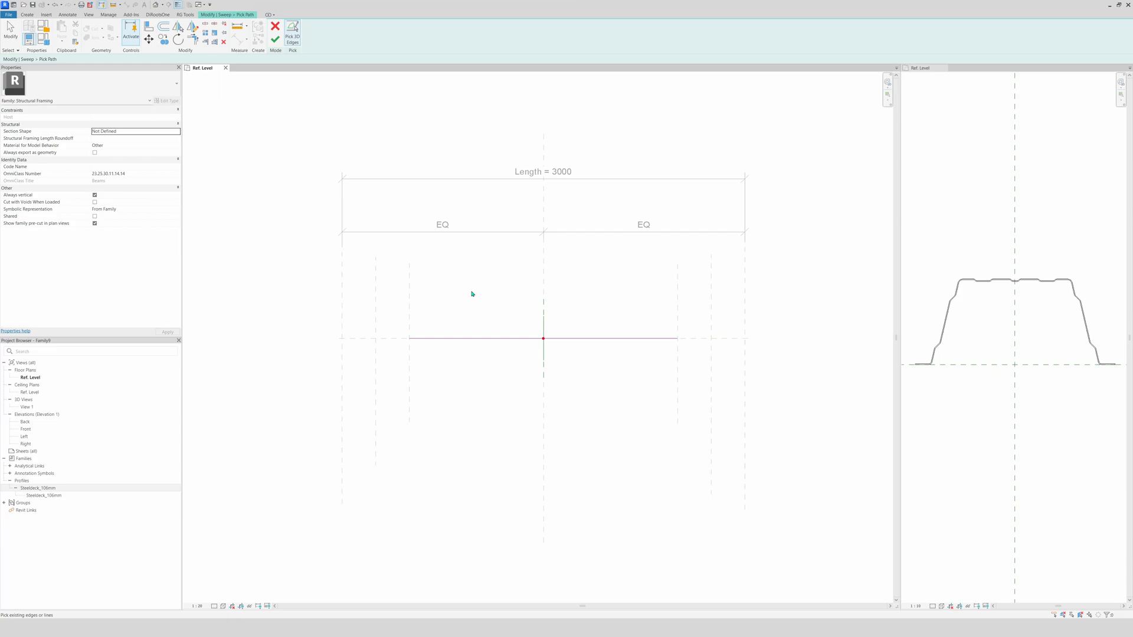
mouse_move(412, 210)
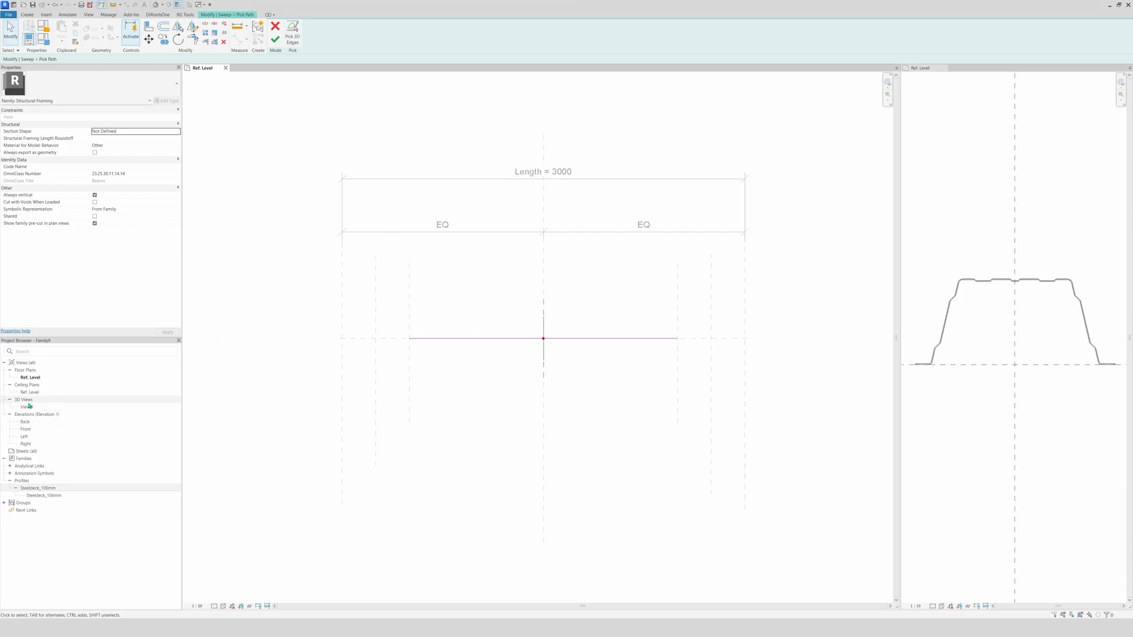
double_click(29, 407)
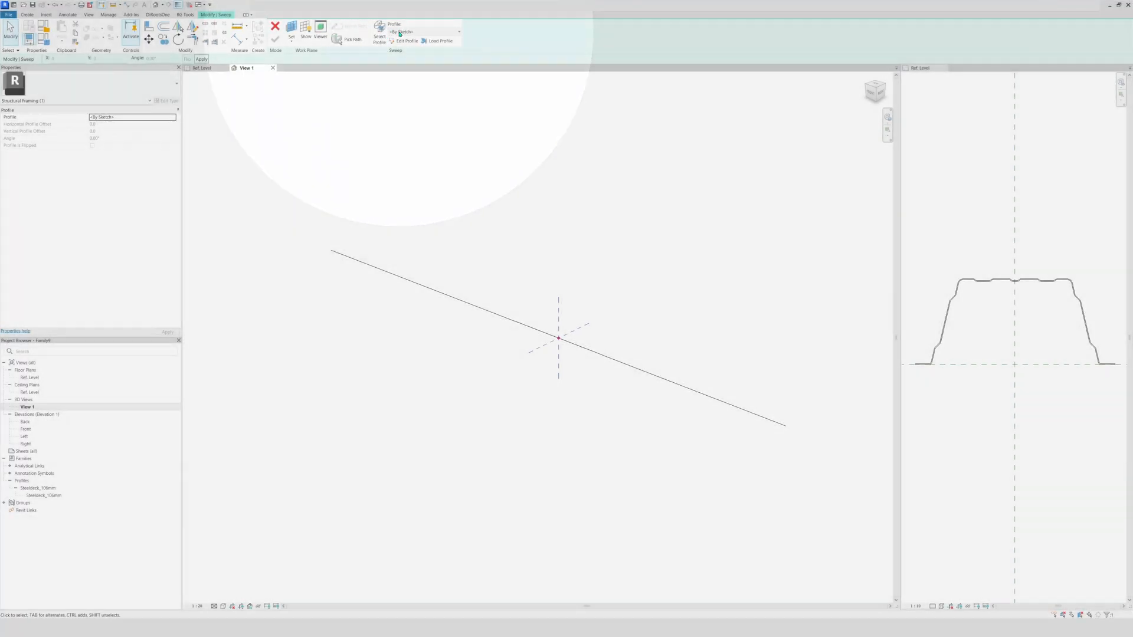
mouse_move(406, 41)
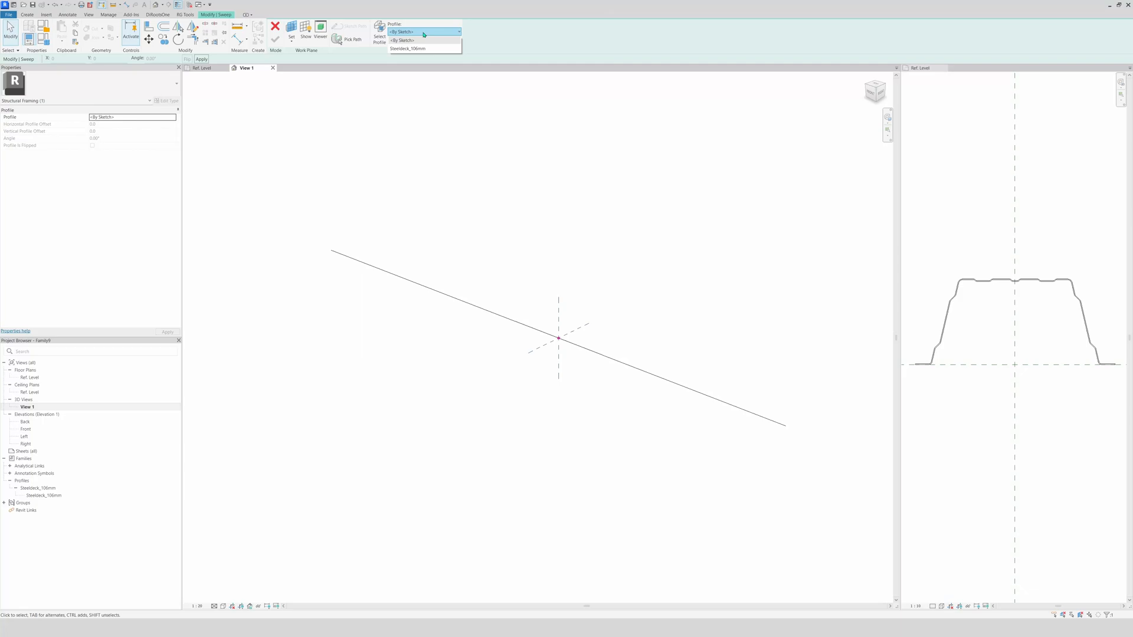
- Finish the sweep using the Steeldeck_106mm profile, then return to the plan view
left_click(409, 48)
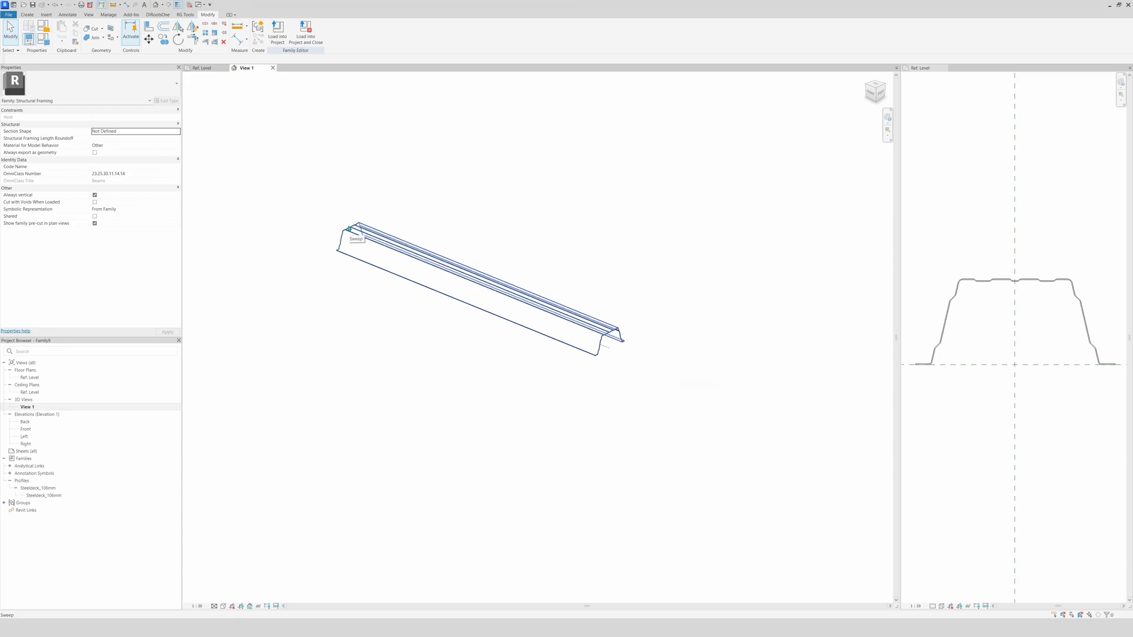
left_click(417, 186)
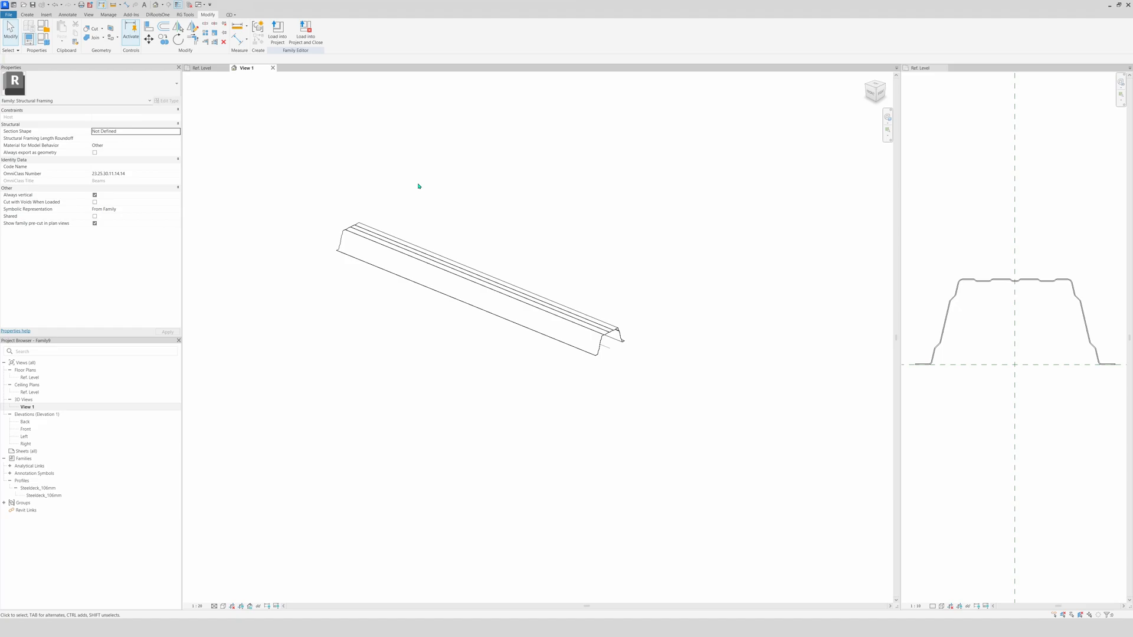
mouse_move(348, 170)
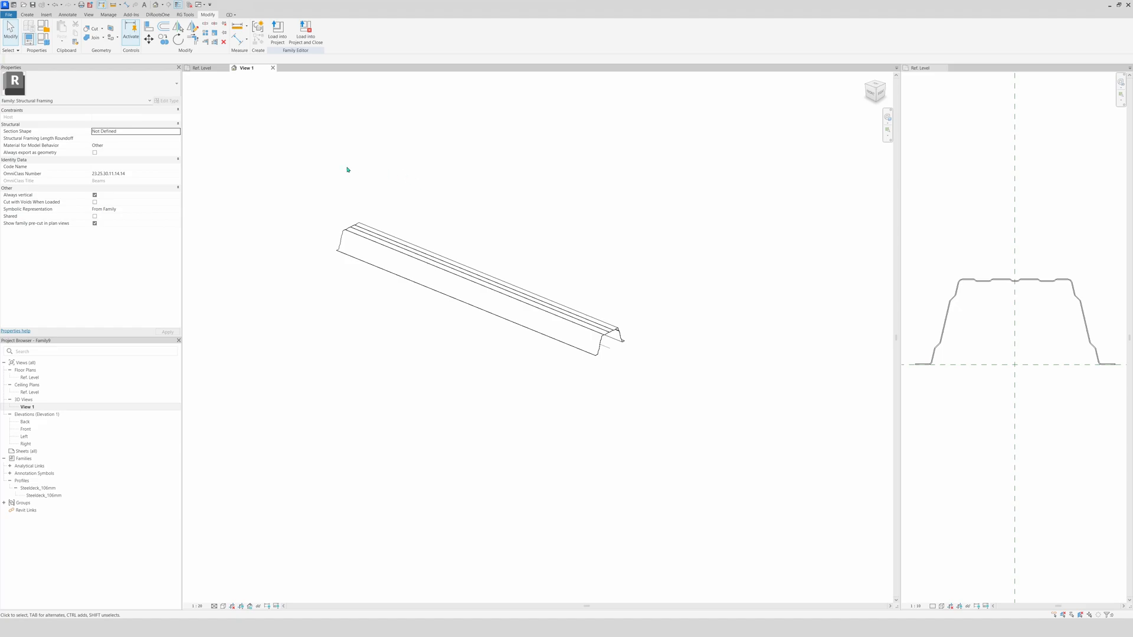
left_click(204, 67)
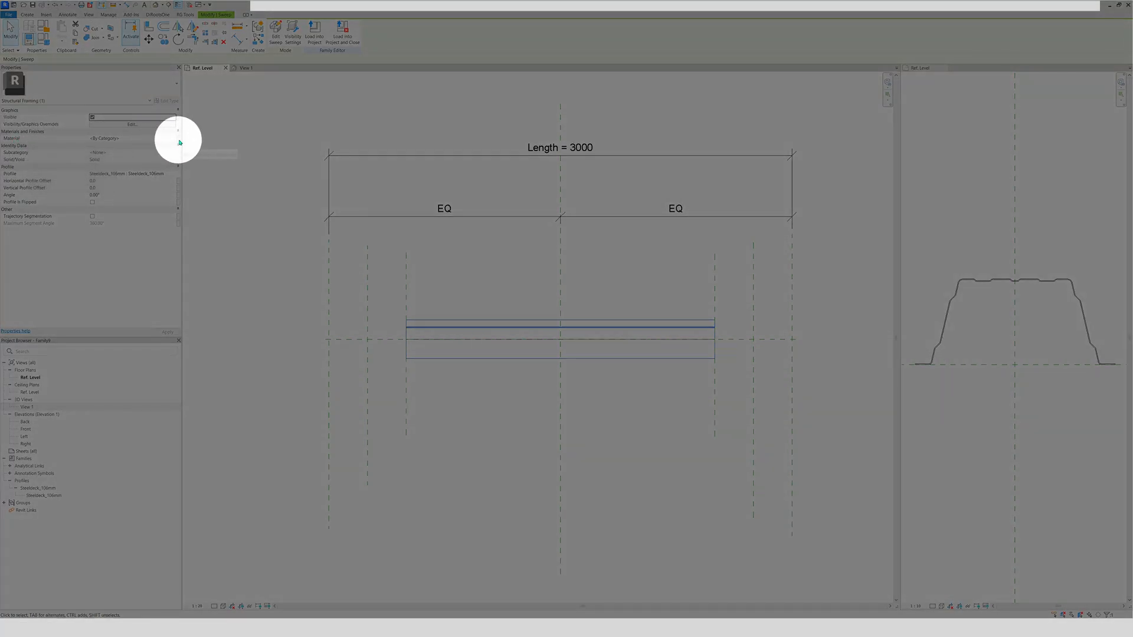
- Link the sweep's Material to a new type parameter named Steeldeck Materiaal
left_click(177, 138)
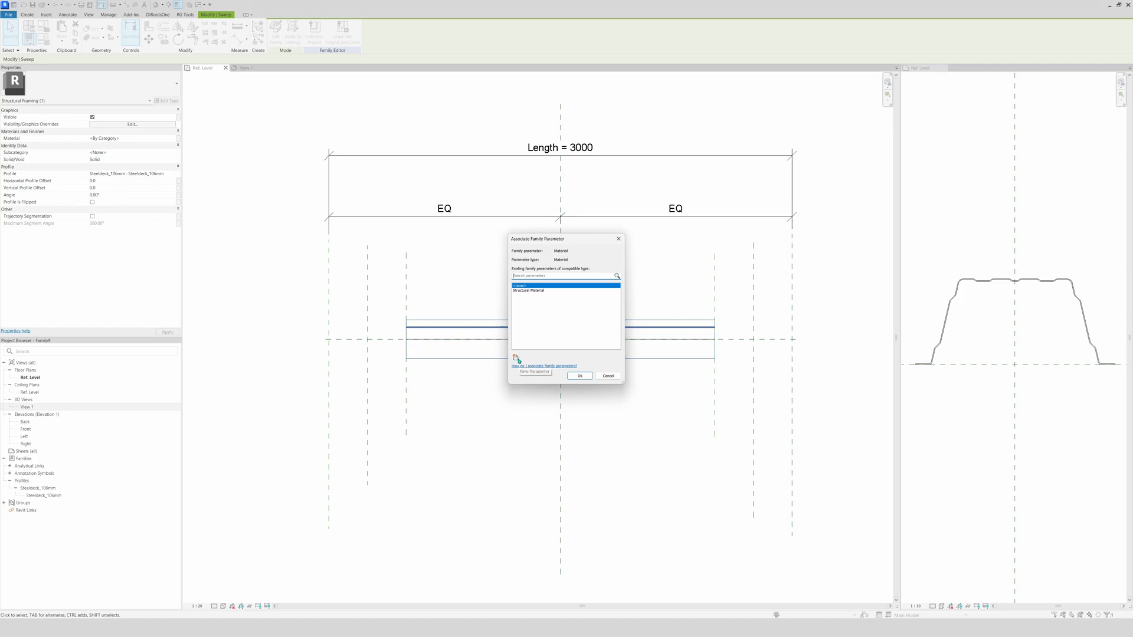
left_click(534, 371)
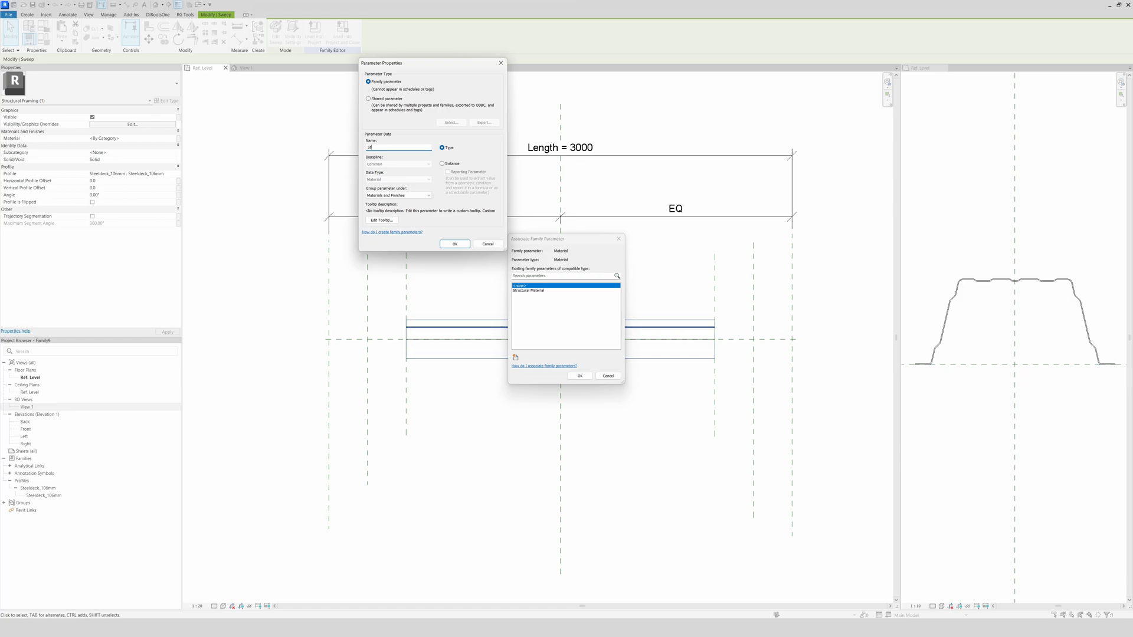
type("Steeldeck.Materiaal")
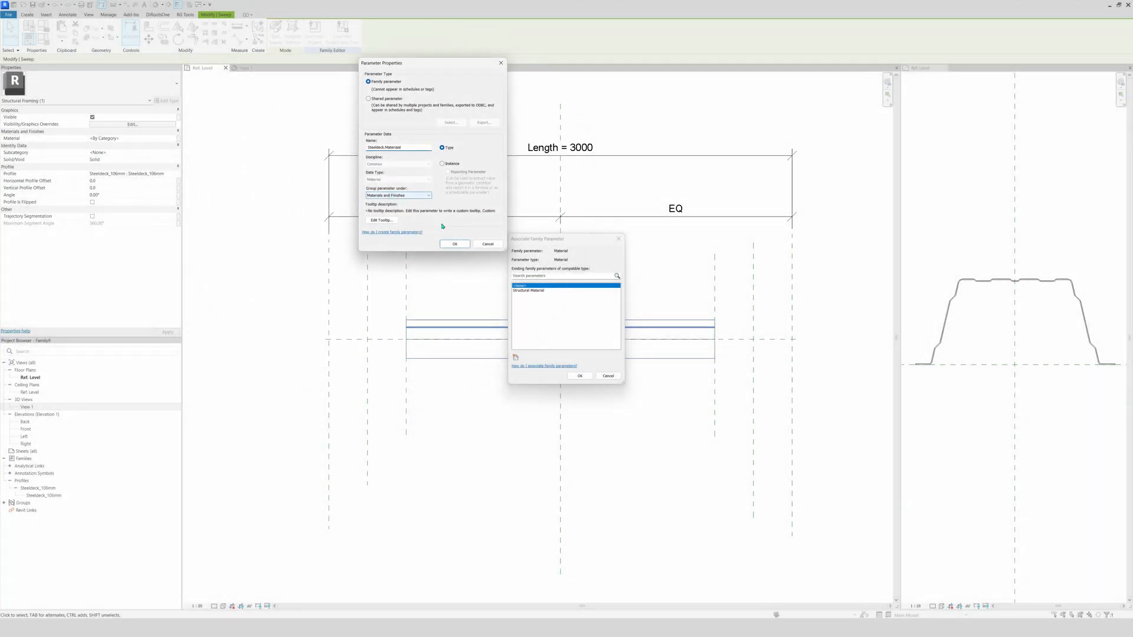
left_click(454, 244)
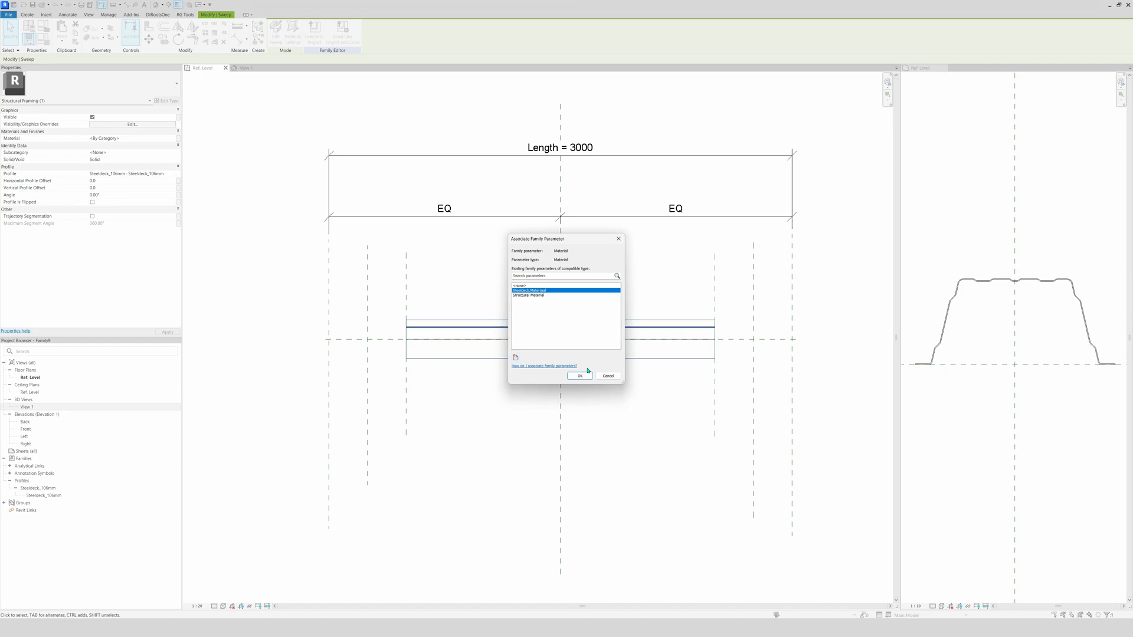
left_click(580, 376)
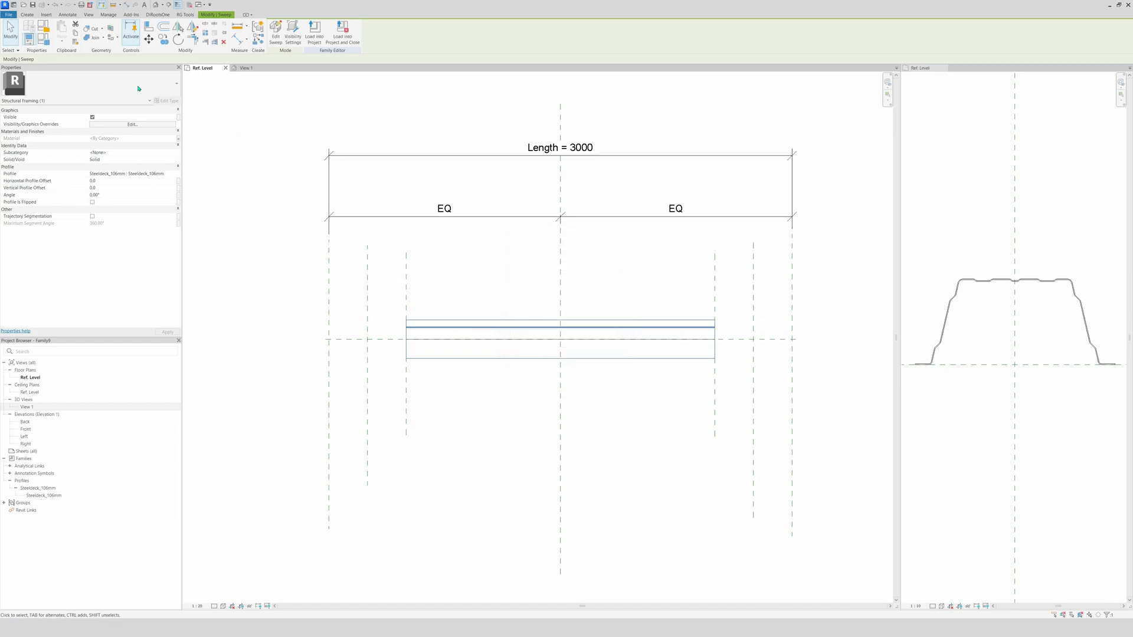
left_click(495, 313)
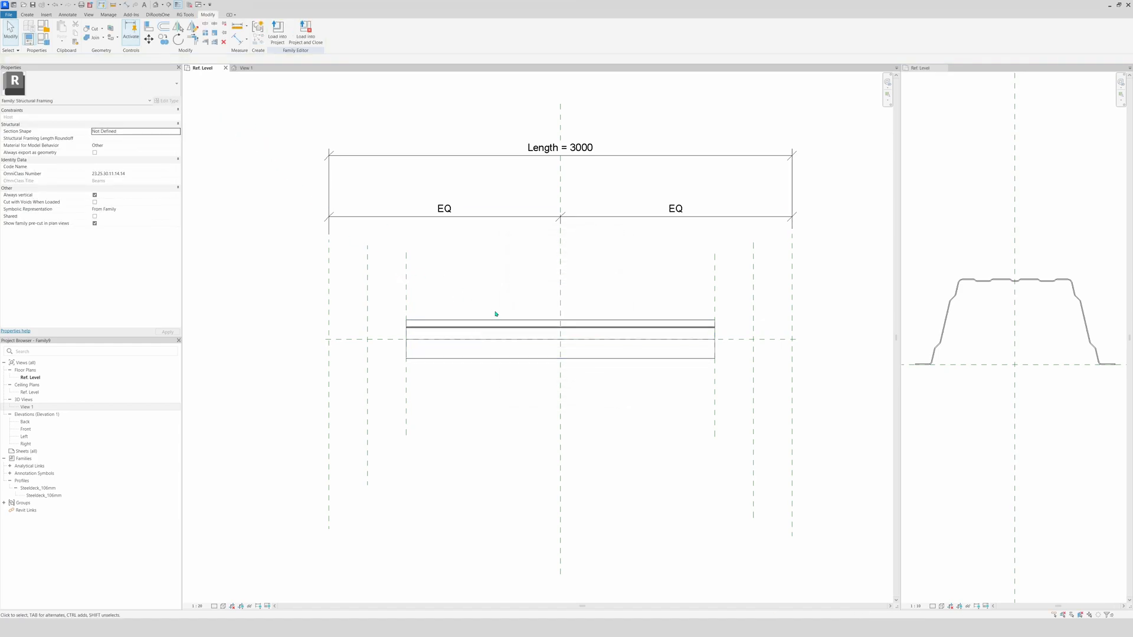
mouse_move(224, 143)
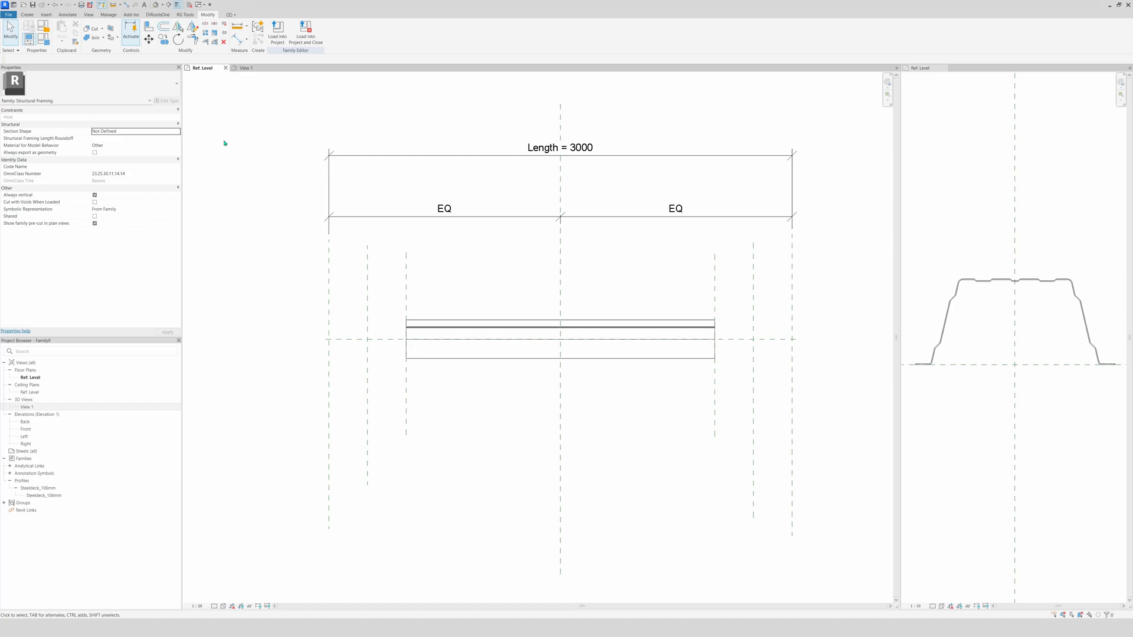
mouse_move(36, 32)
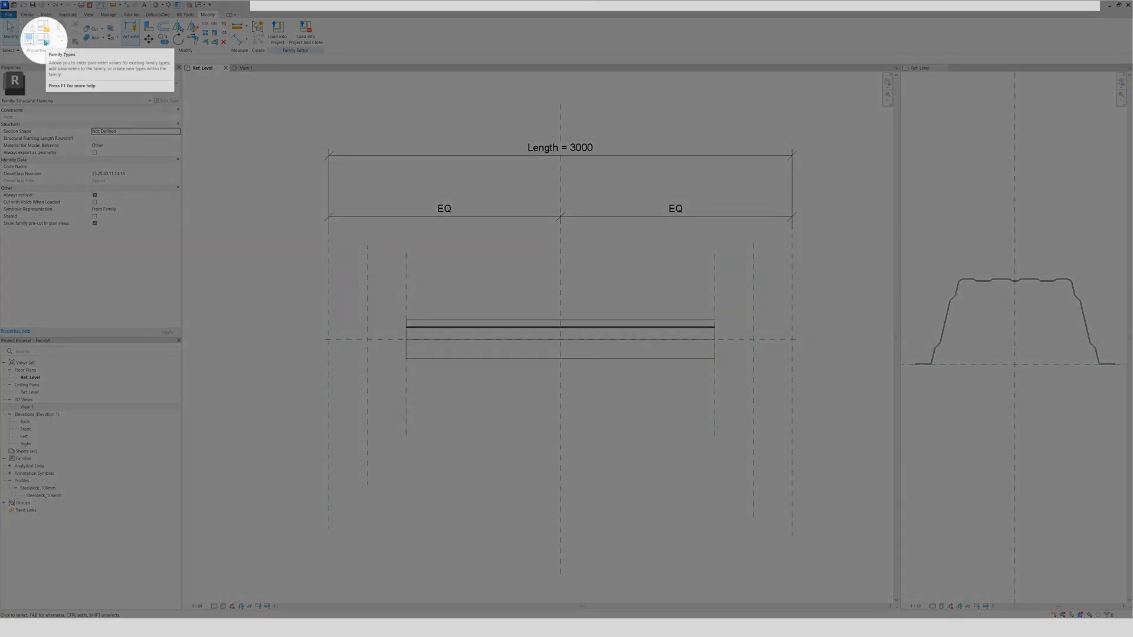
- Check Steeldeck Materiaal in Family Types, then switch to the View 1 3D view
left_click(37, 35)
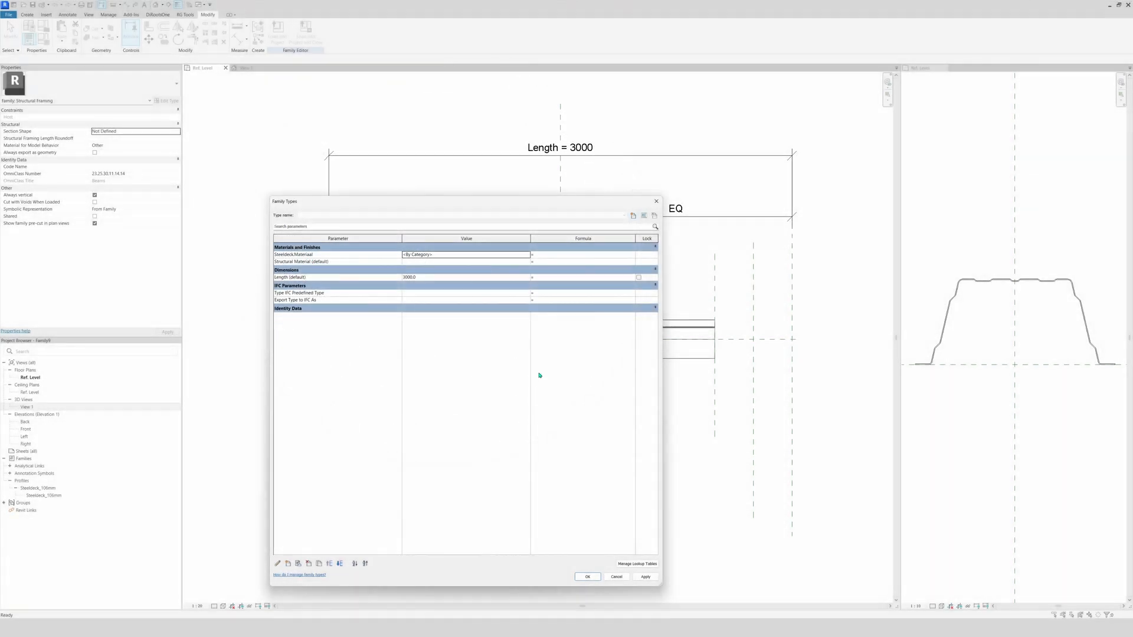
left_click(586, 577)
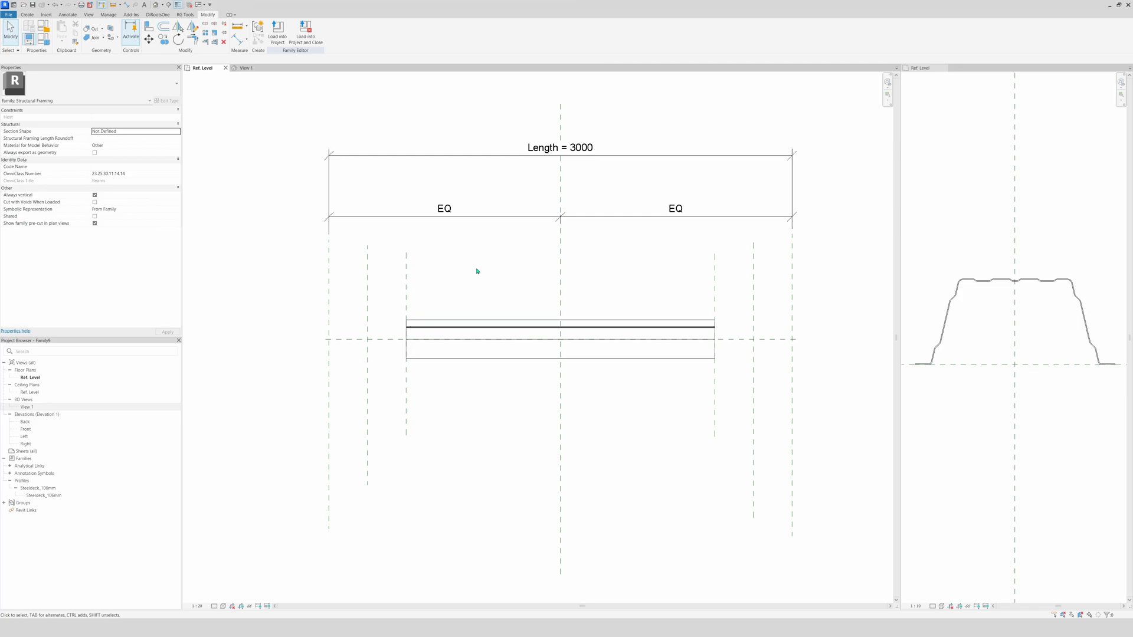
left_click(246, 67)
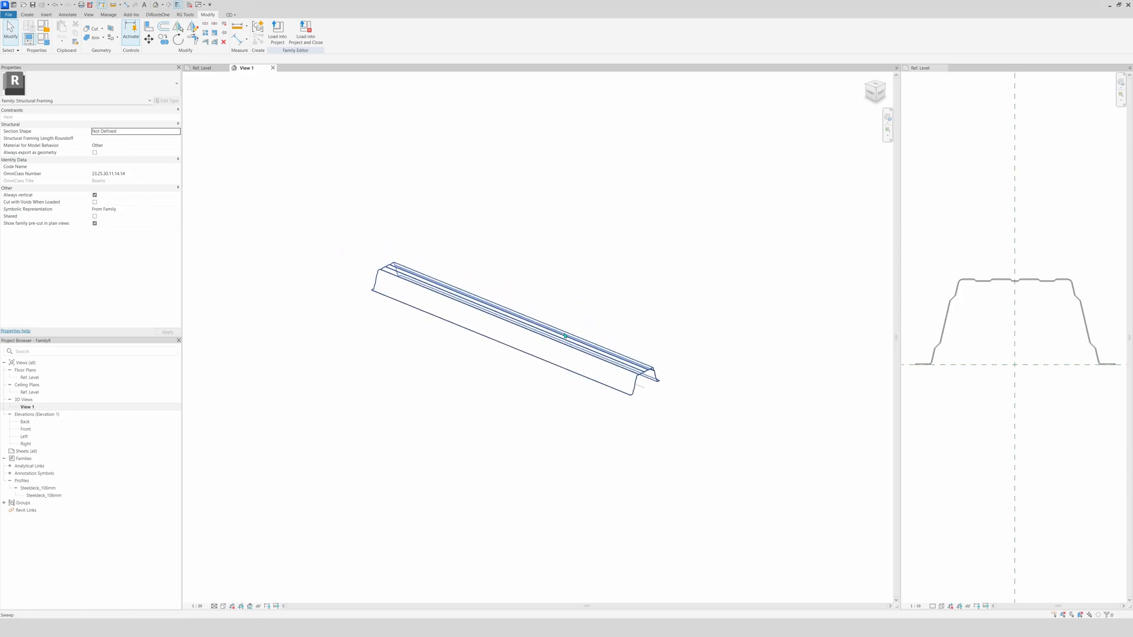
- Deselect the finished deck sweep in the 3D view
left_click(656, 284)
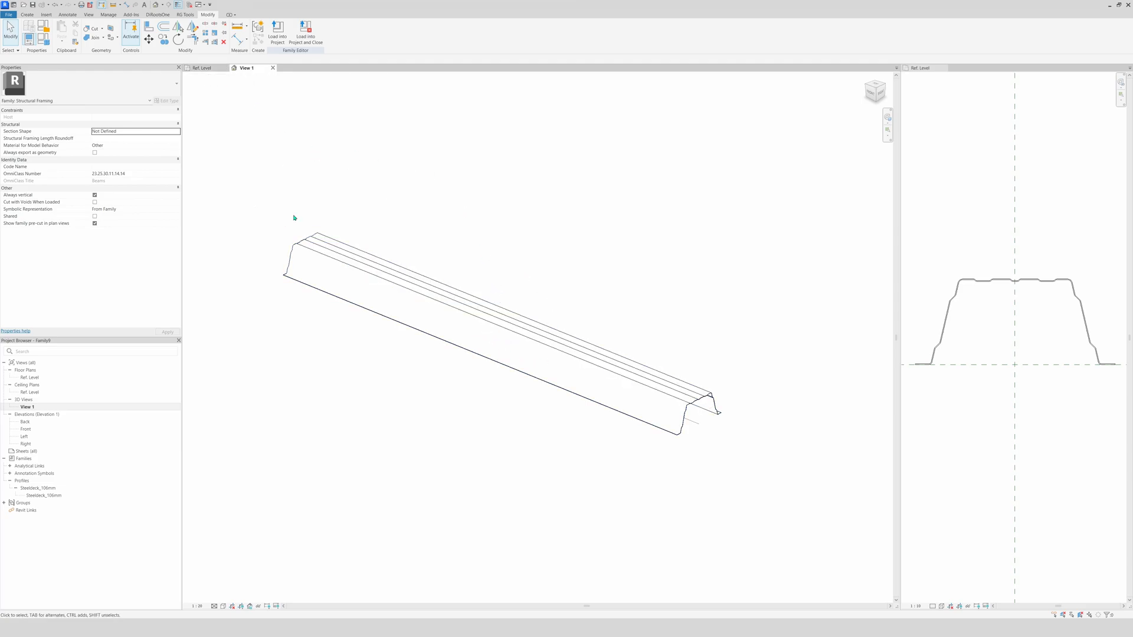
mouse_move(348, 227)
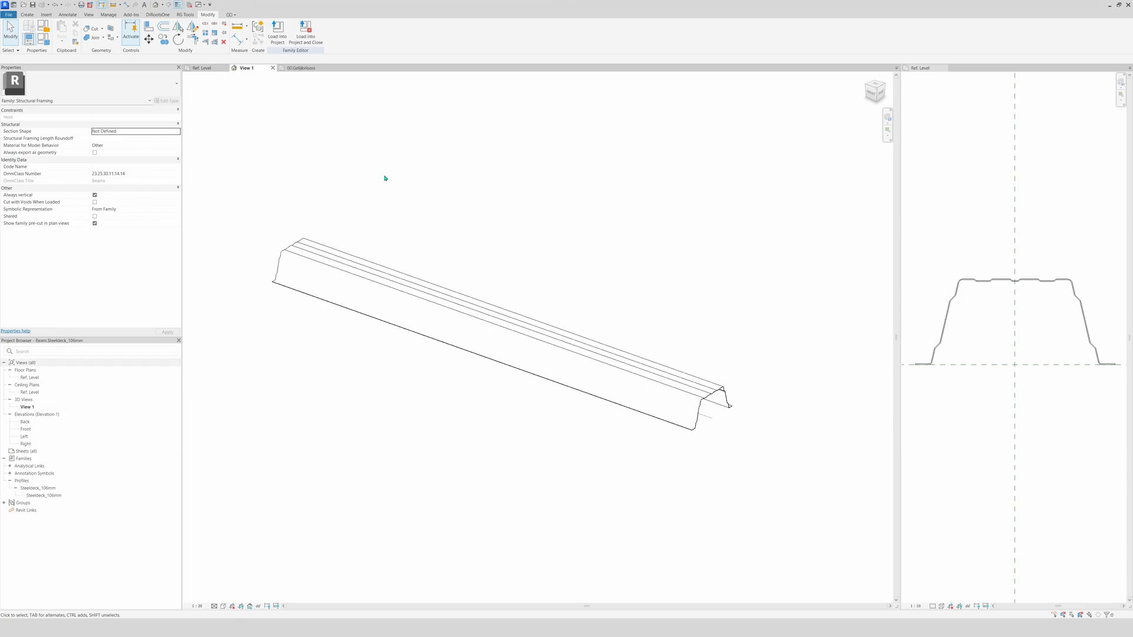
mouse_move(370, 203)
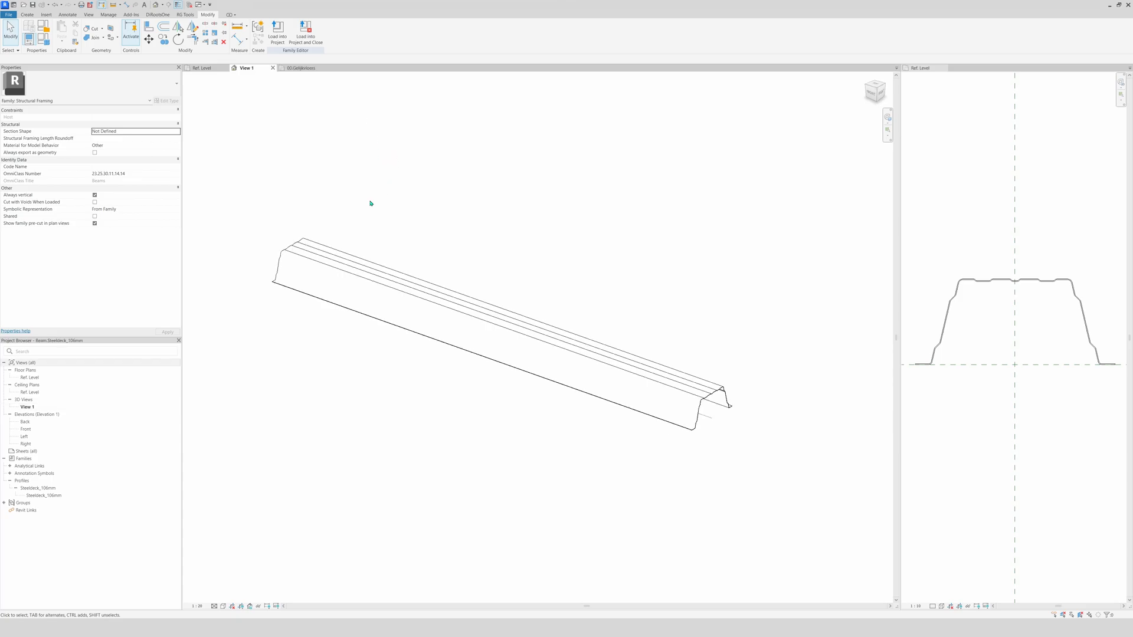
mouse_move(292, 123)
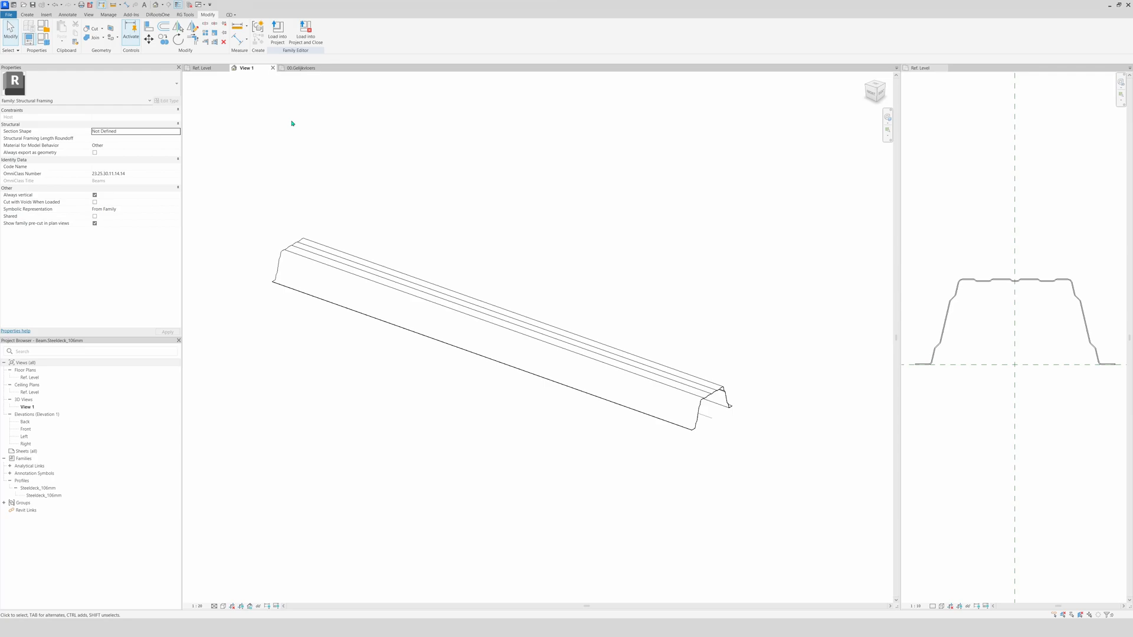
mouse_move(294, 102)
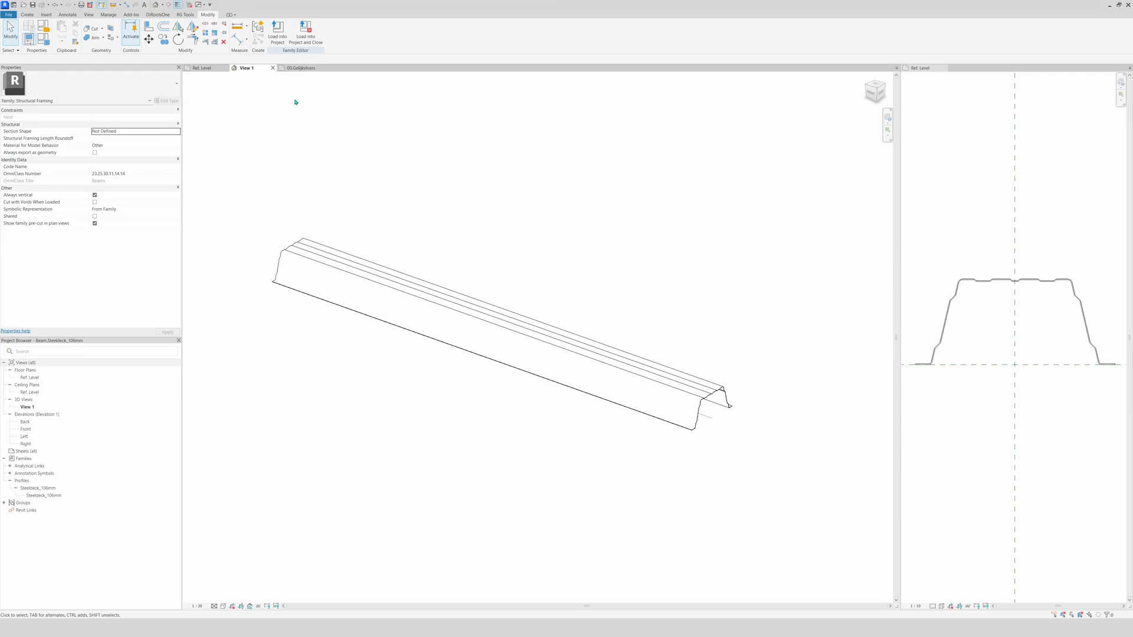
mouse_move(277, 35)
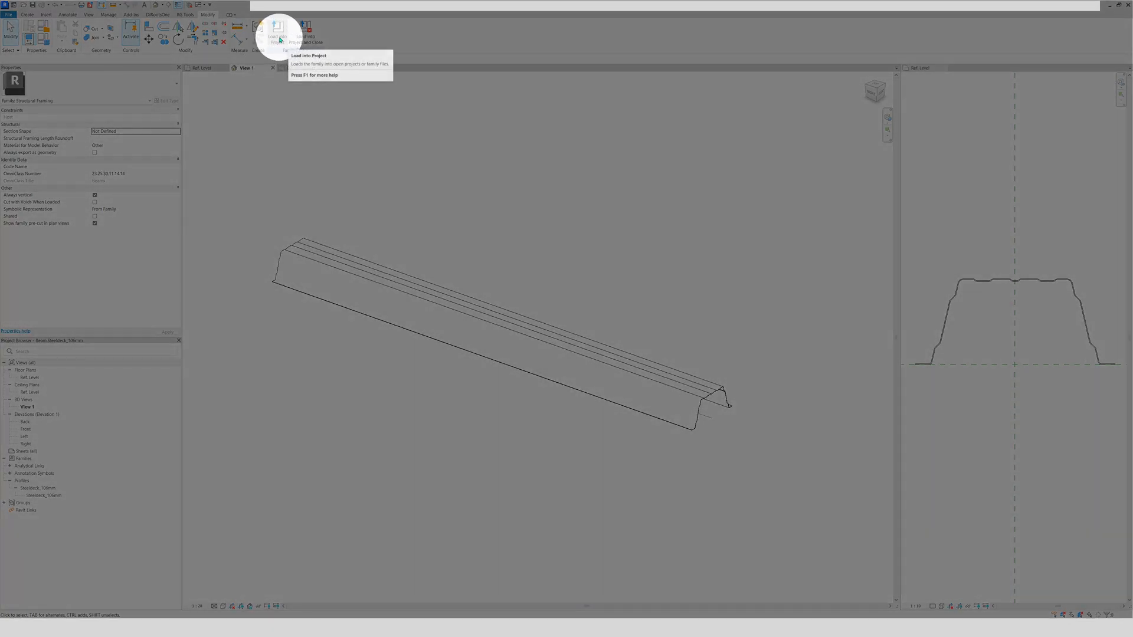
- Load the family into the Steeldeck beams project and place the deck between the steel beams
left_click(277, 29)
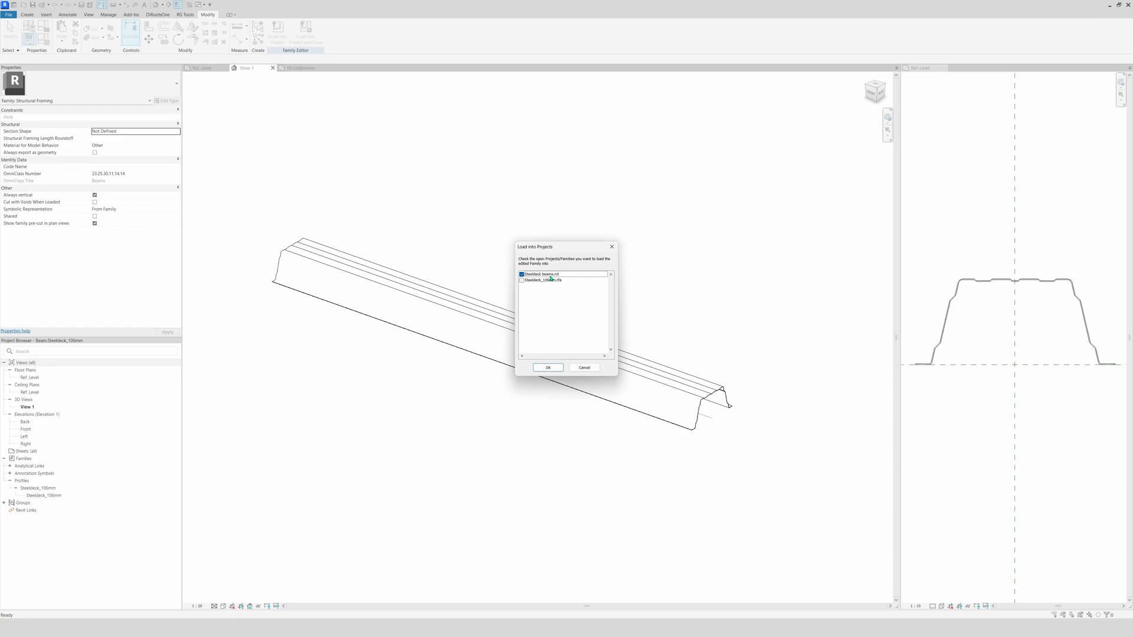
left_click(563, 274)
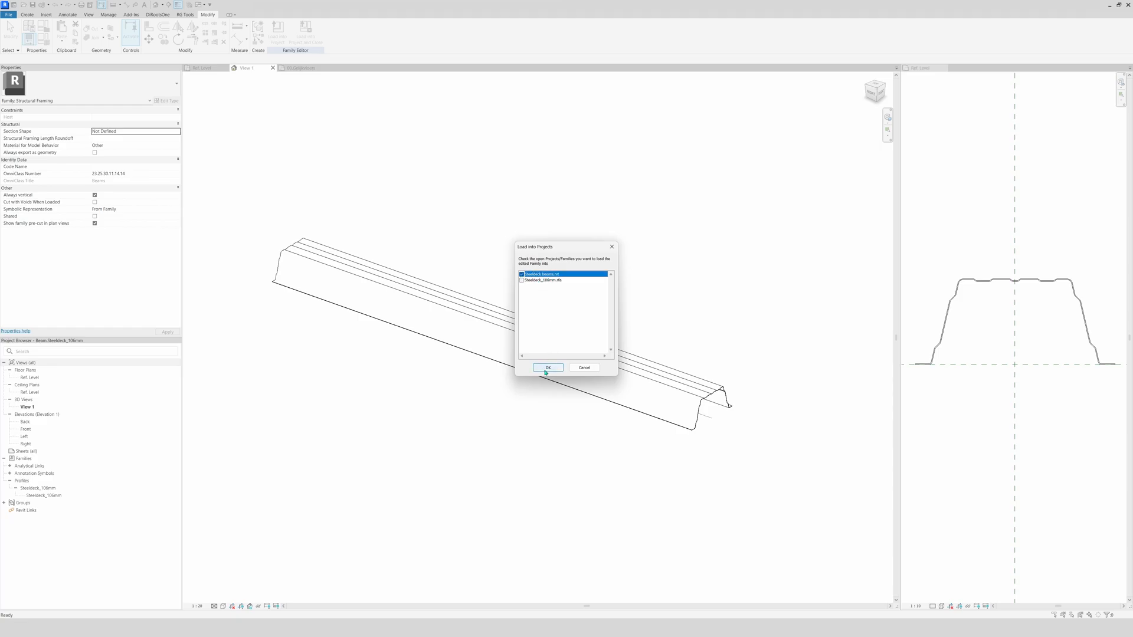
left_click(547, 367)
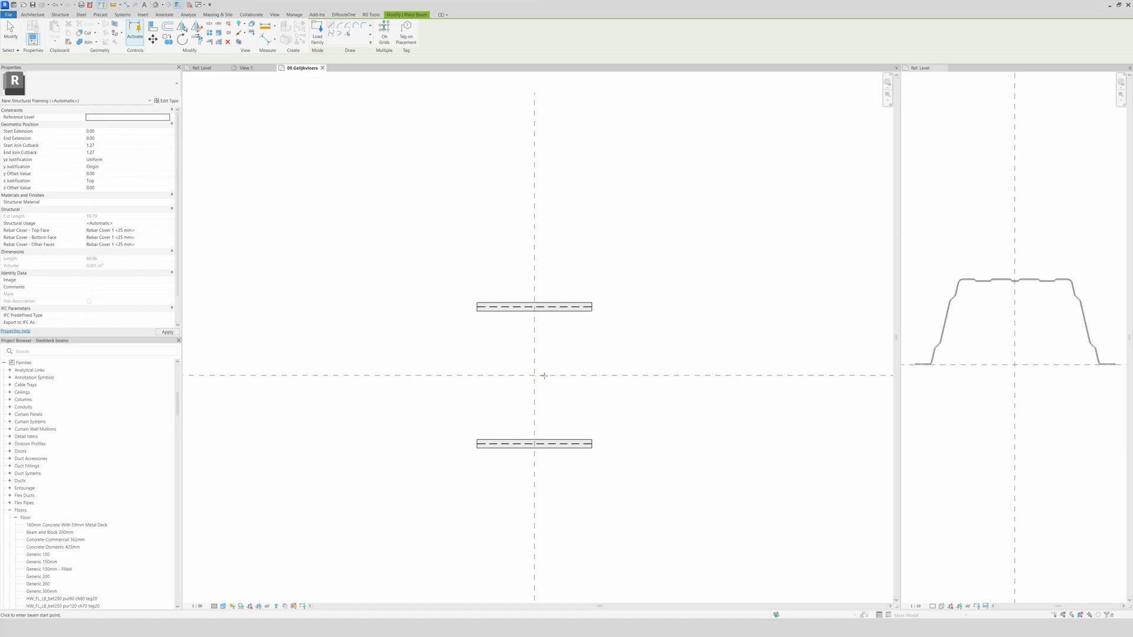
left_click(535, 306)
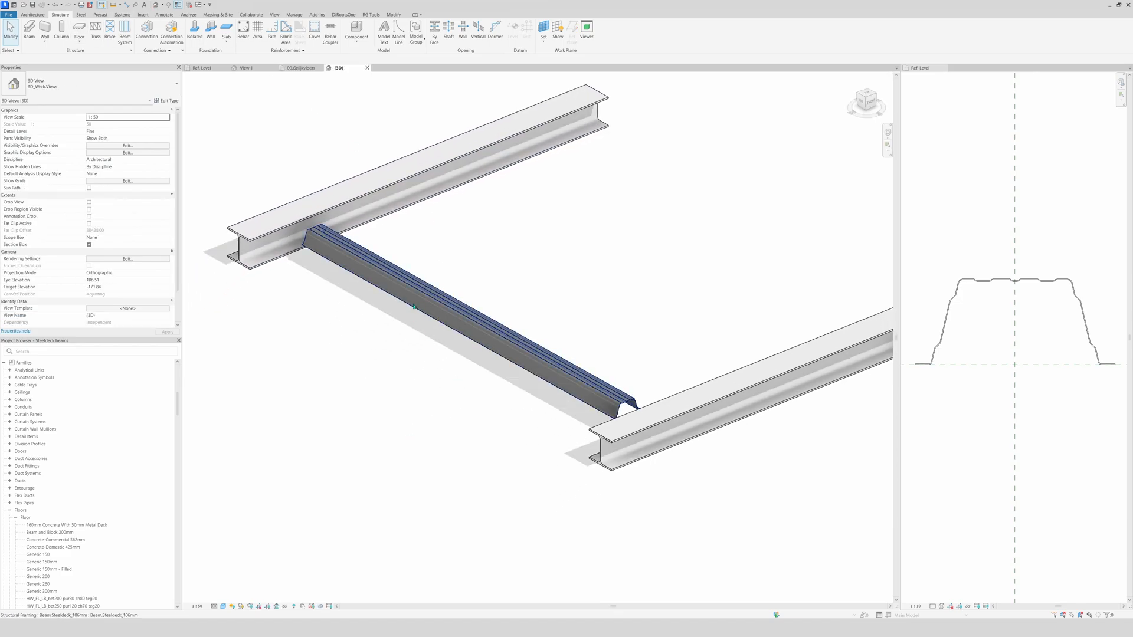
- Select the placed deck beam, bring up its context menu, then deselect it
left_click(434, 311)
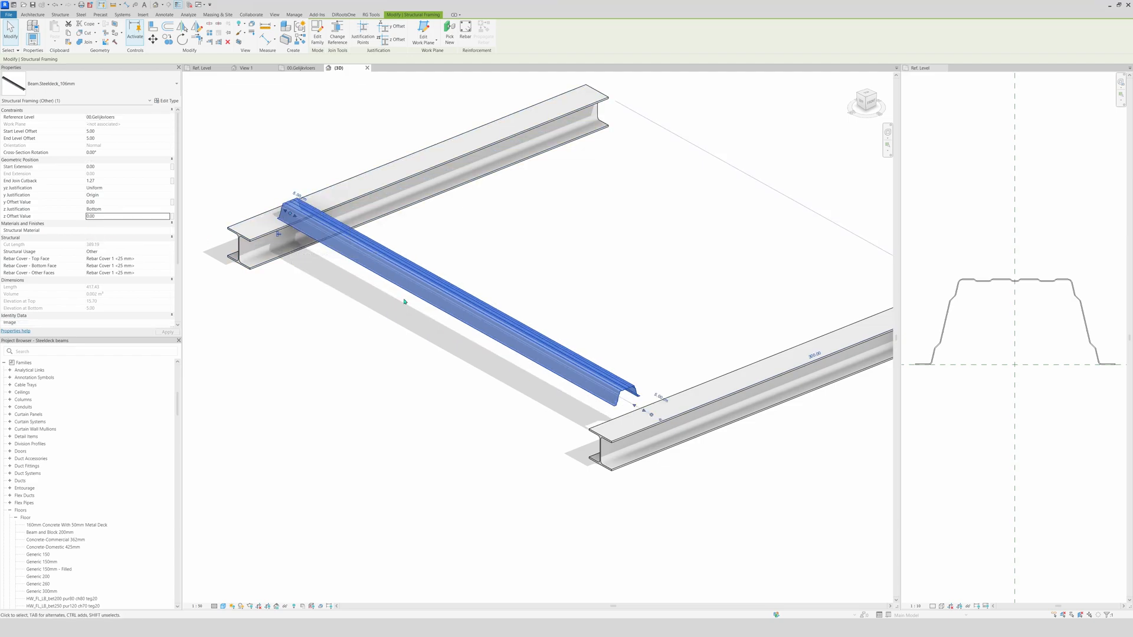
right_click(403, 302)
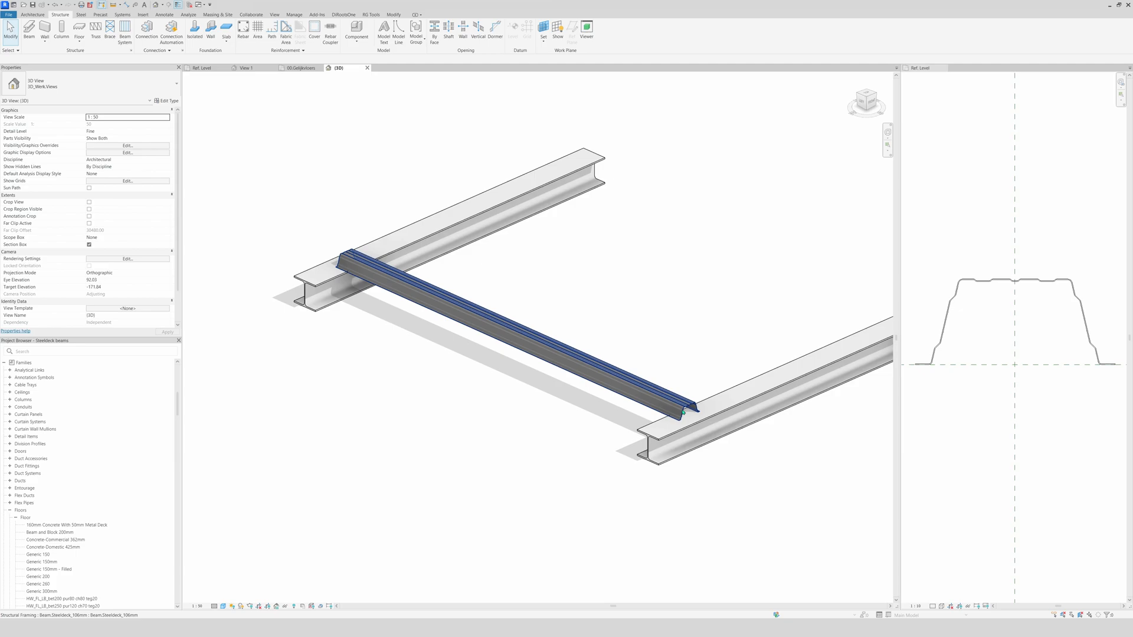
left_click(318, 337)
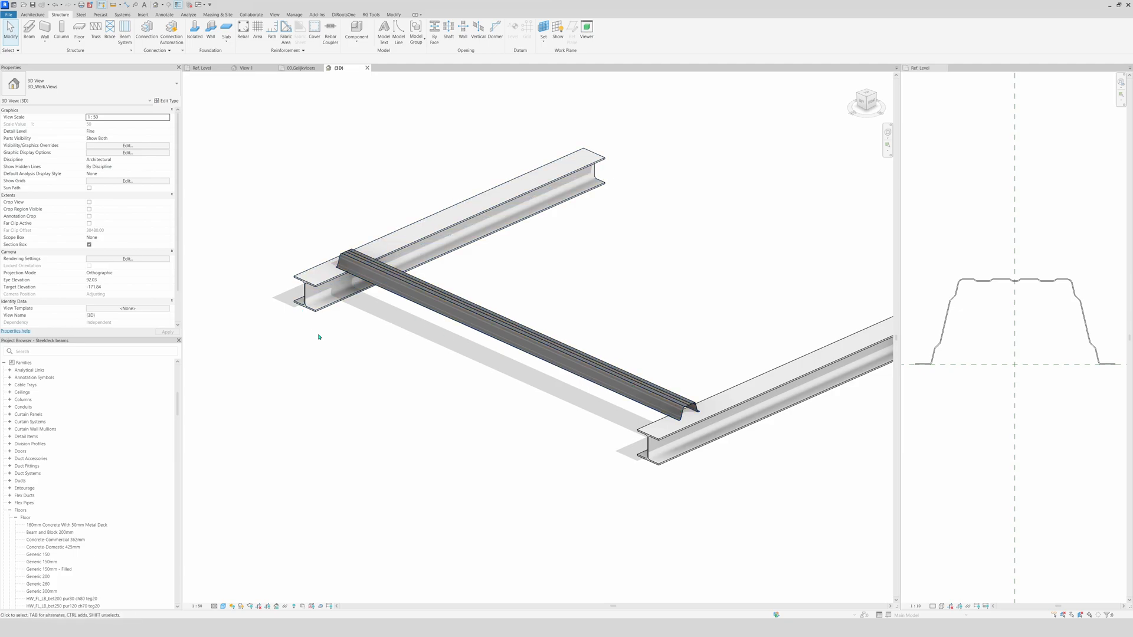
mouse_move(268, 195)
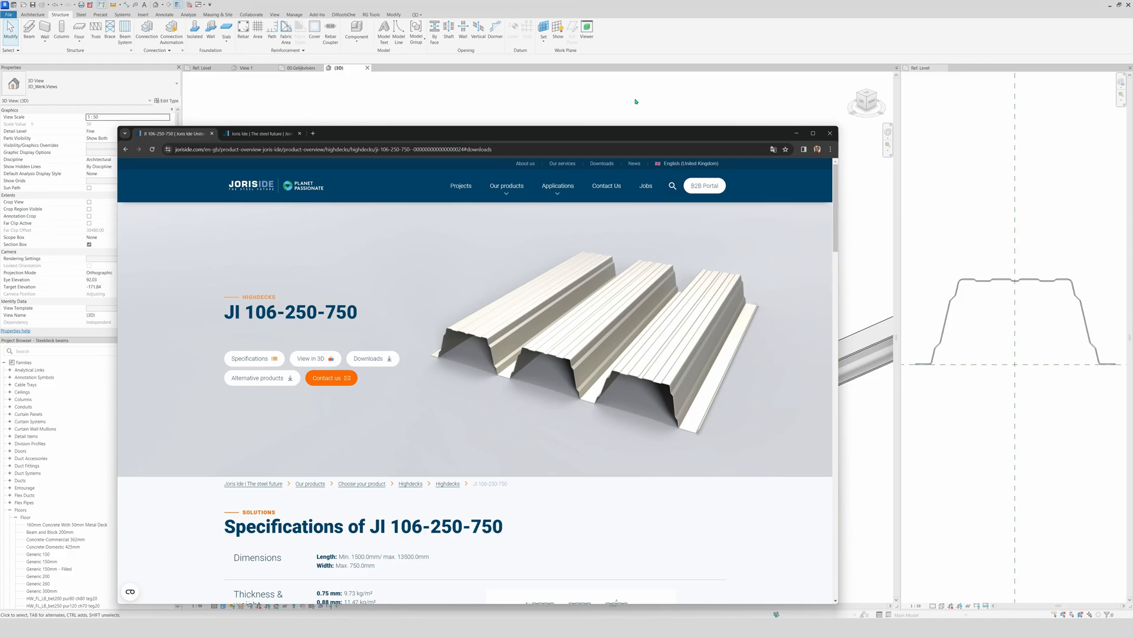
mouse_move(656, 385)
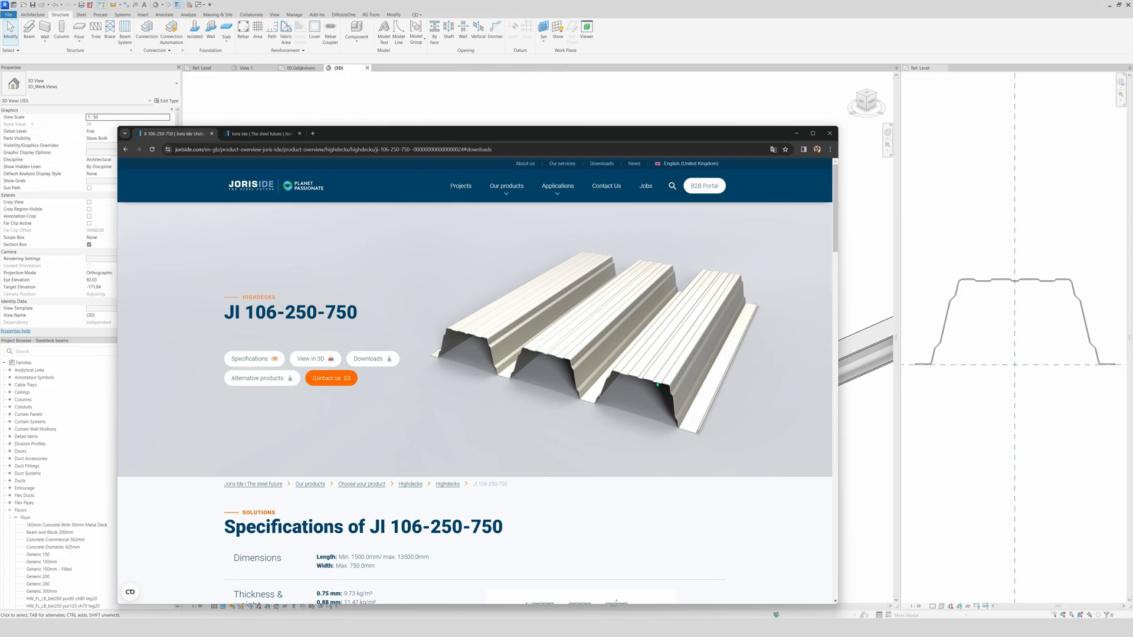
mouse_move(483, 344)
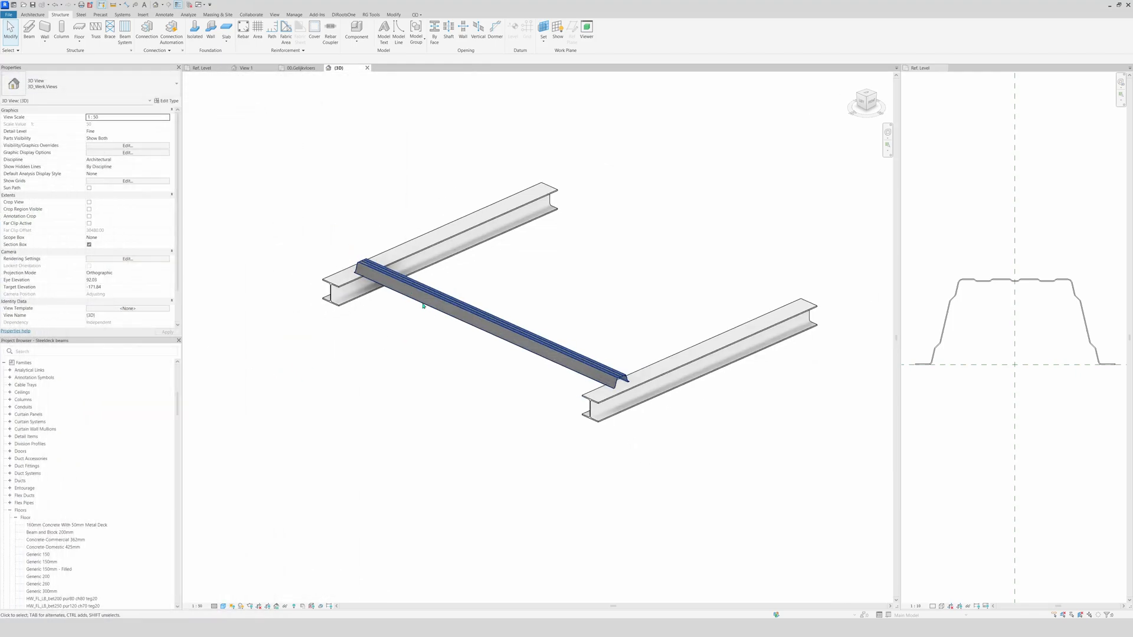
mouse_move(578, 362)
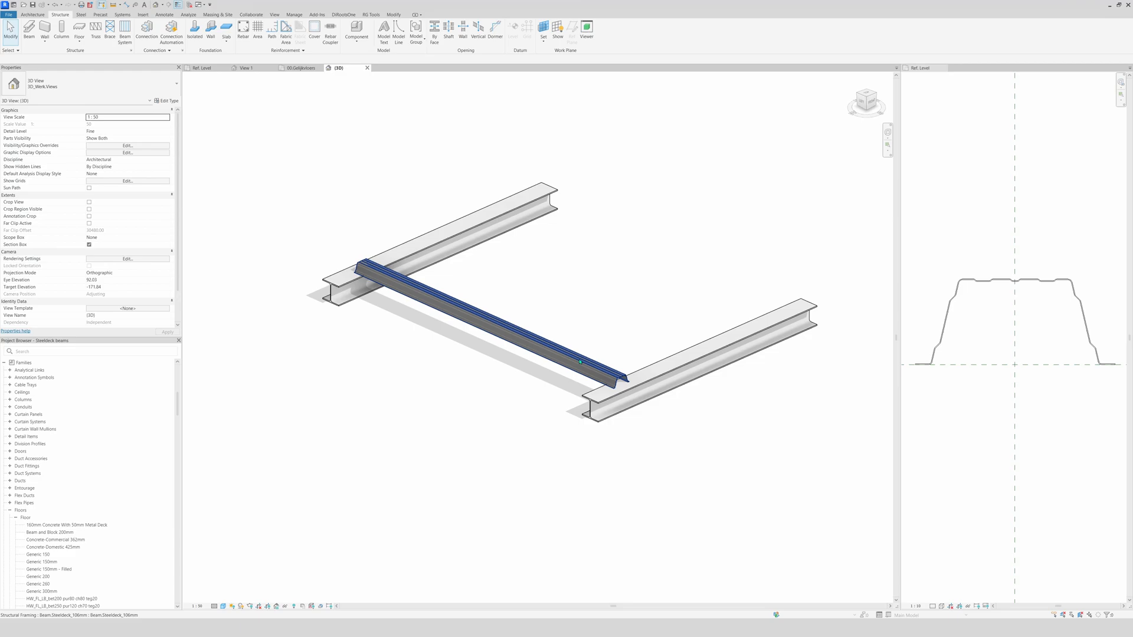
- Open the Beam Steeldeck_106mm family for editing and show its View 1 3D view
left_click(534, 374)
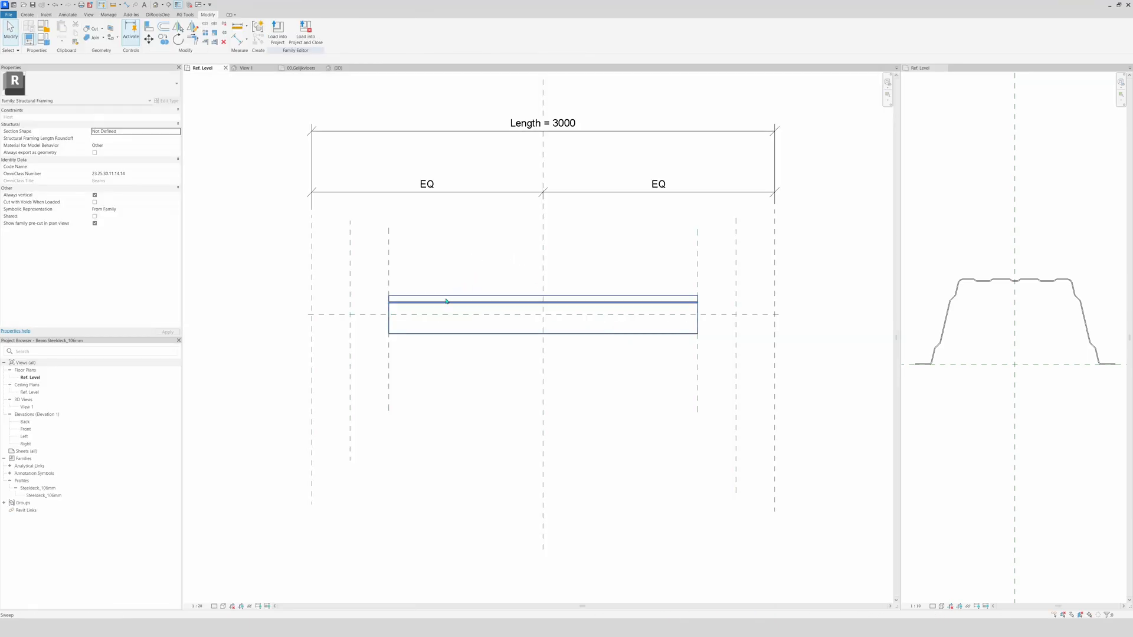
left_click(335, 434)
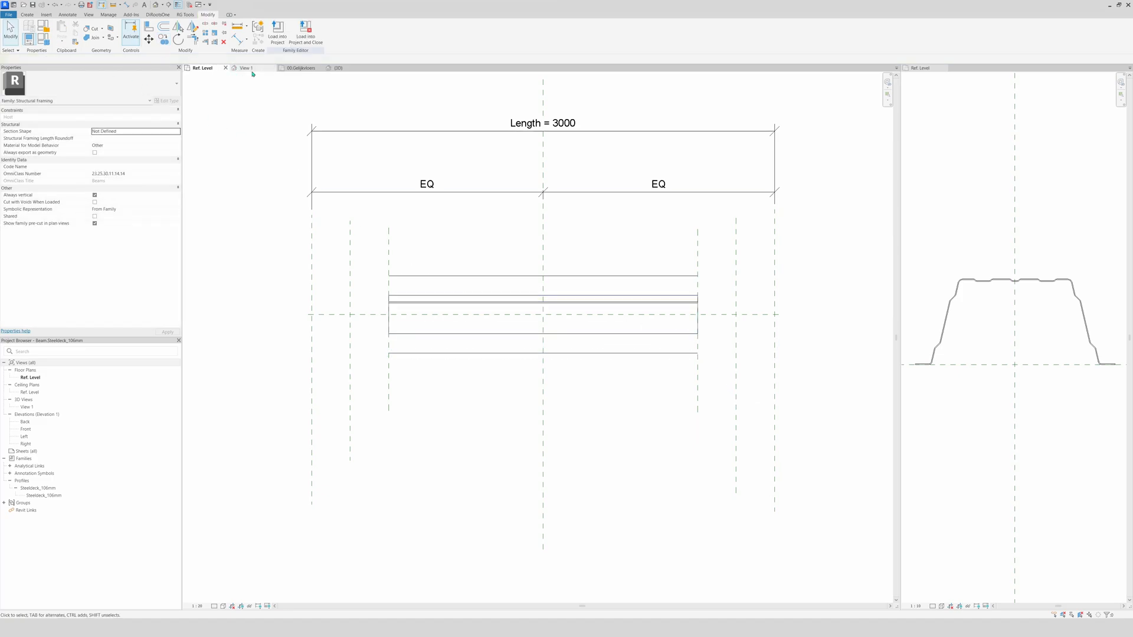
left_click(246, 68)
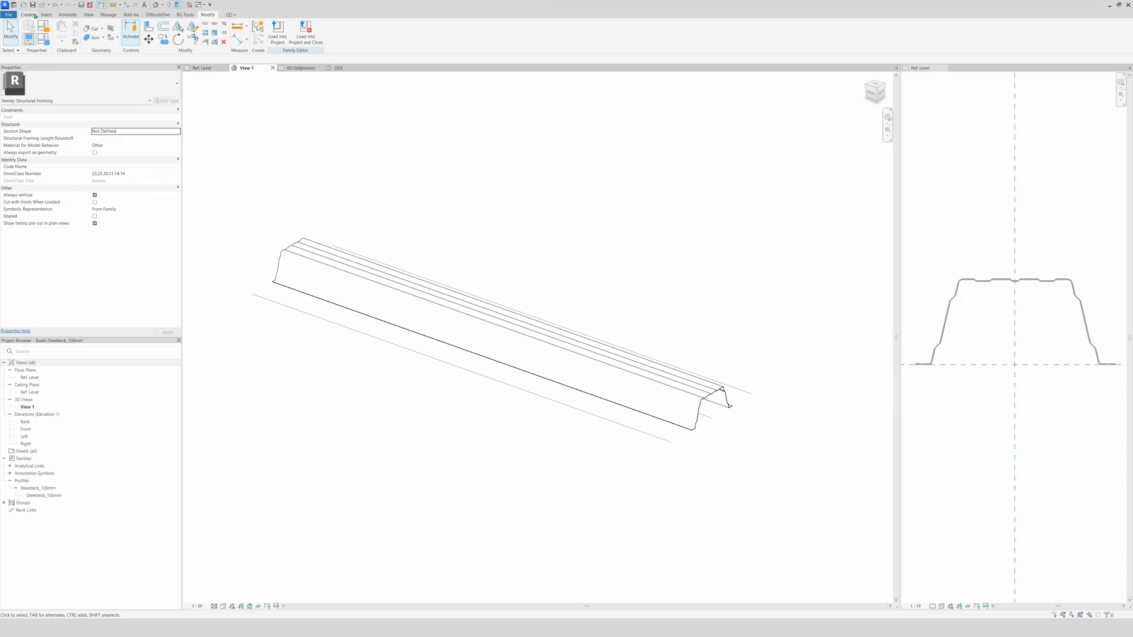
- Add a second Steeldeck_106mm sweep as the next deck segment
left_click(27, 14)
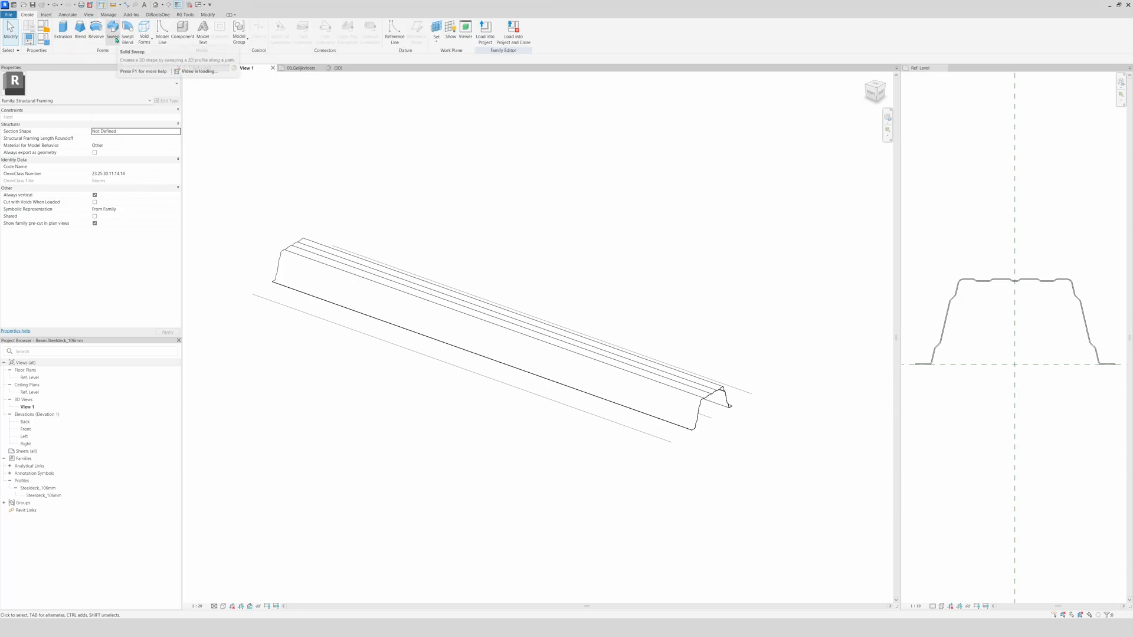
left_click(112, 35)
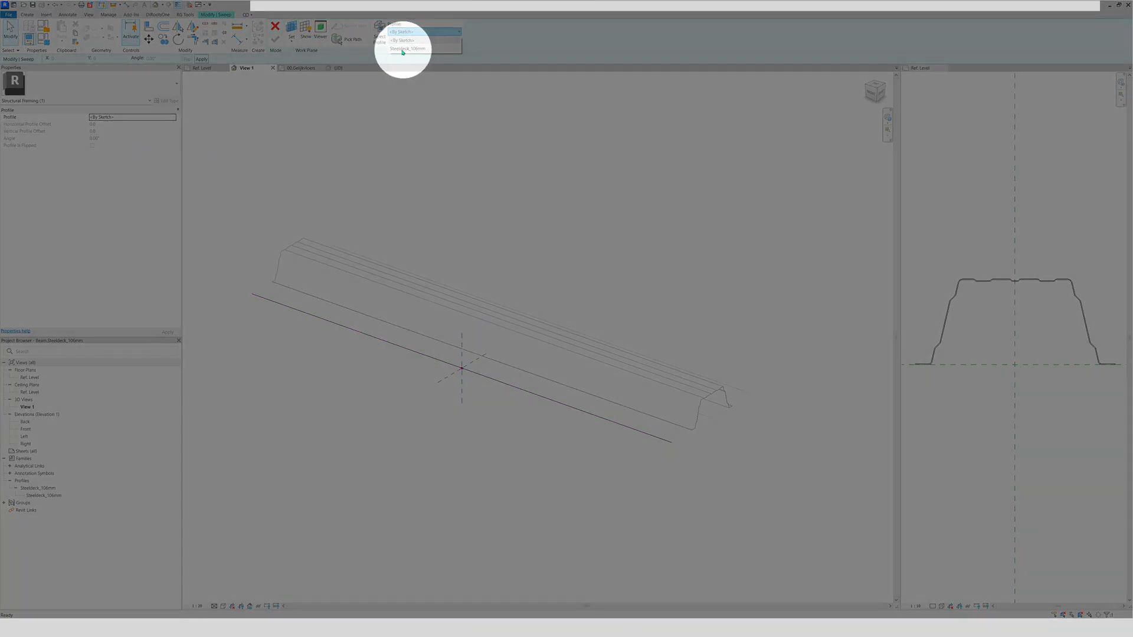
left_click(408, 48)
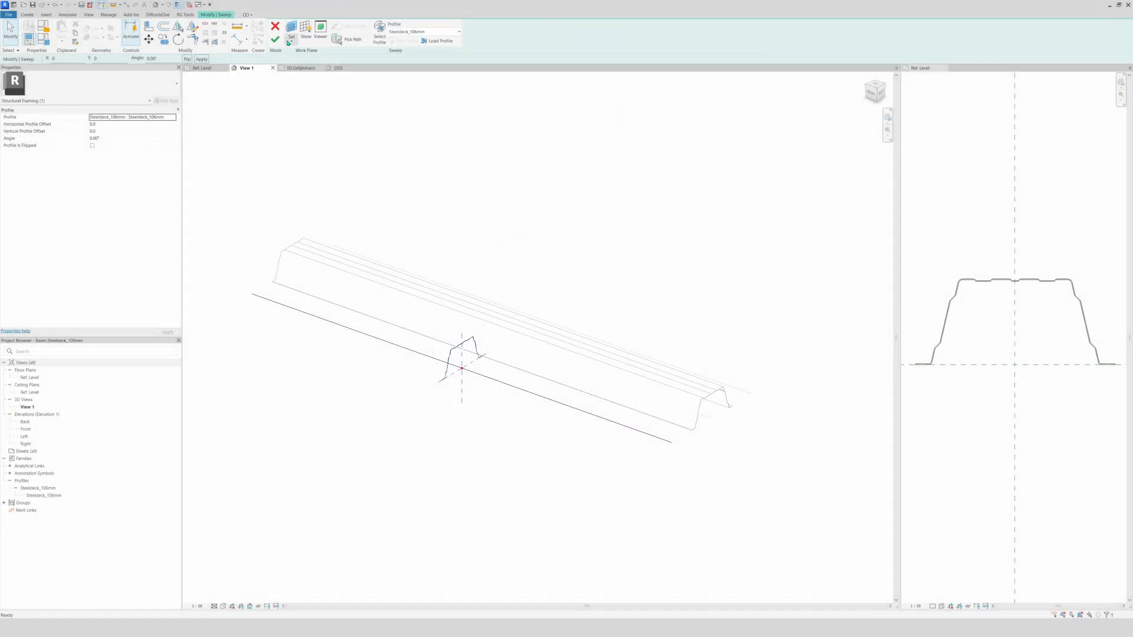
left_click(276, 26)
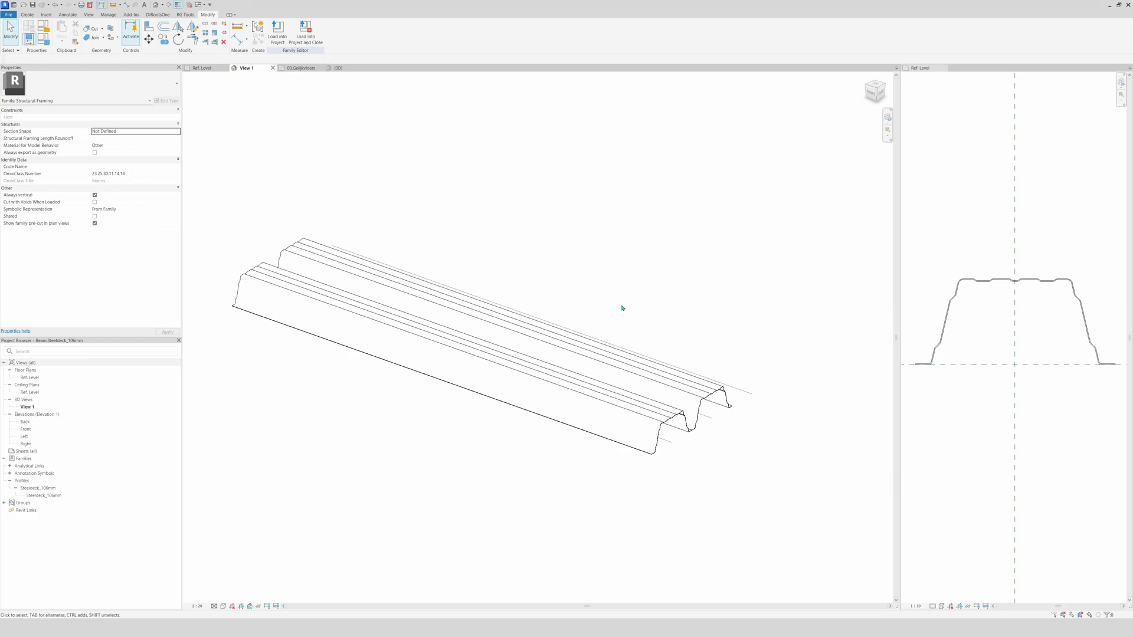
- Add a third Steeldeck_106mm sweep along a picked line, then deselect it
left_click(26, 15)
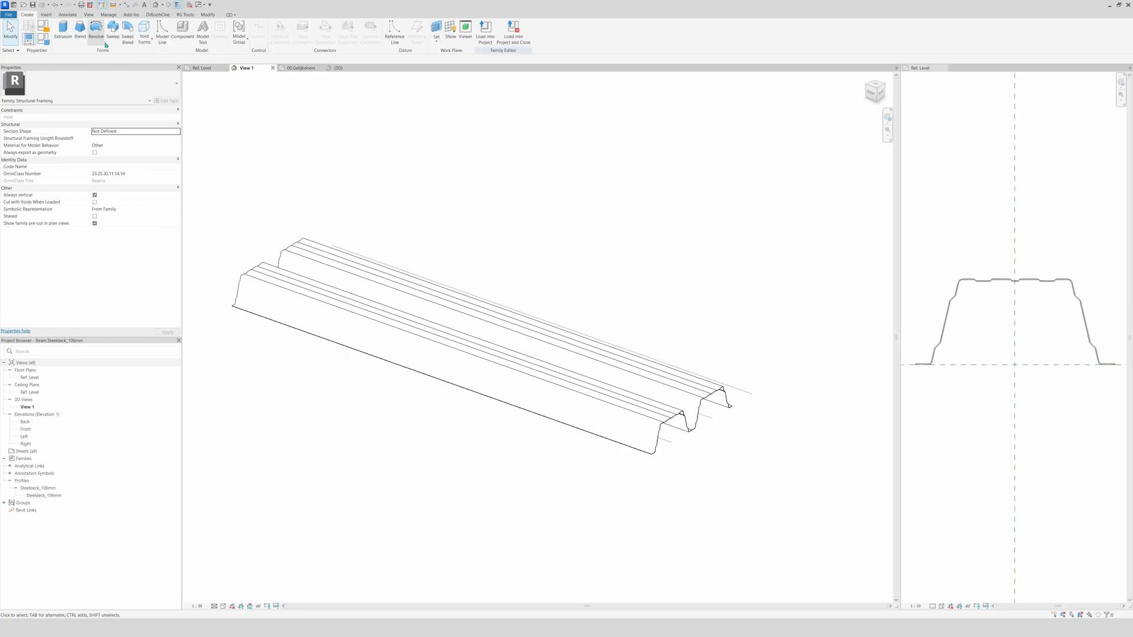
left_click(113, 35)
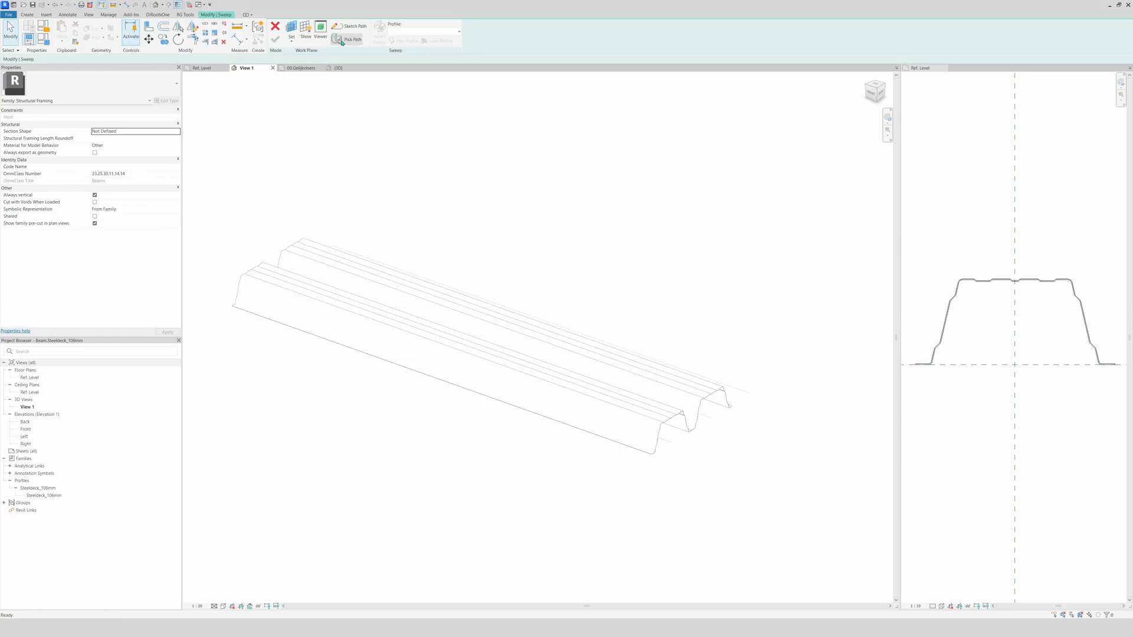
left_click(353, 39)
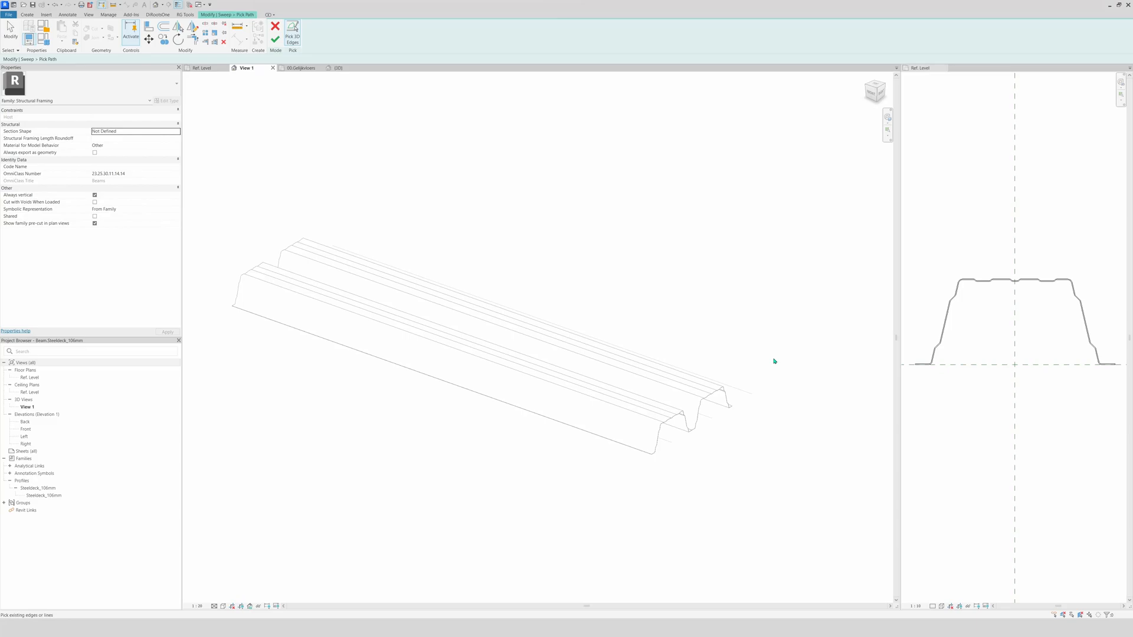
left_click(746, 392)
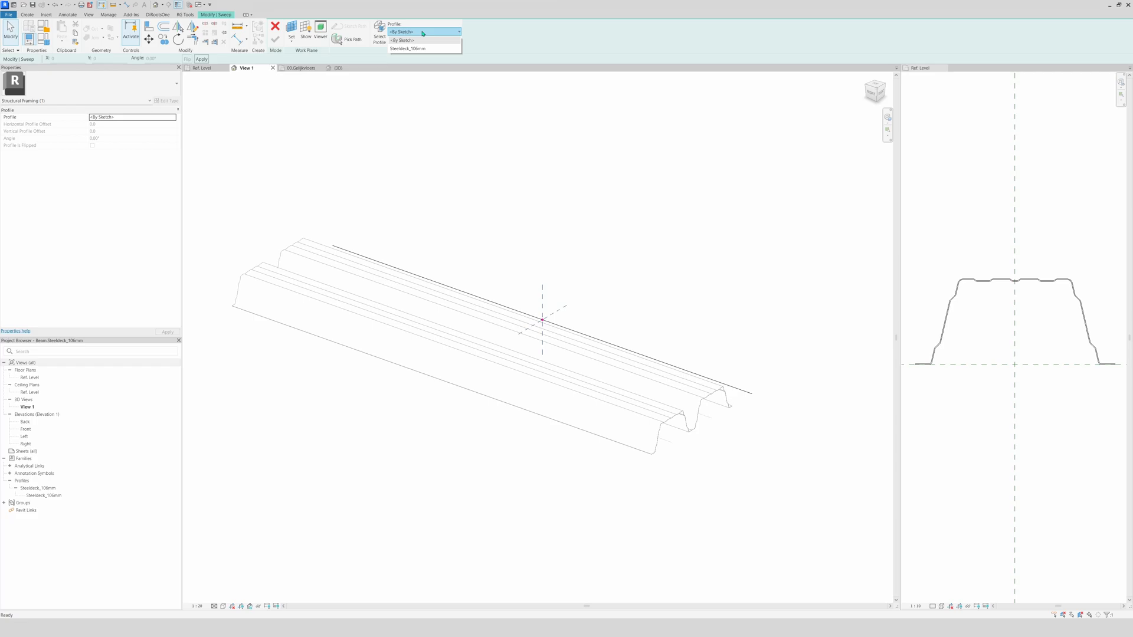
left_click(409, 49)
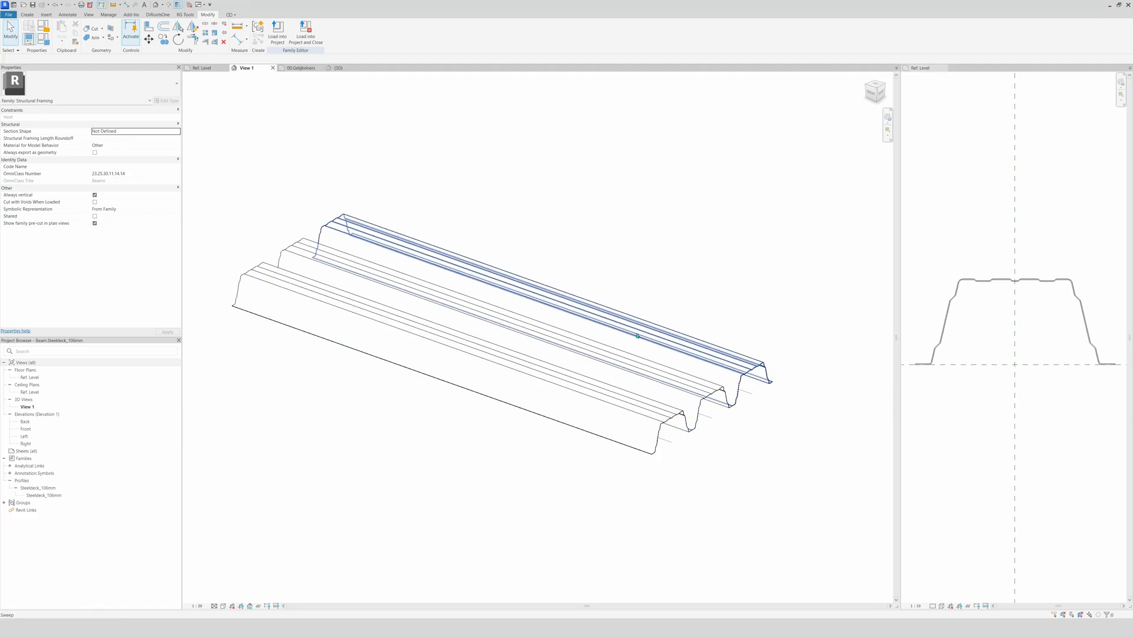
left_click(325, 170)
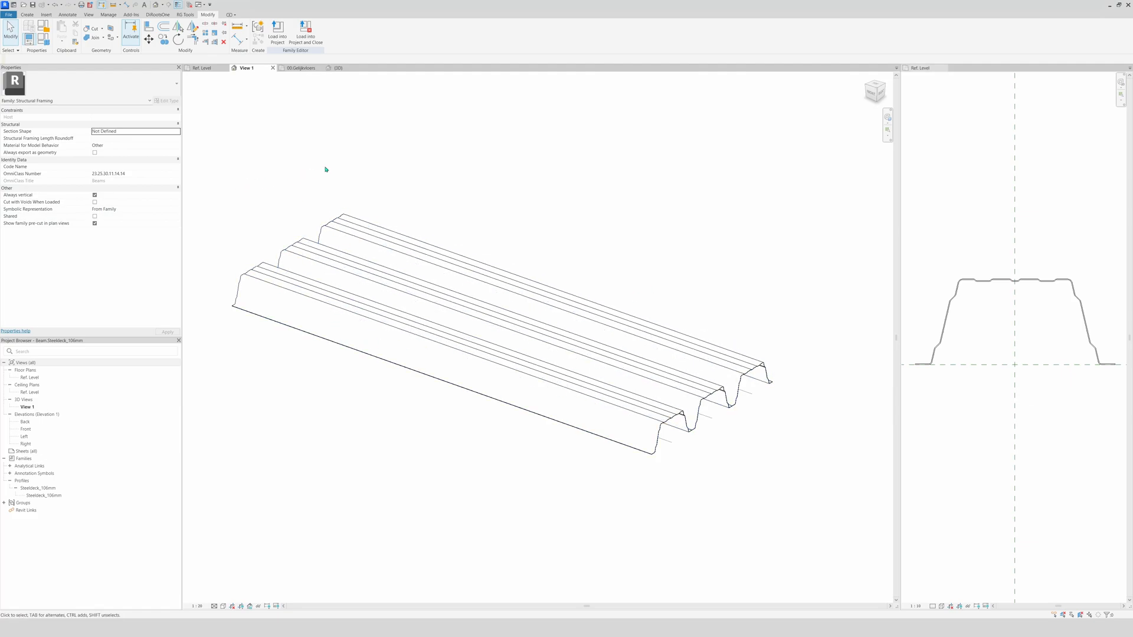
mouse_move(519, 467)
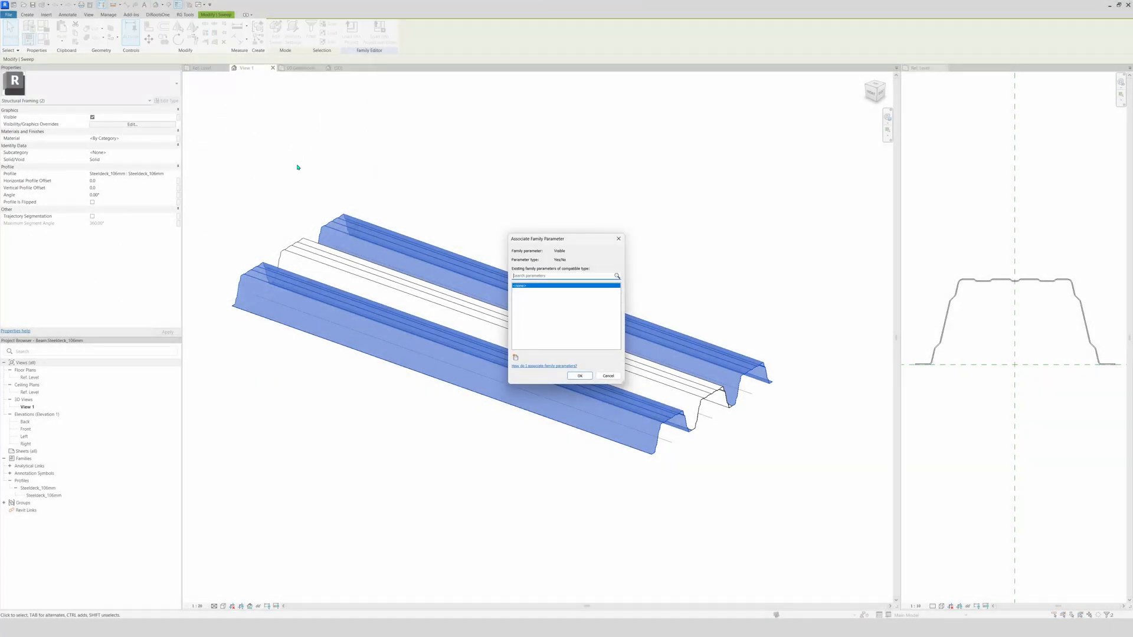
- Link the outer deck segments' Visible property to a new Yes/No type parameter grouped under Graphics
left_click(516, 358)
type("Steeldeck_")
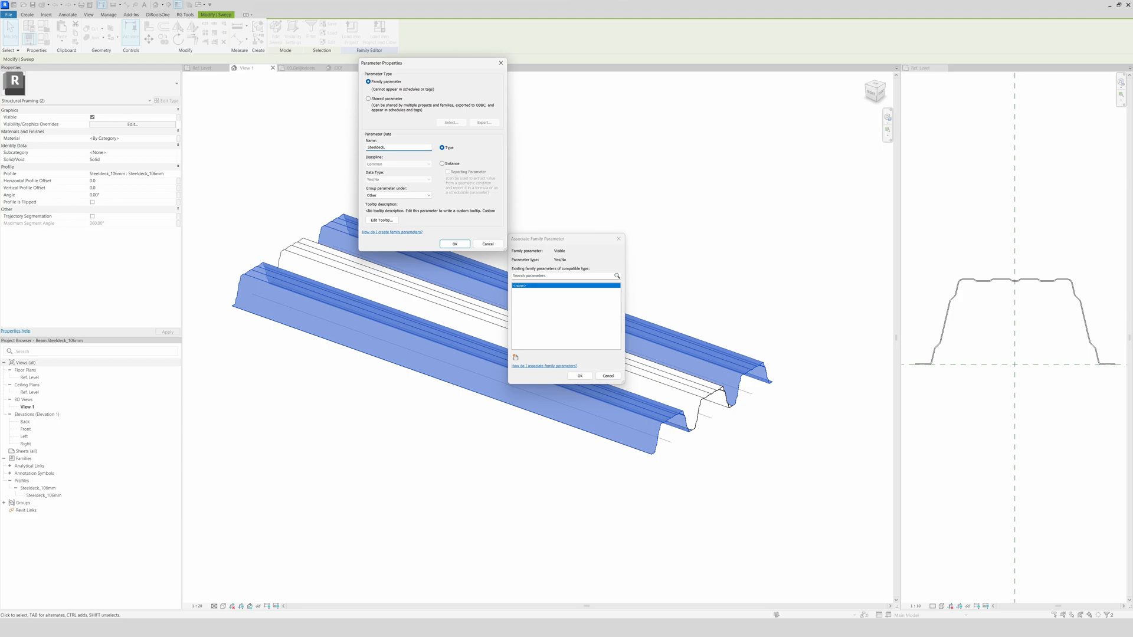
left_click(427, 195)
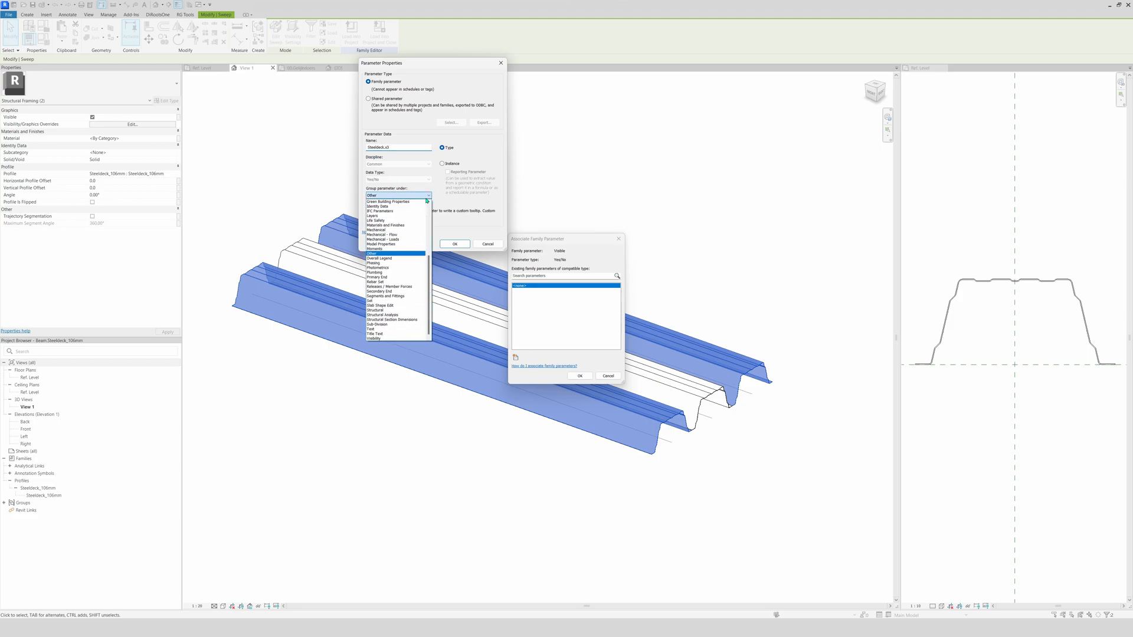
scroll("up", 3)
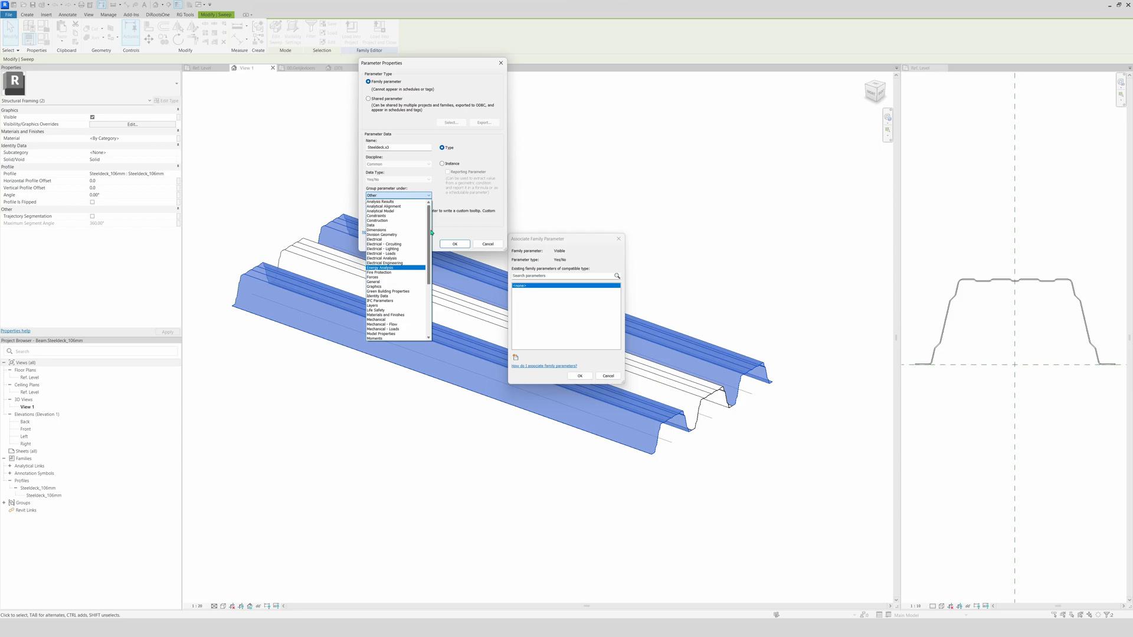
left_click(374, 286)
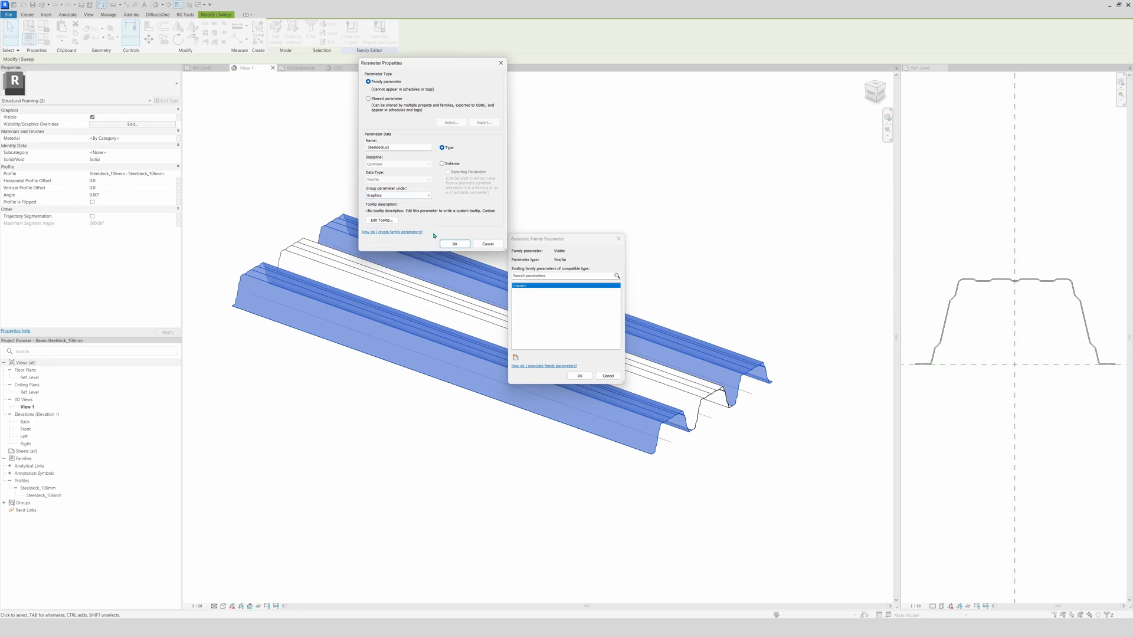
left_click(455, 244)
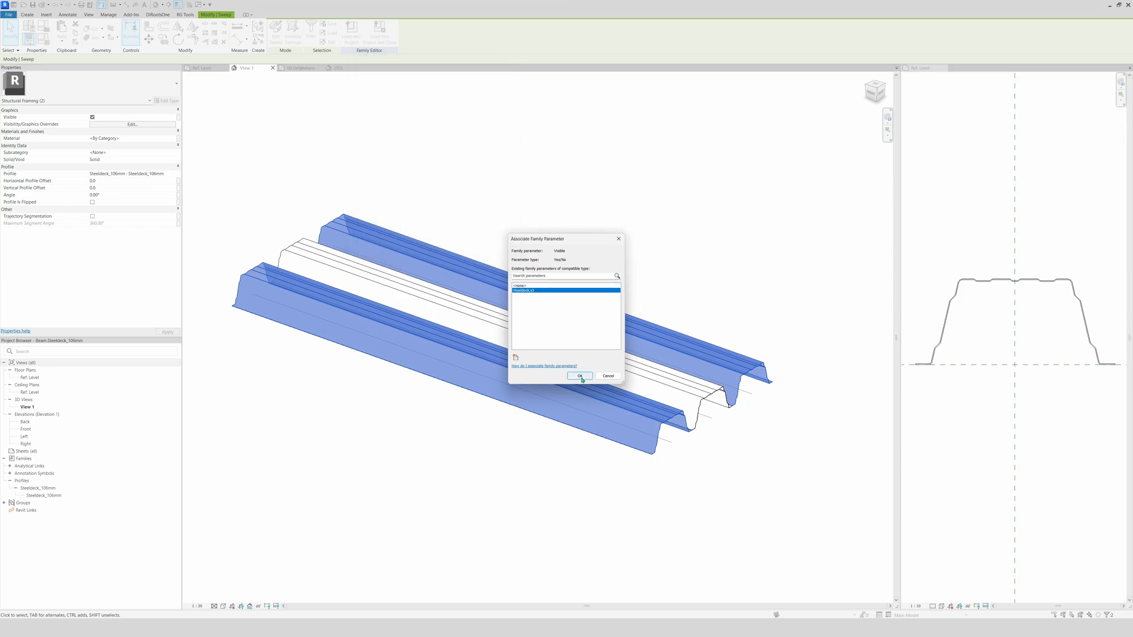
left_click(579, 376)
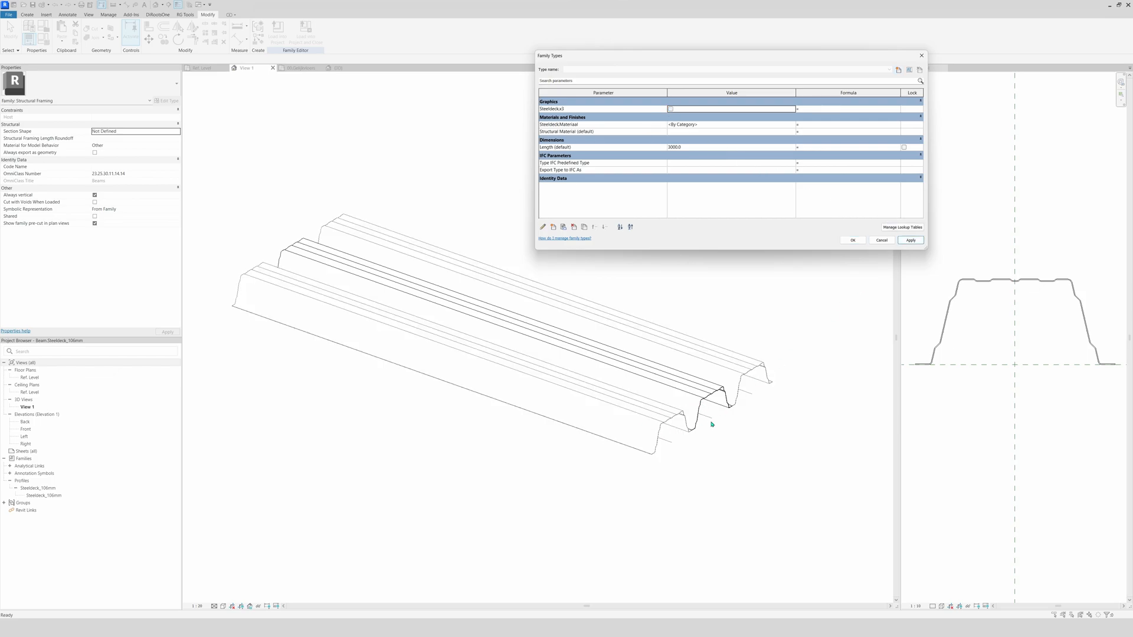
mouse_move(715, 401)
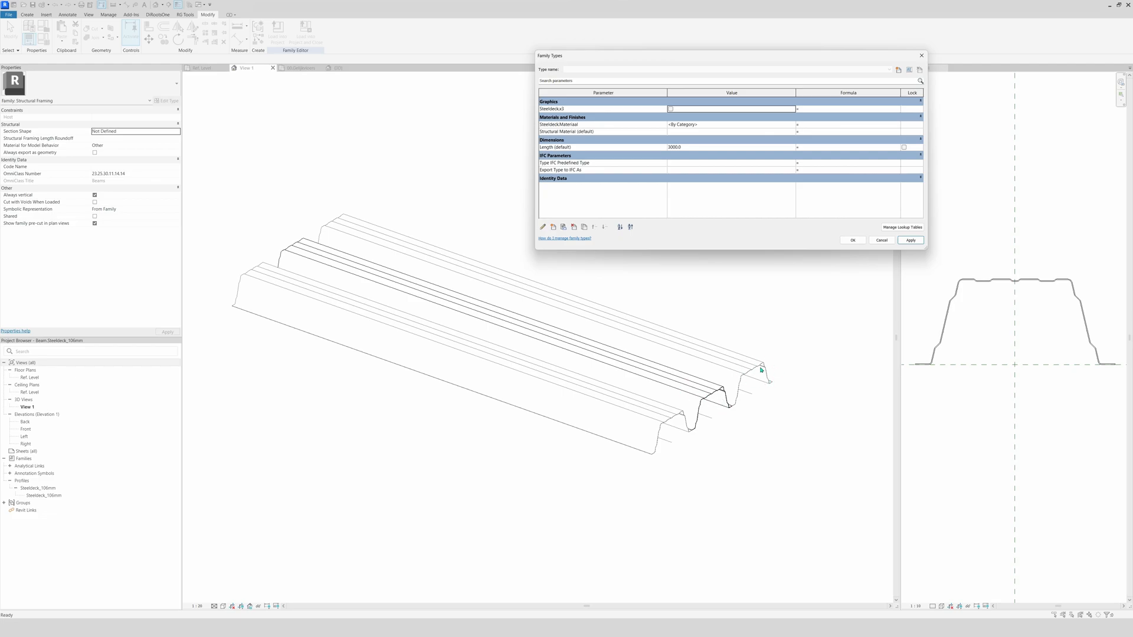
- Adjust the Steeldeck x3 value in Family Types and close the dialog
left_click(670, 109)
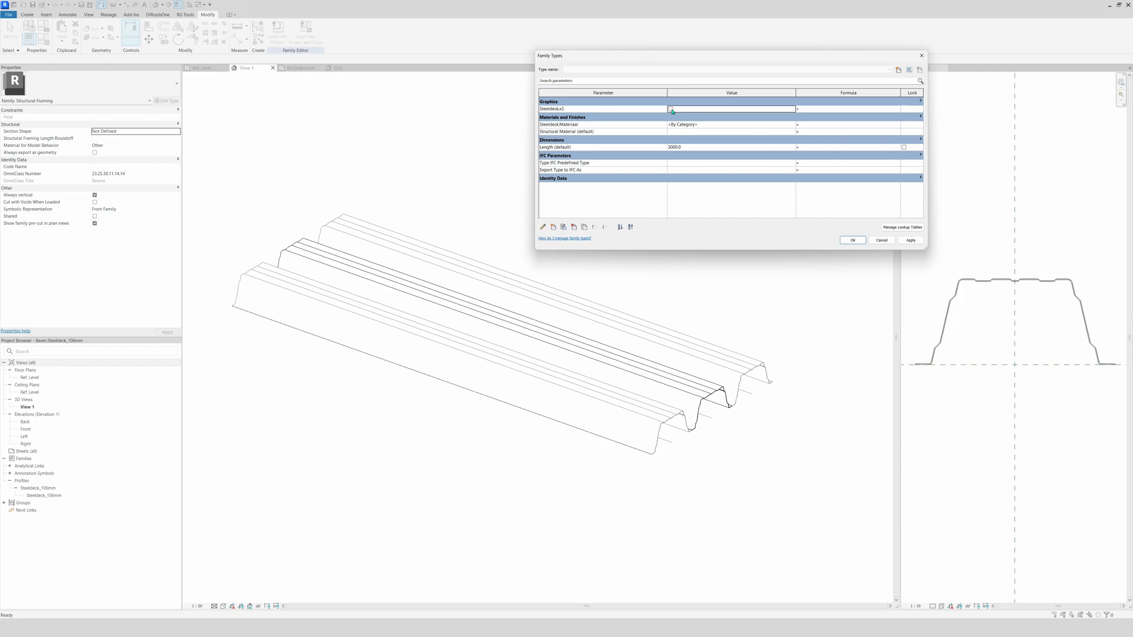
left_click(852, 241)
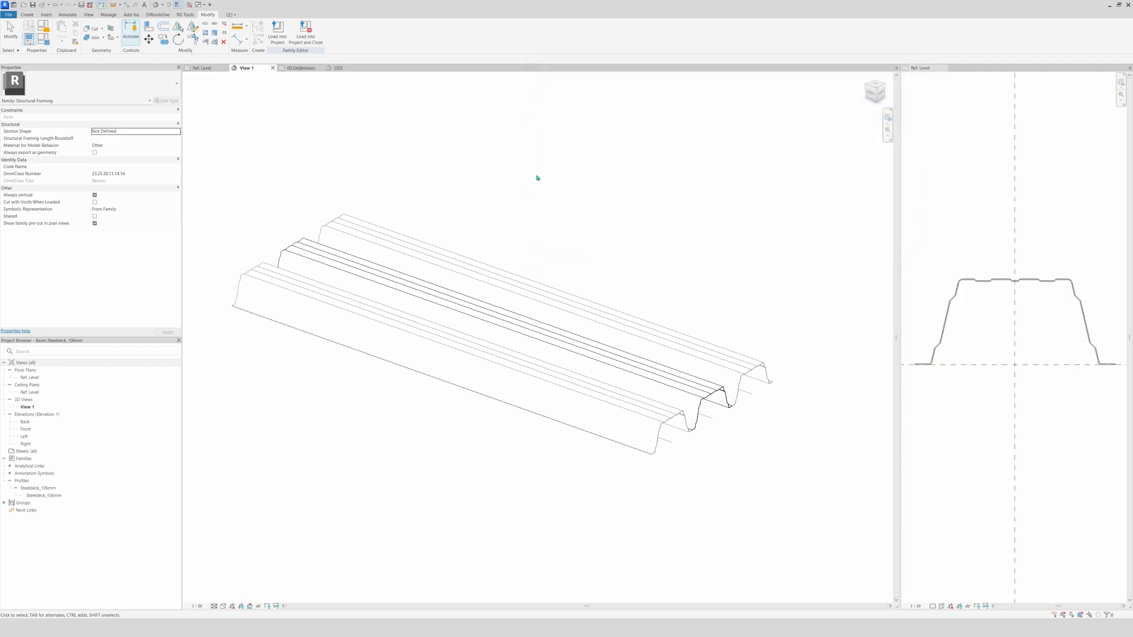
mouse_move(442, 169)
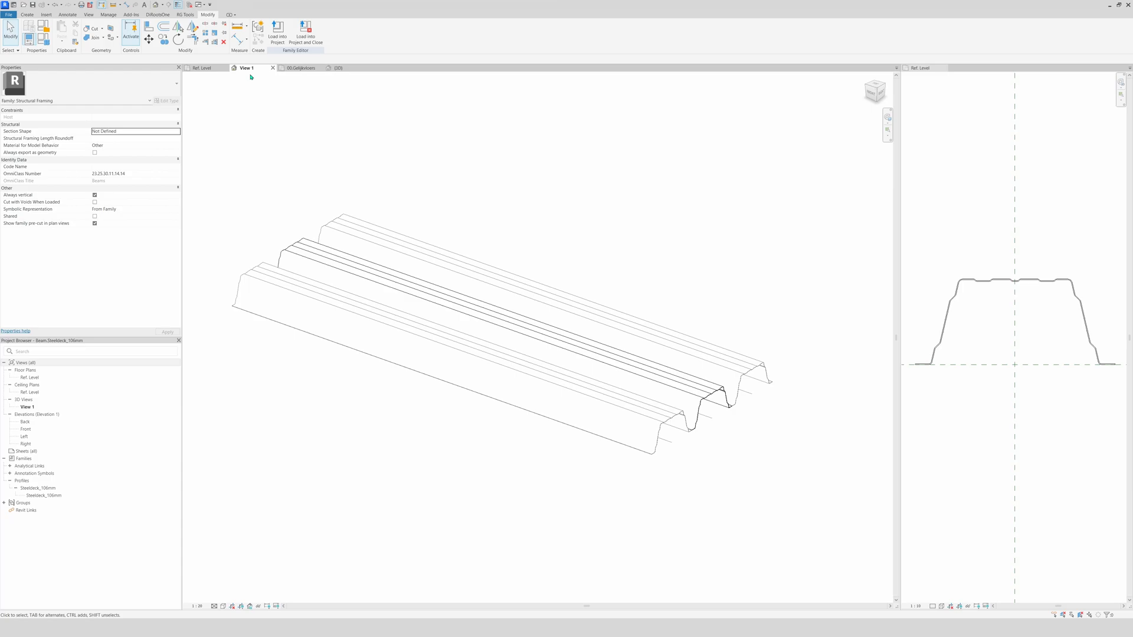
- Load the deck family into the Steeldeck beams project, overwriting the existing version and parameter values
left_click(277, 34)
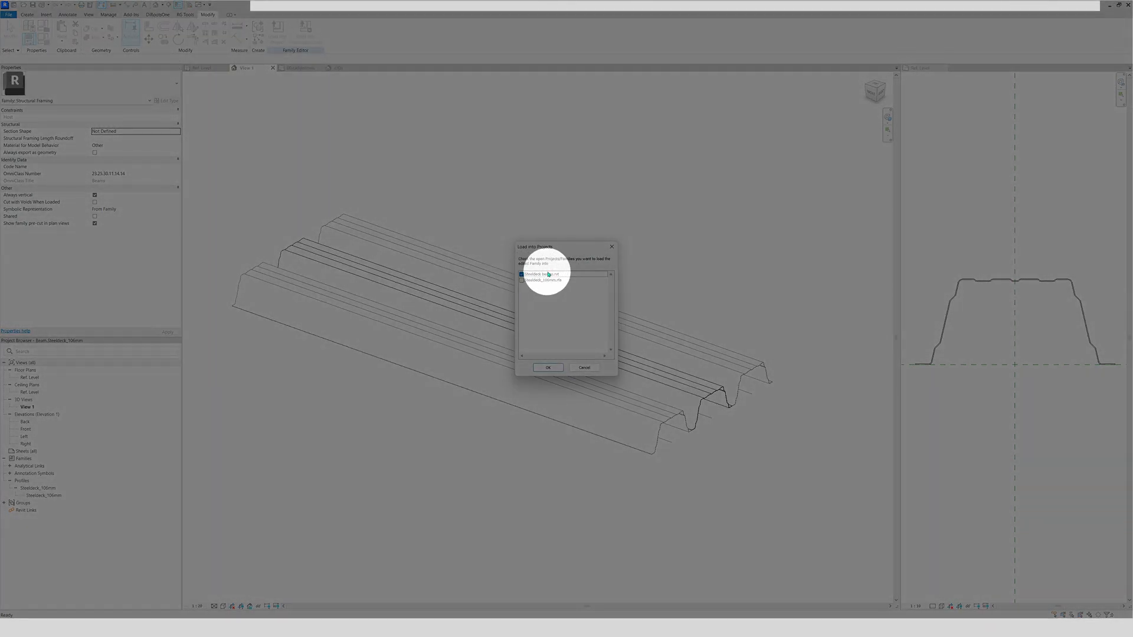
left_click(548, 367)
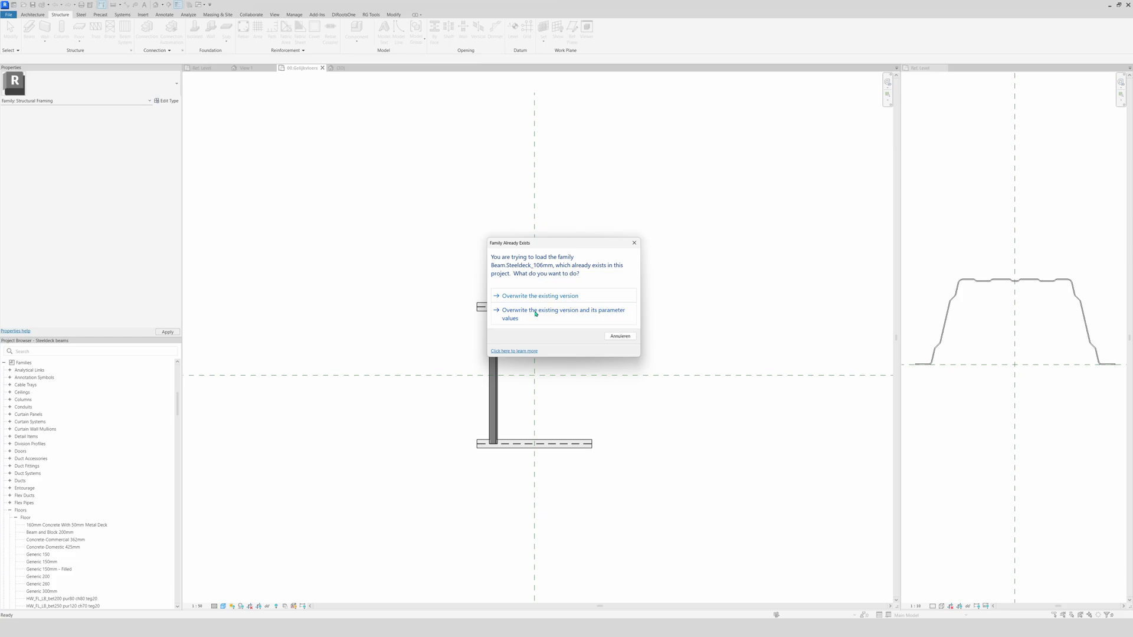
left_click(538, 296)
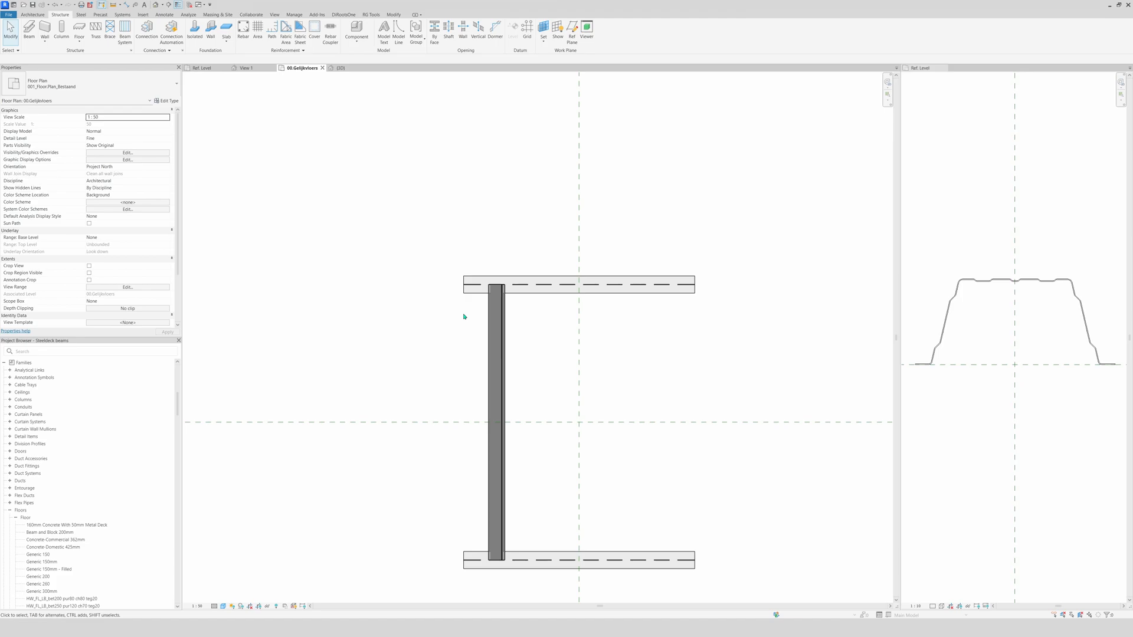
left_click(338, 68)
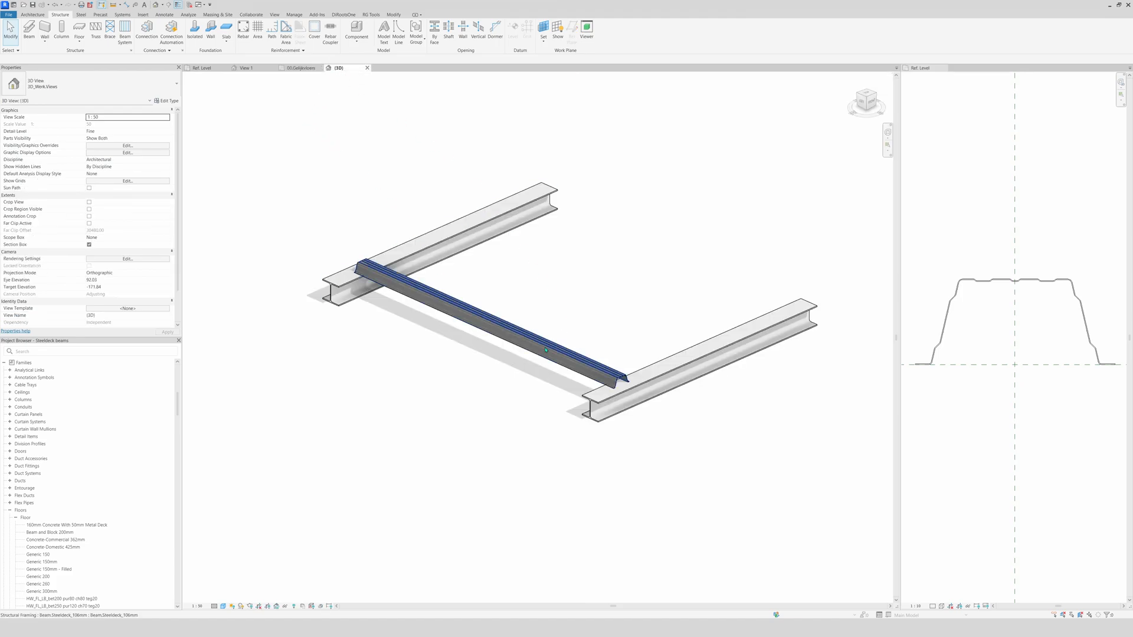
left_click(492, 322)
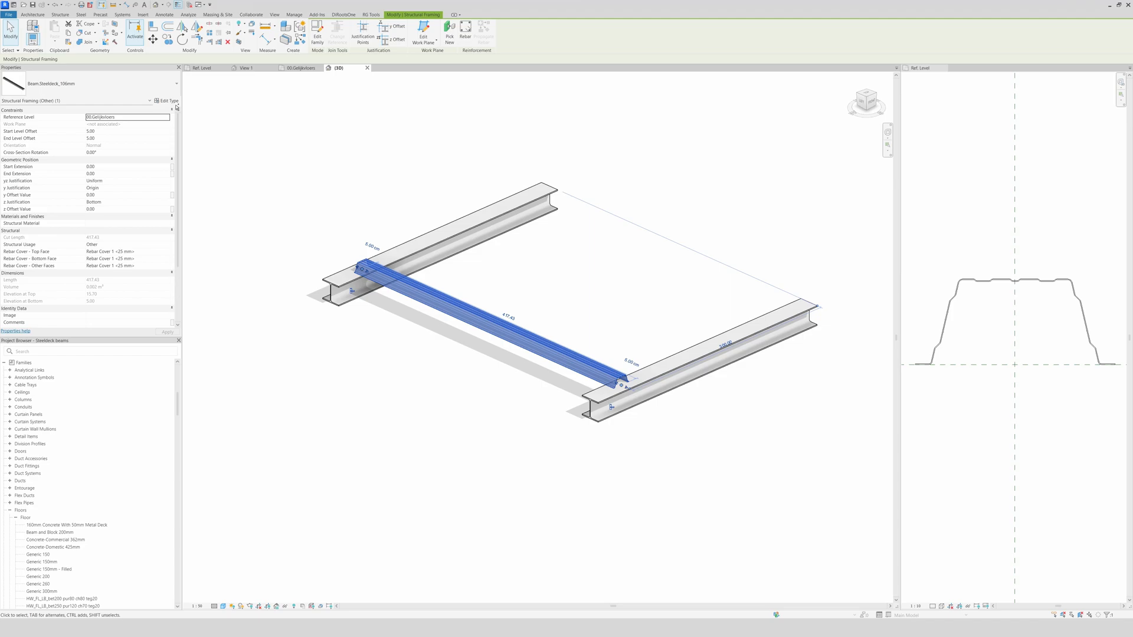
- Turn on Steeldeck x3 in the selected deck beam's type properties
left_click(167, 100)
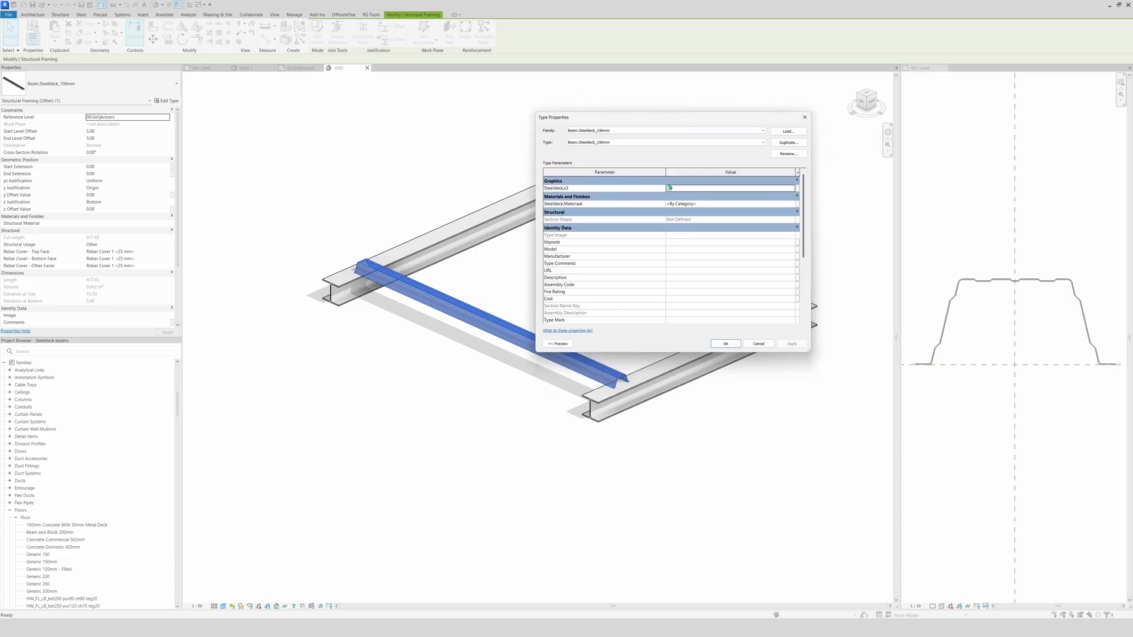
left_click(669, 188)
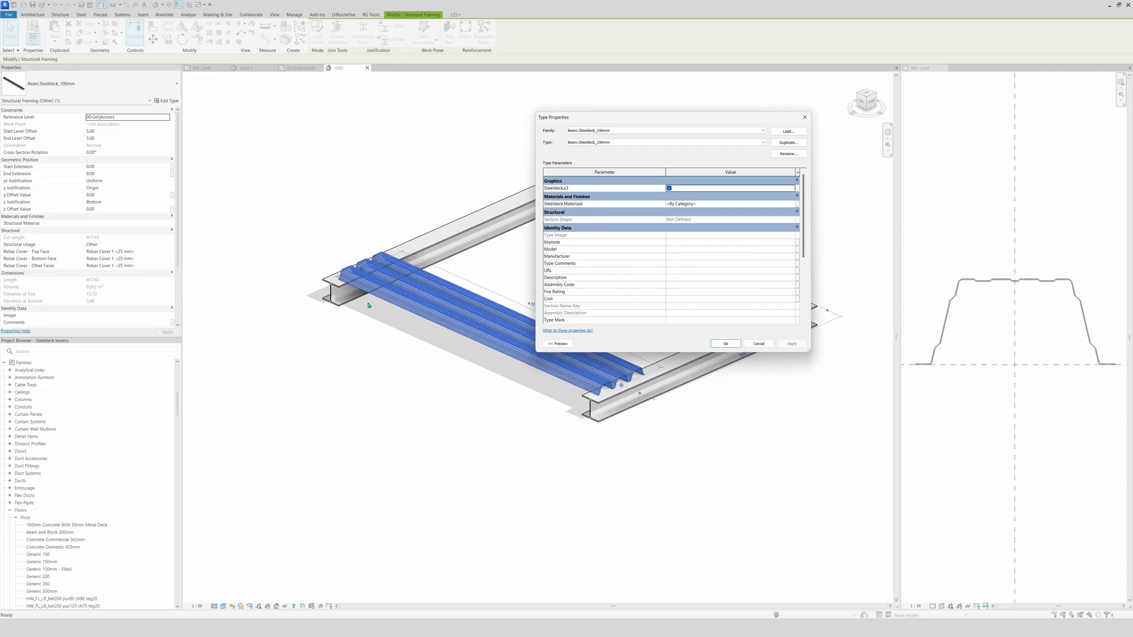
left_click(724, 343)
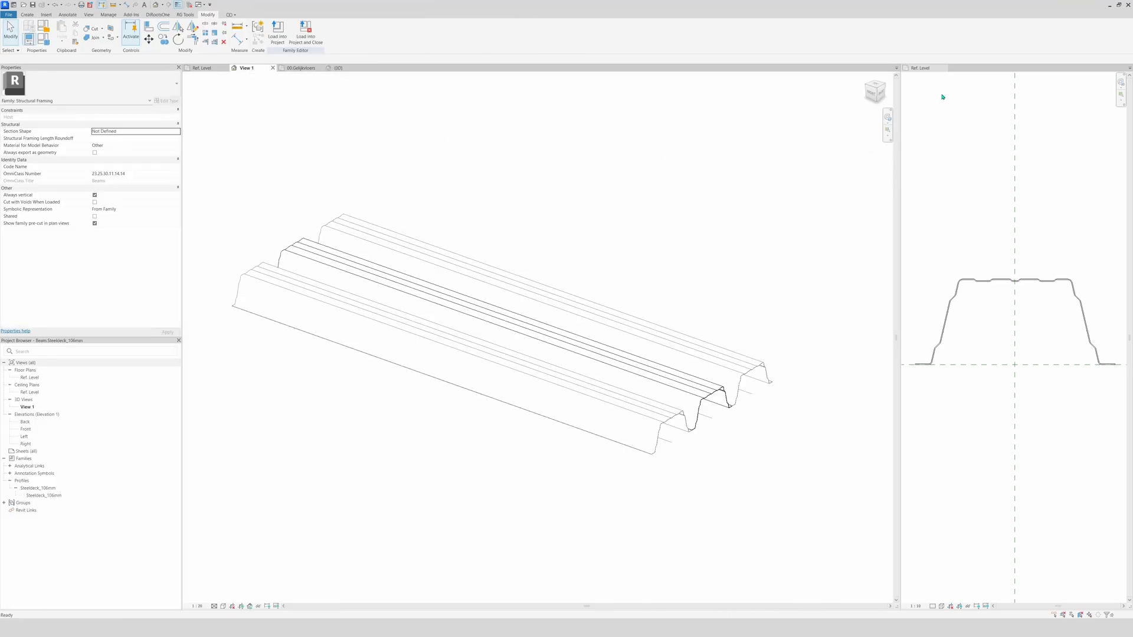
left_click(305, 34)
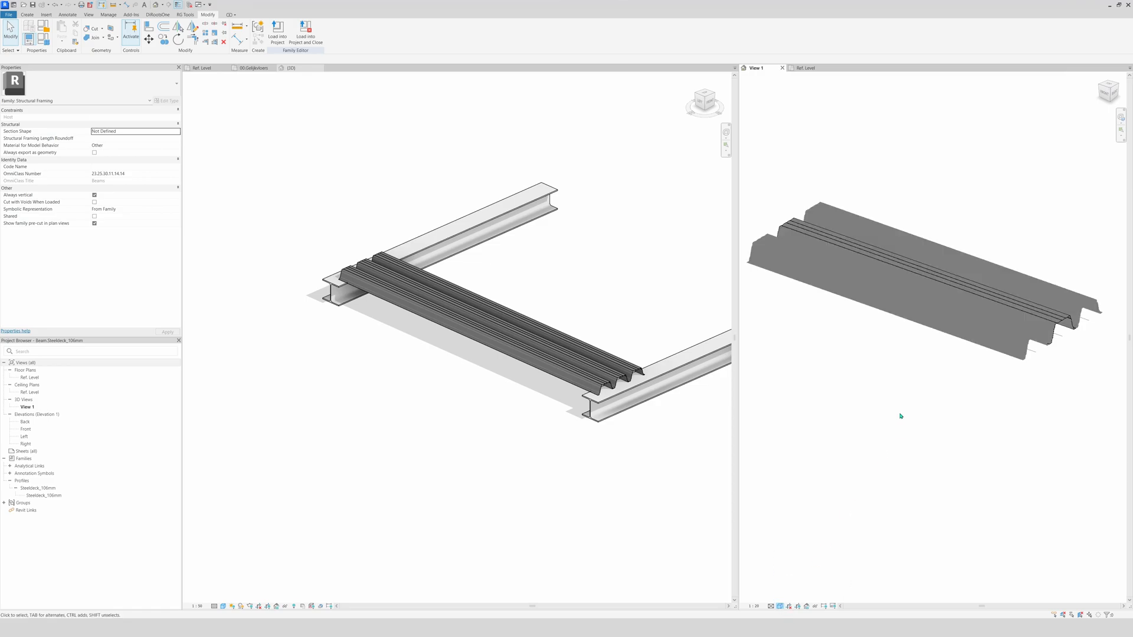
mouse_move(901, 416)
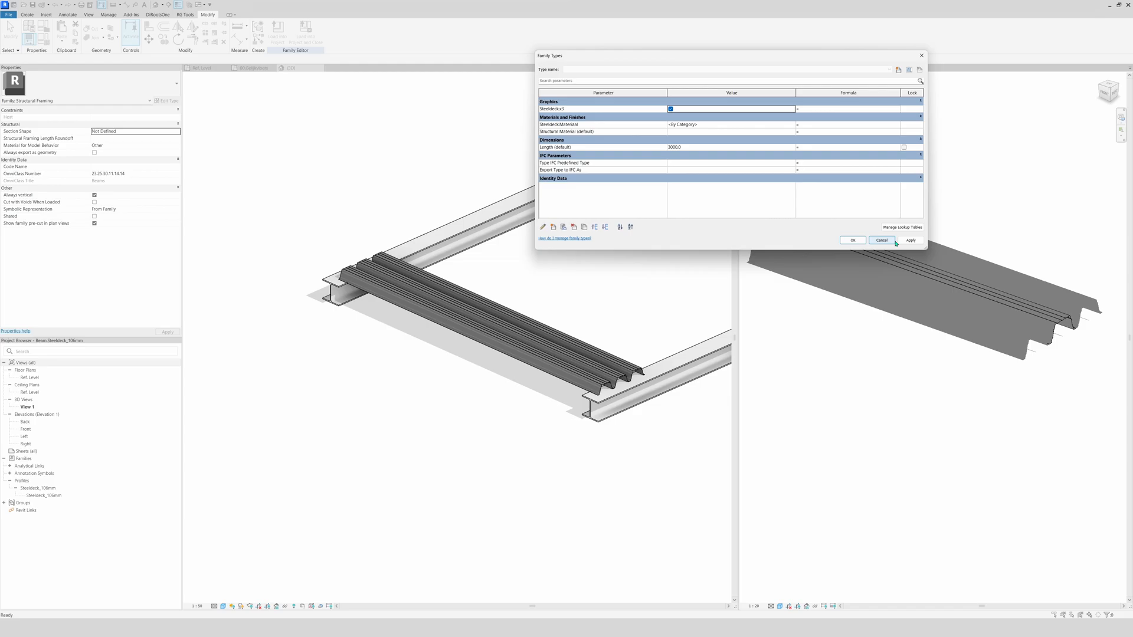
- Close Family Types without changes and select the three-segment deck beam in the project
left_click(882, 241)
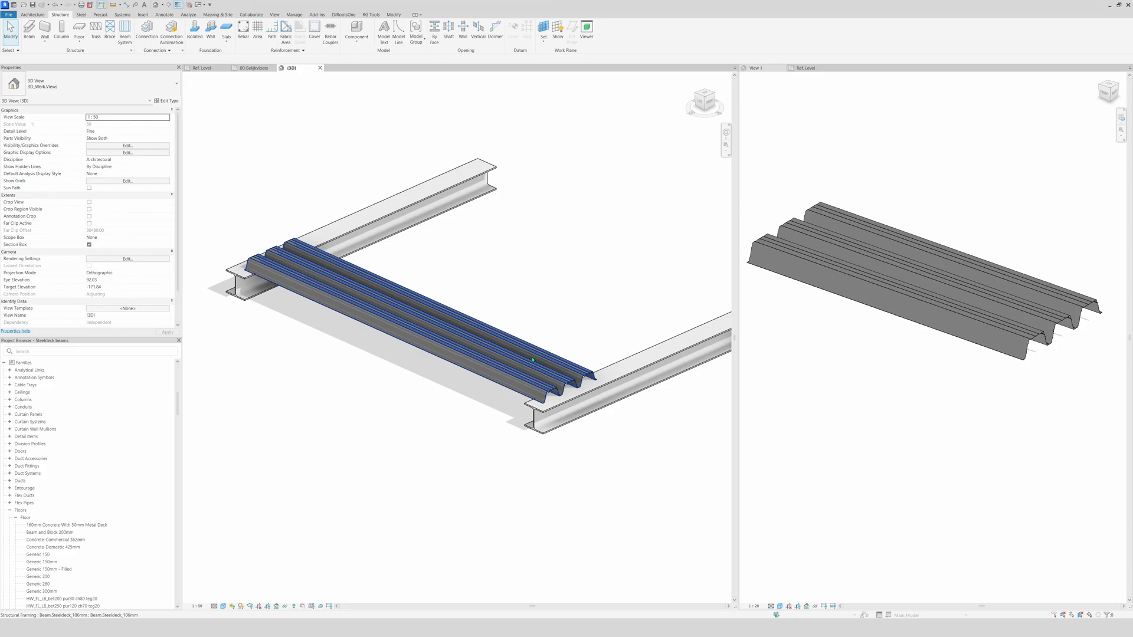
left_click(397, 325)
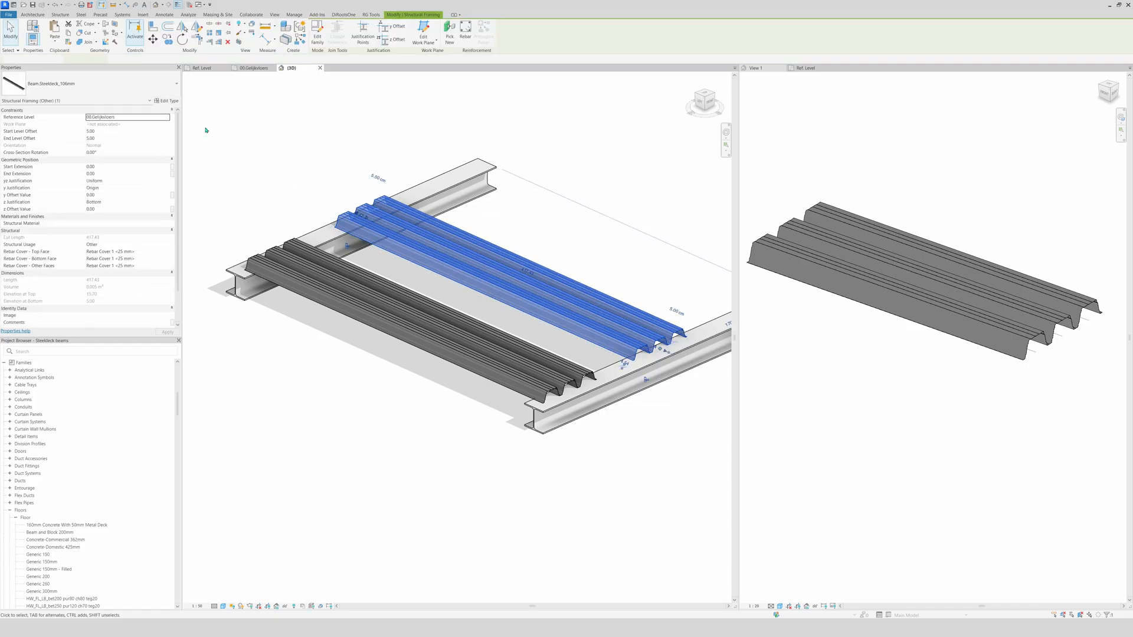
- Untick Steeldeck x3 in the copied deck beam's type properties
left_click(167, 101)
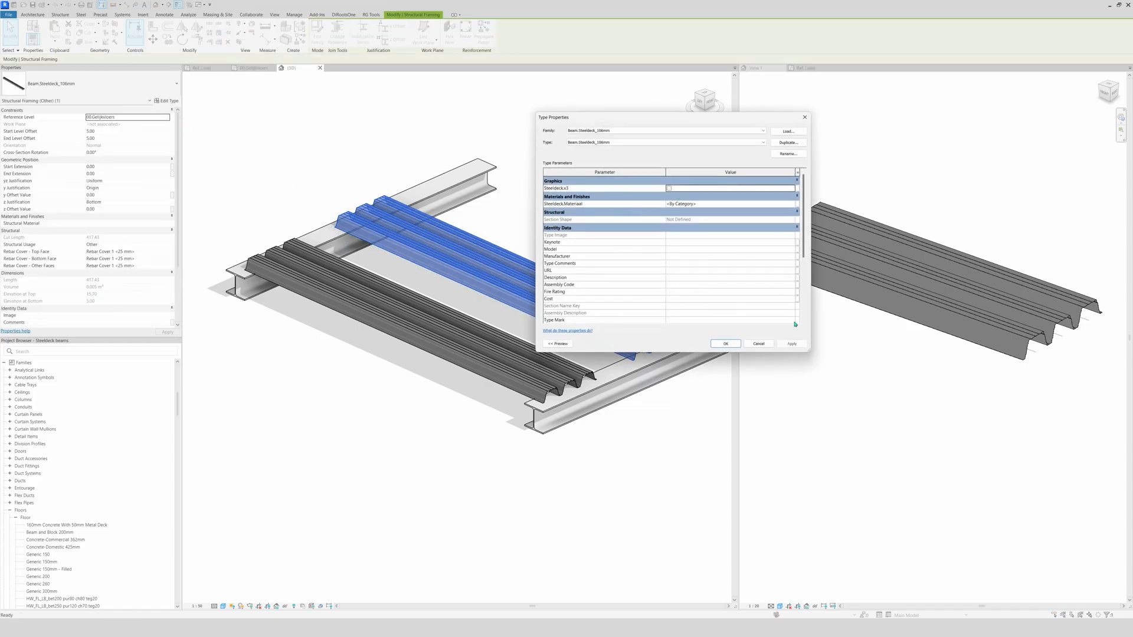
left_click(725, 344)
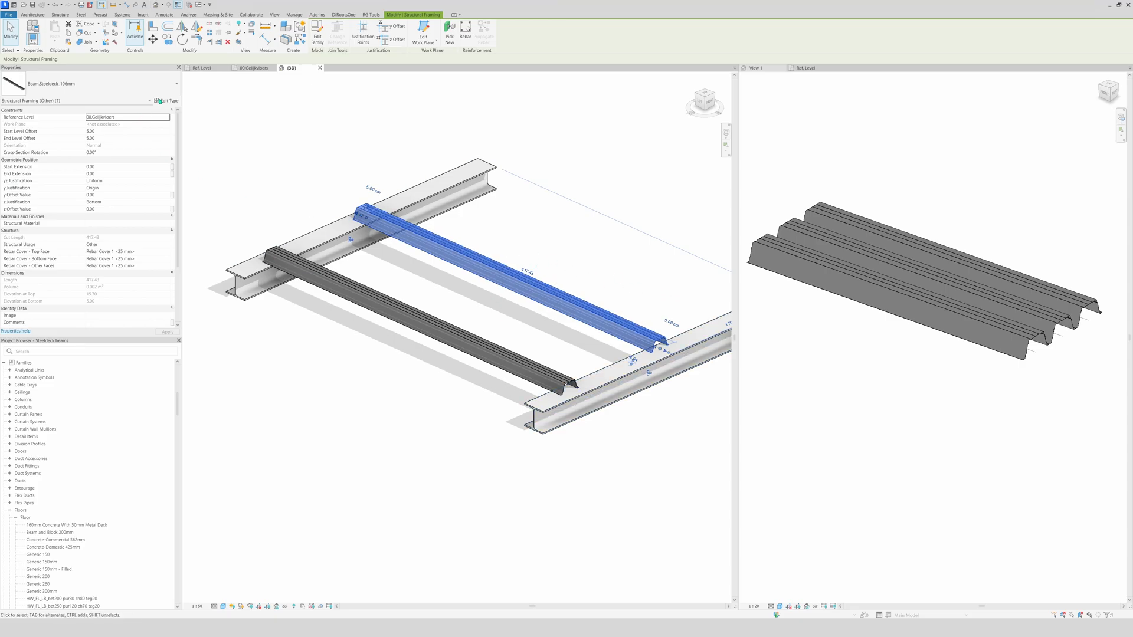
- Duplicate the deck type as Beam.Steeldeck_X3_106mm with Steeldeck x3 turned on
left_click(168, 100)
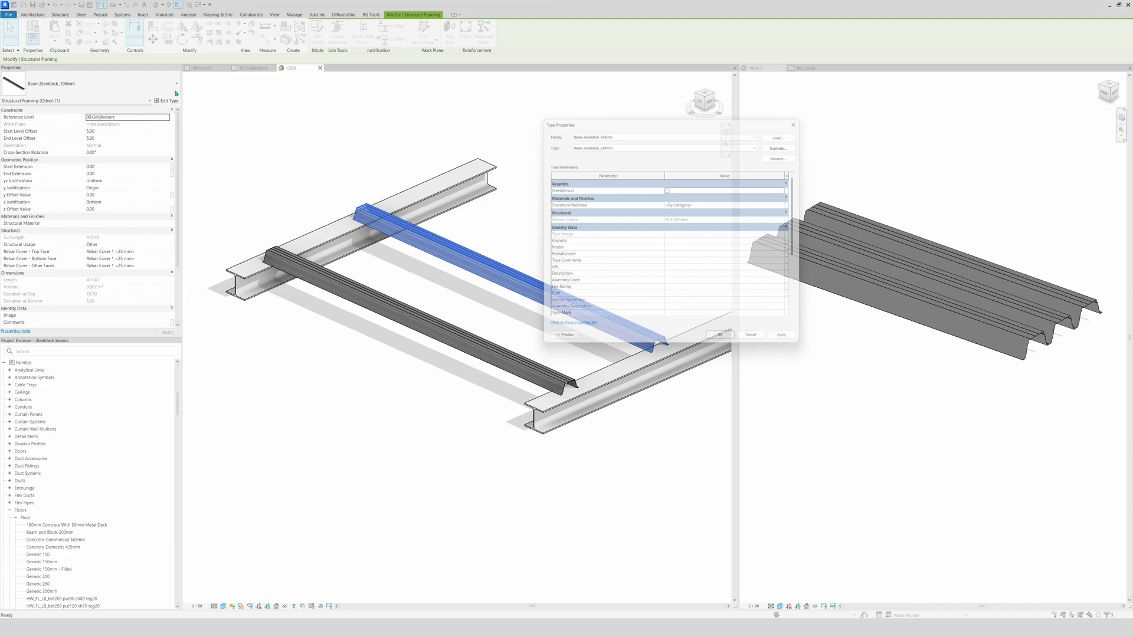
left_click(778, 159)
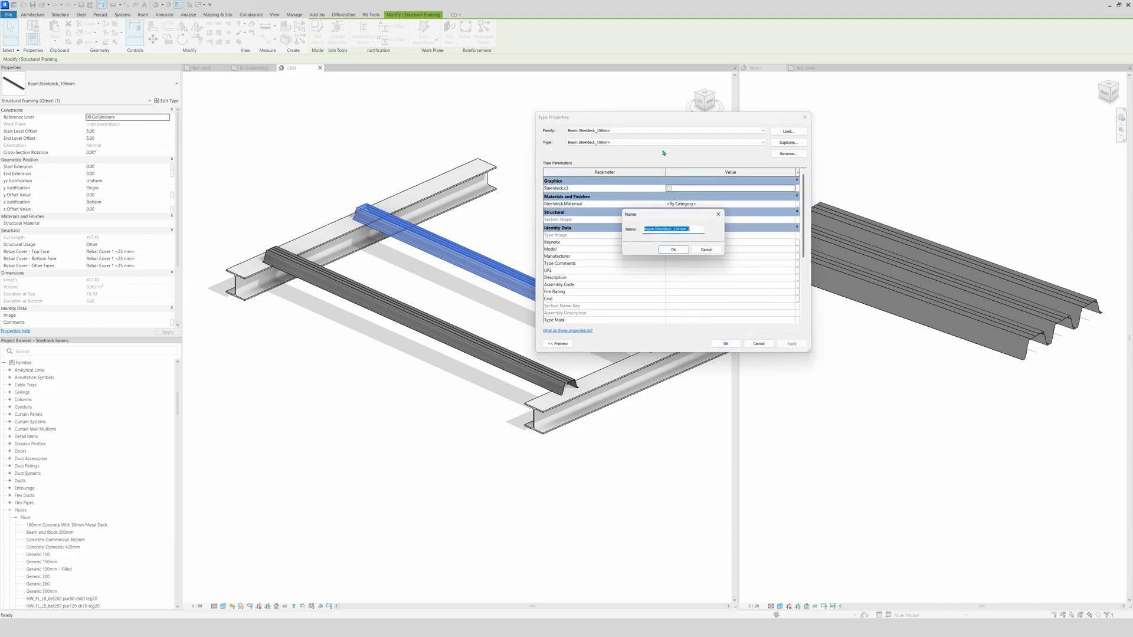
left_click(673, 229)
type("V2_")
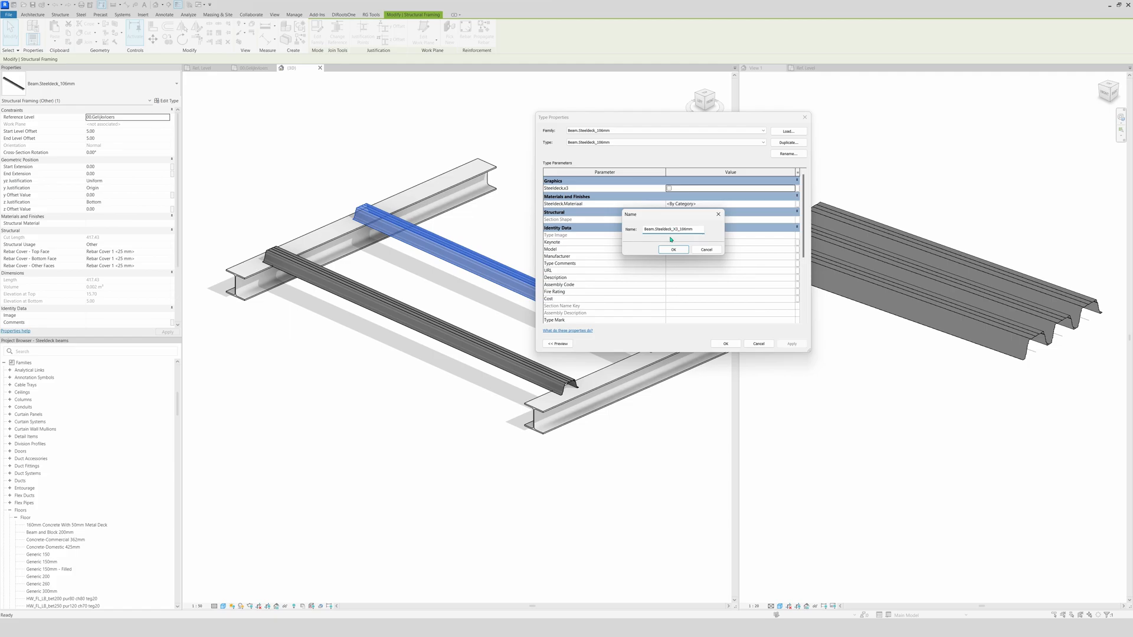
left_click(673, 249)
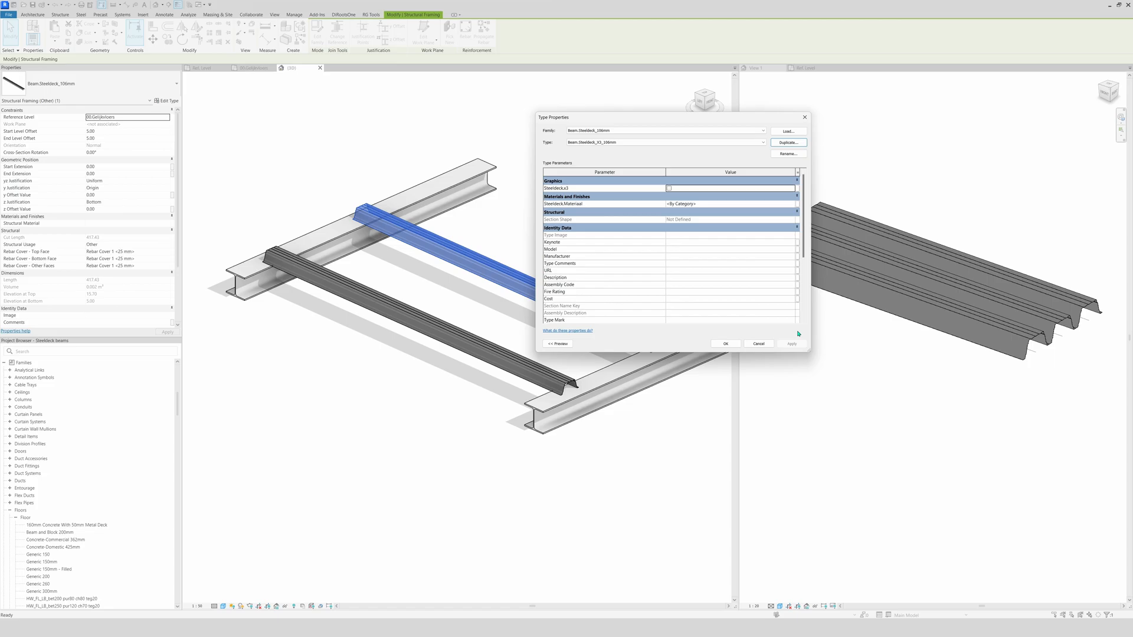
left_click(668, 187)
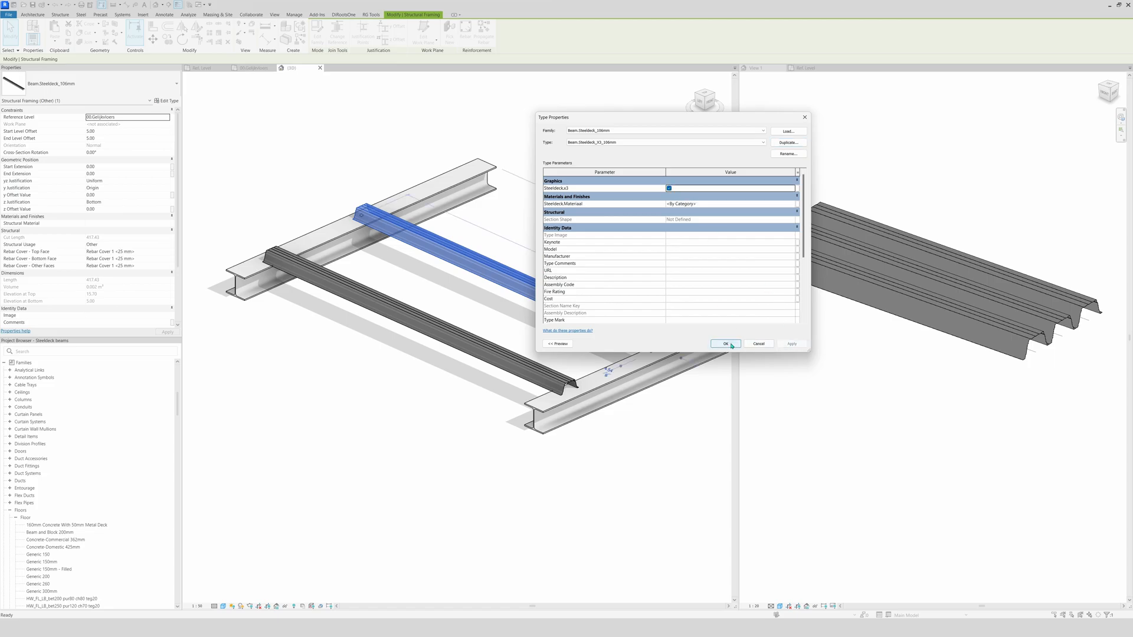
left_click(725, 344)
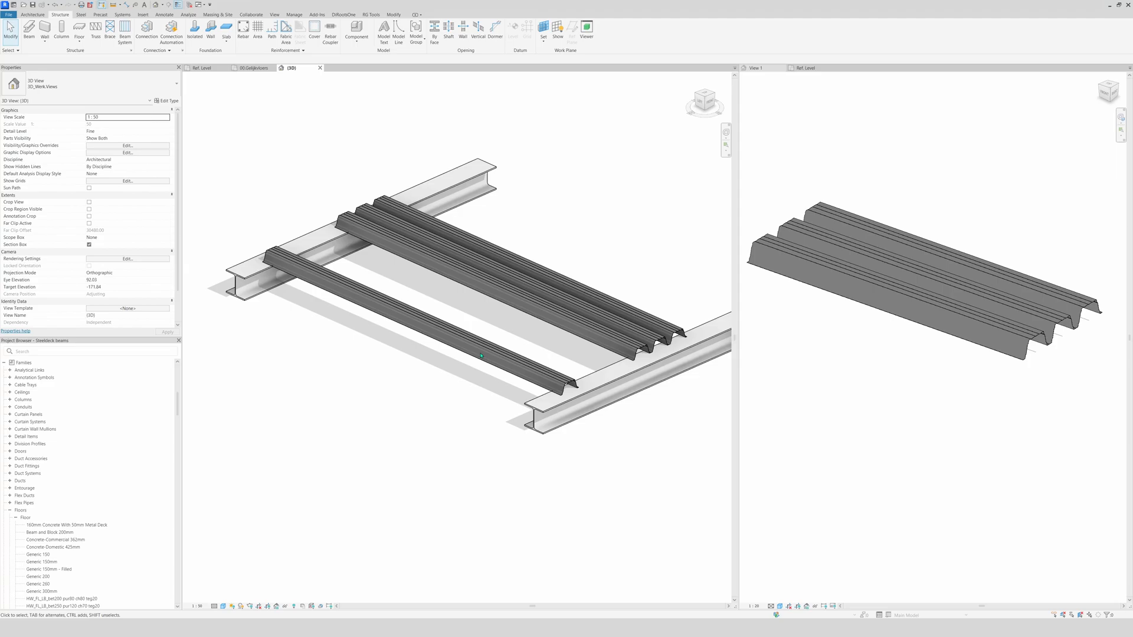
left_click(495, 271)
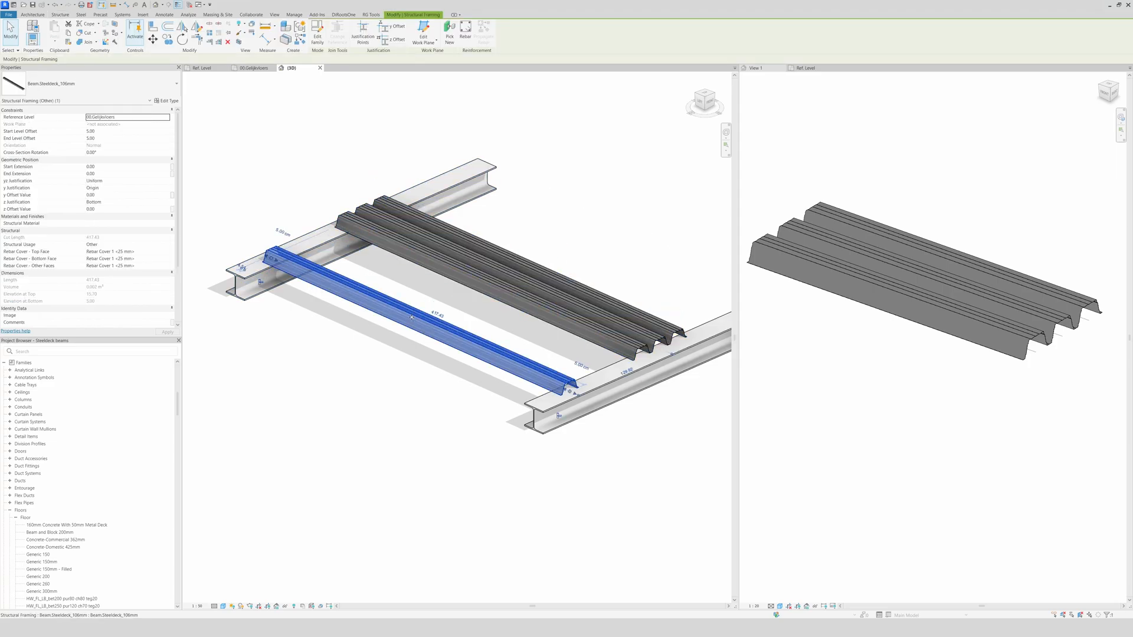
left_click(545, 205)
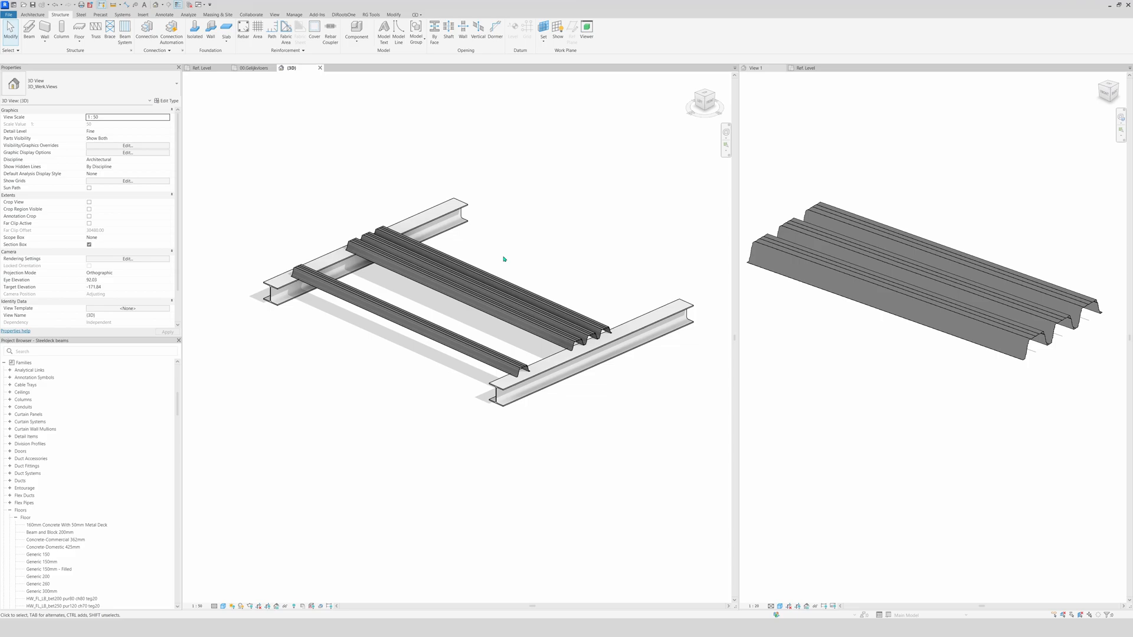
mouse_move(540, 279)
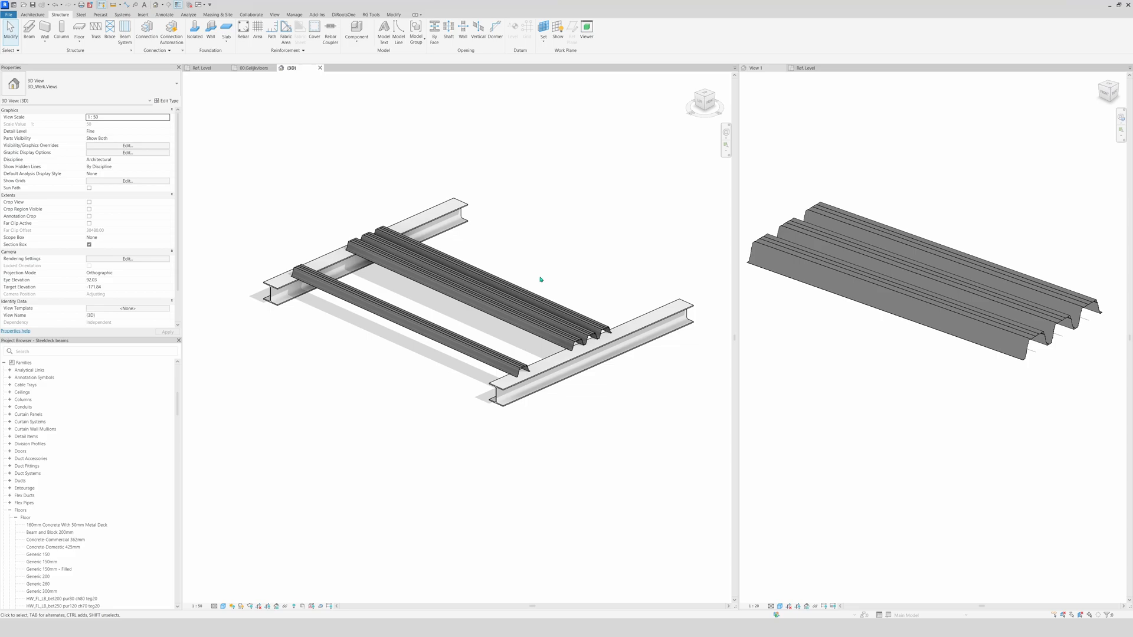
mouse_move(391, 291)
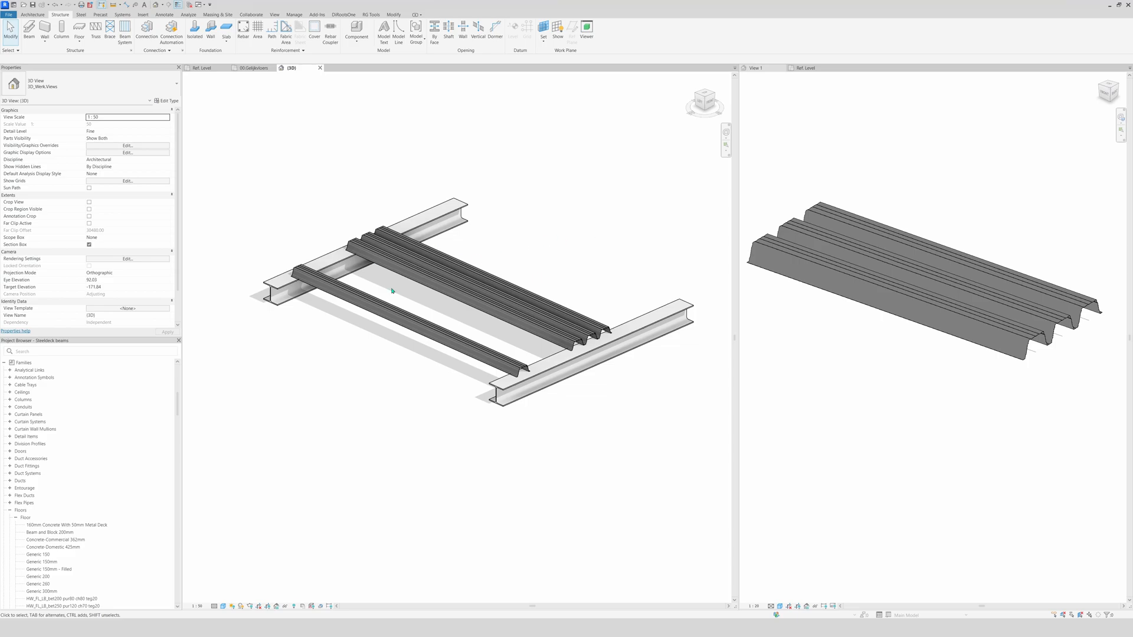
left_click(479, 296)
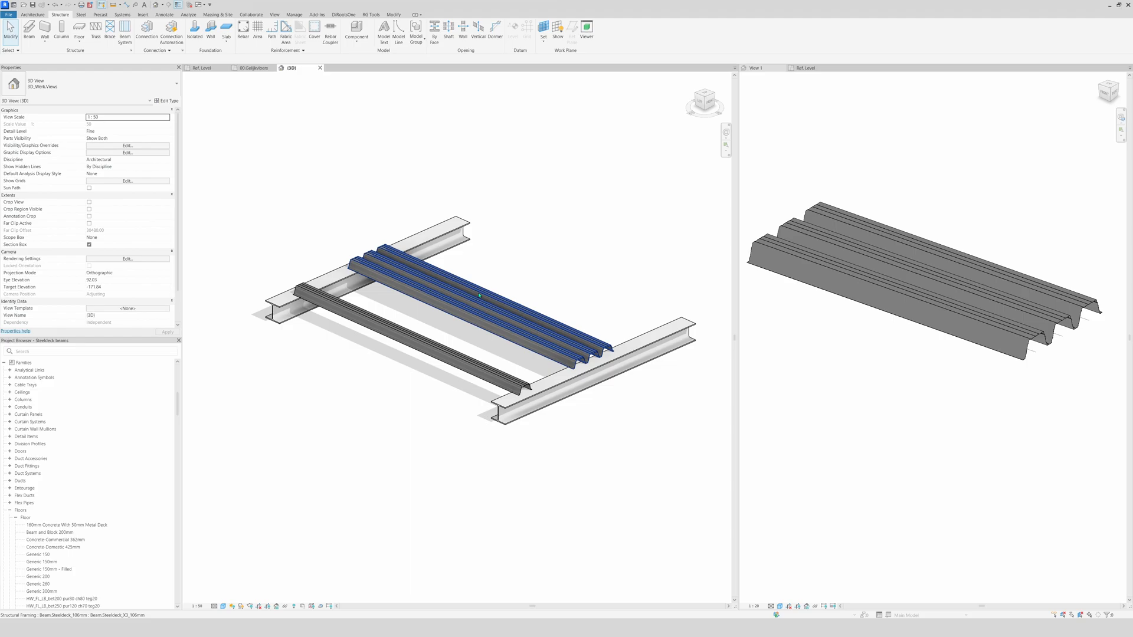
left_click(522, 269)
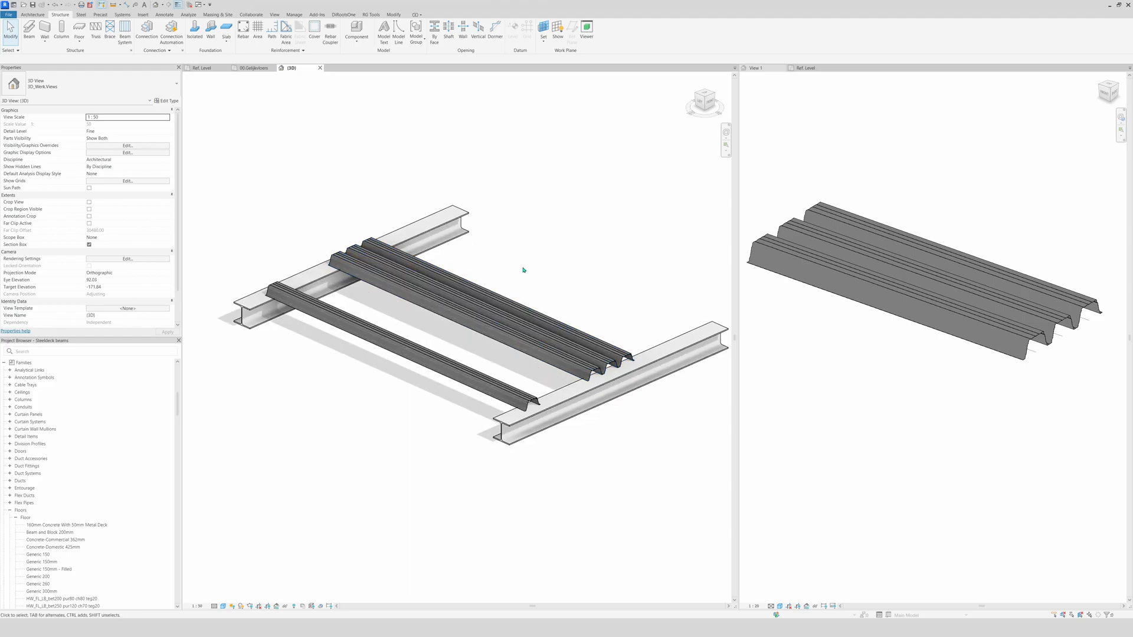